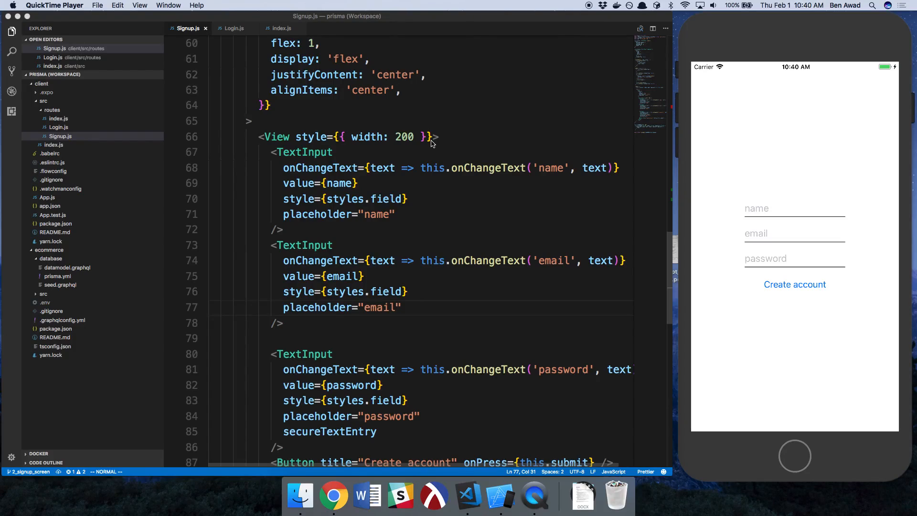
pyautogui.moveTo(471, 173)
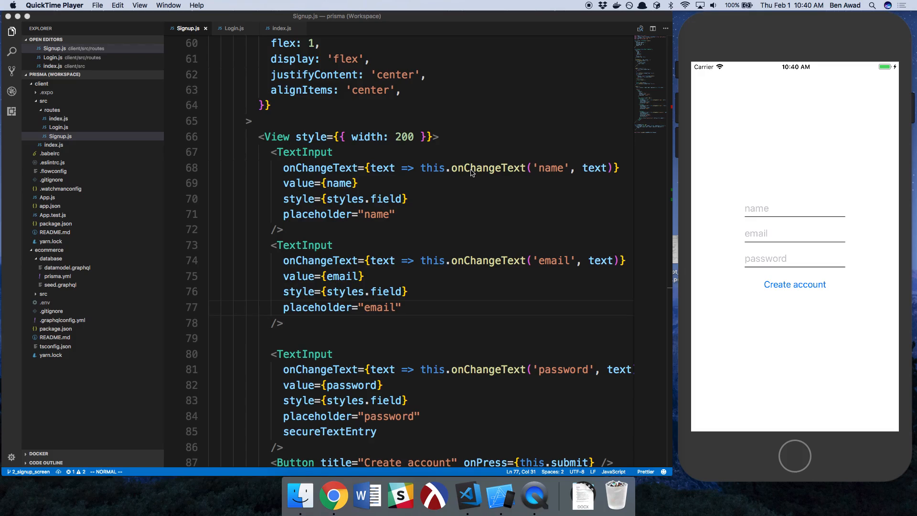
pyautogui.moveTo(462, 170)
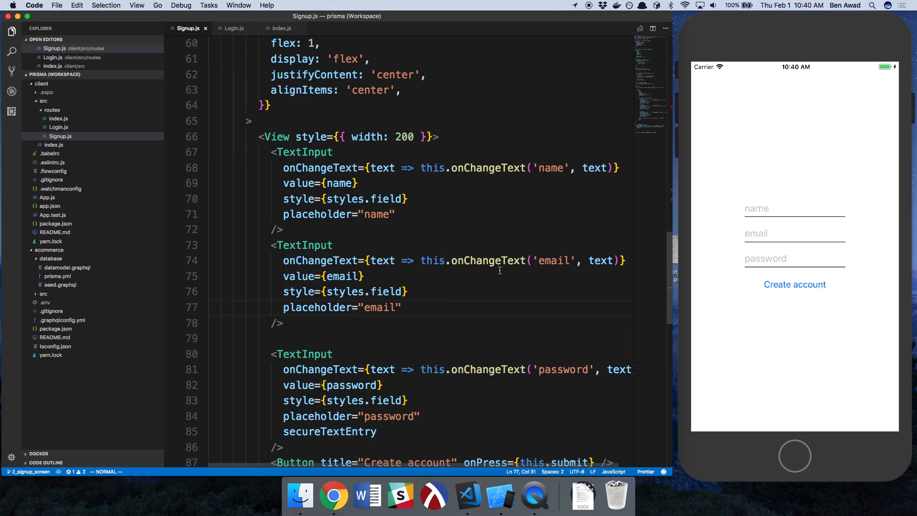
pyautogui.moveTo(379, 329)
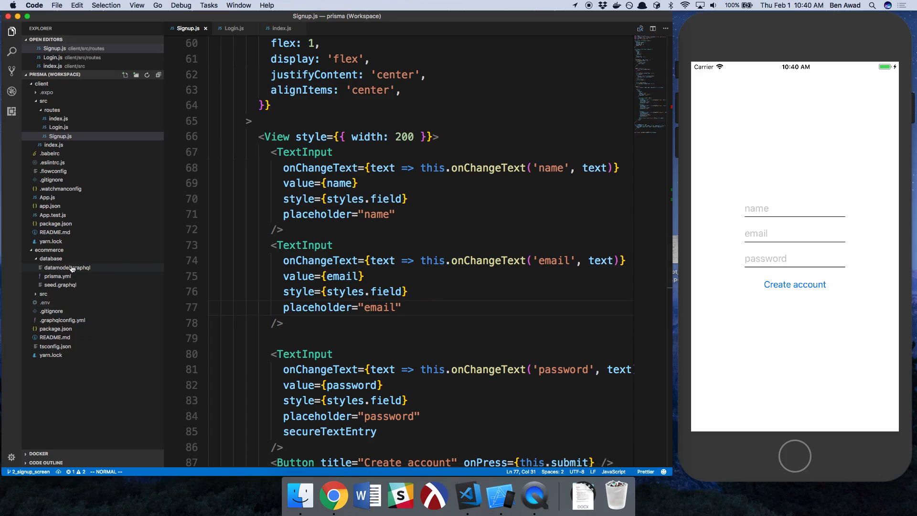
# Step: Check the User type's unique email in datamodel.graphql, then go back to Signup.js
pyautogui.click(67, 267)
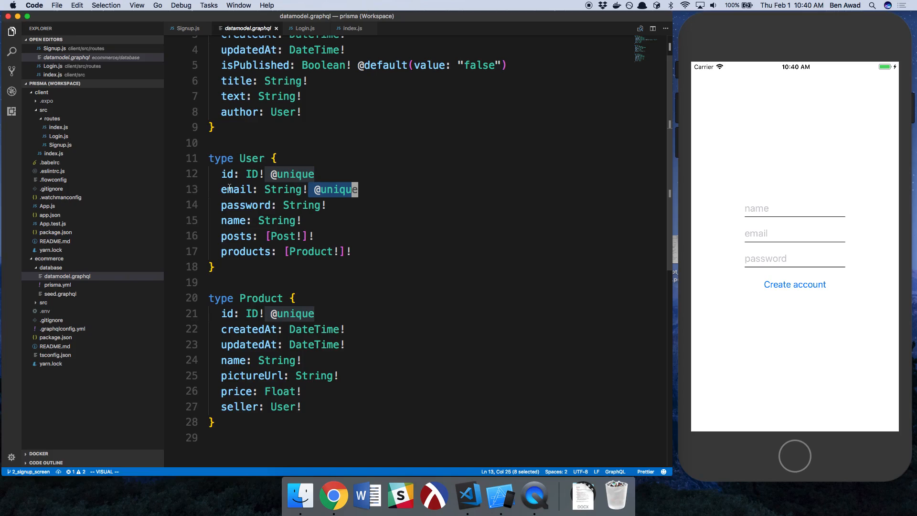
pyautogui.moveTo(768, 242)
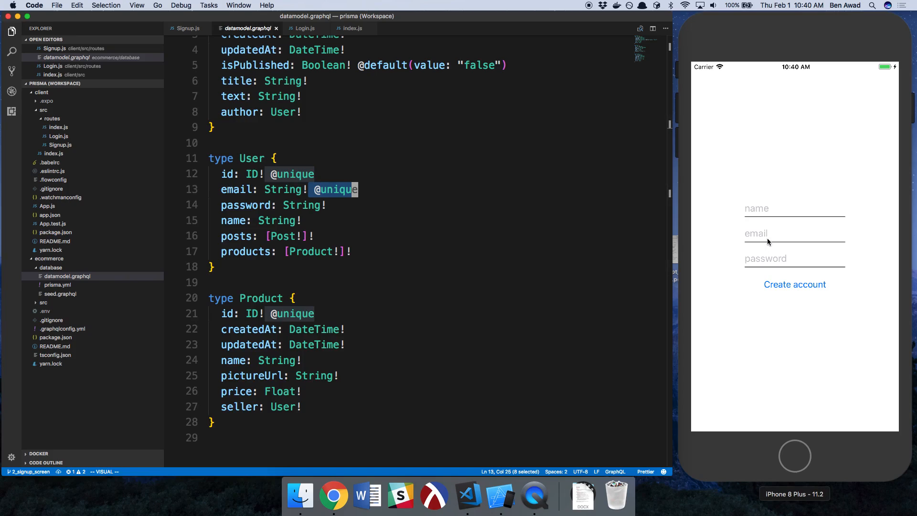
pyautogui.moveTo(761, 252)
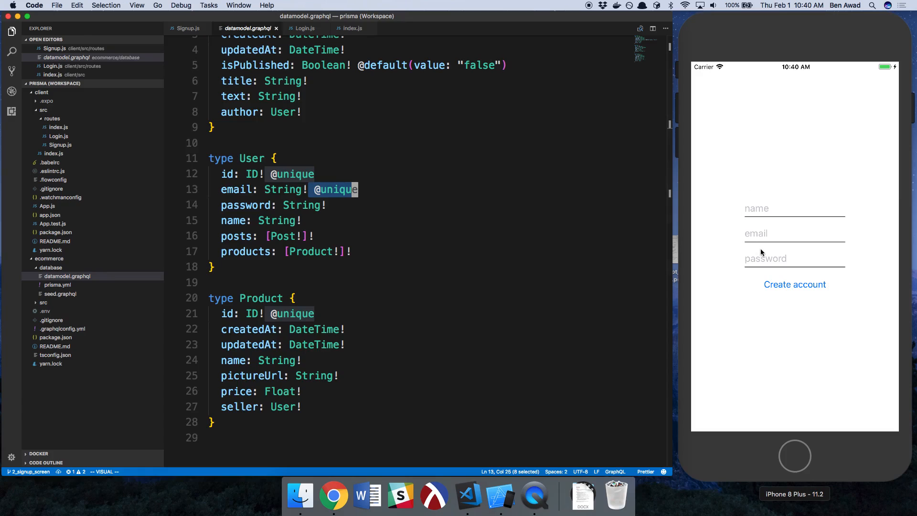
pyautogui.press('escape')
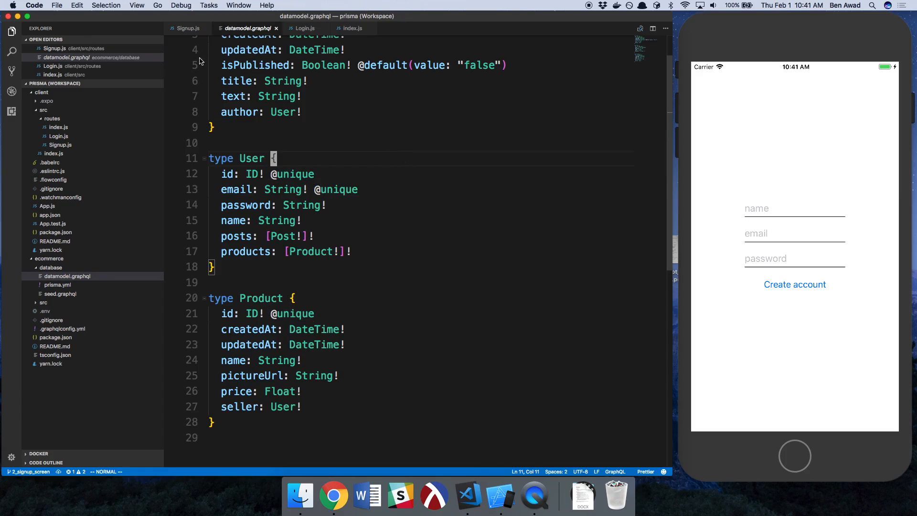
pyautogui.click(188, 28)
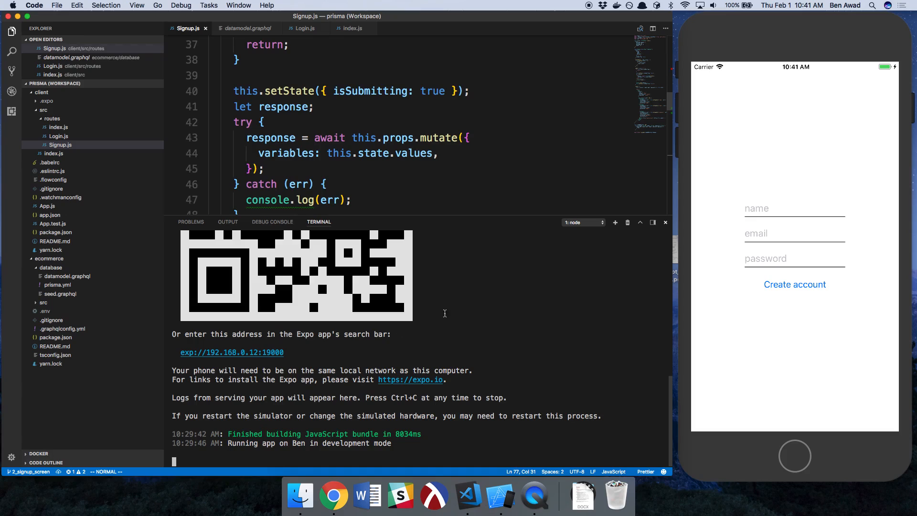
pyautogui.moveTo(449, 223)
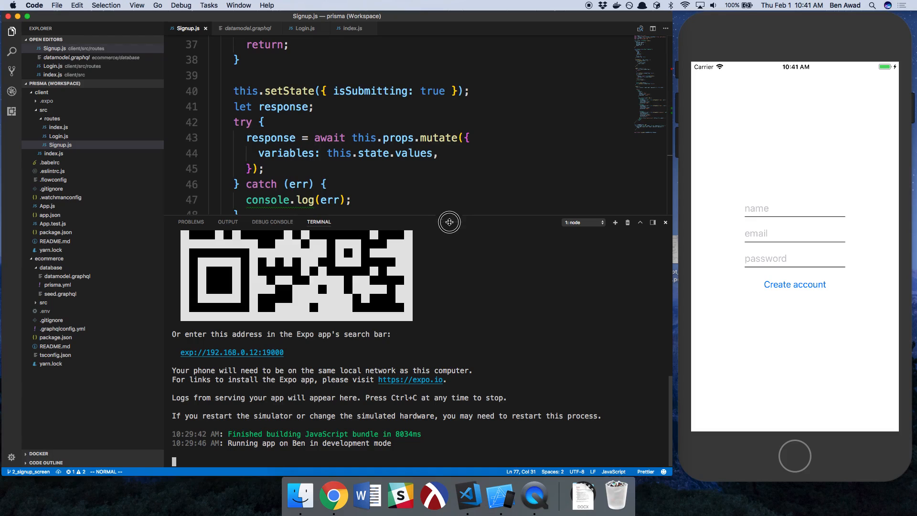
# Step: Enter 'Bob' in the simulator signup form's name field
pyautogui.scroll(-3)
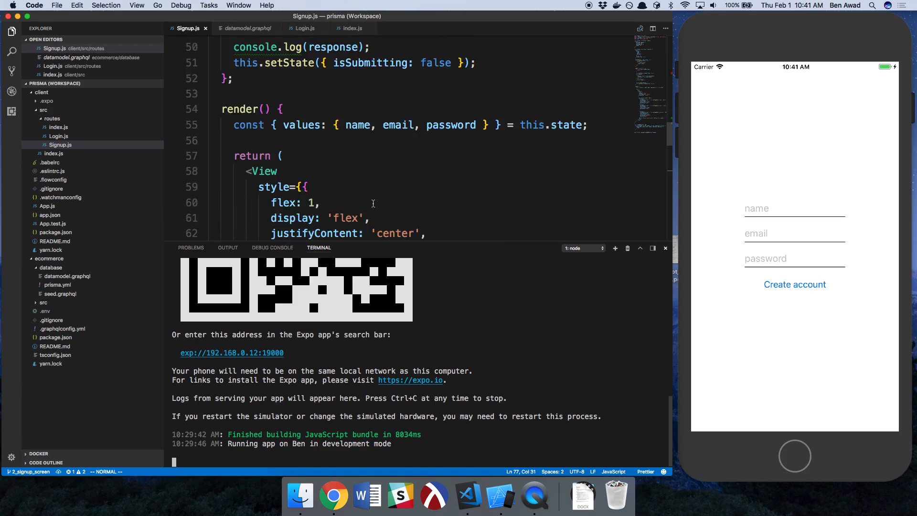
pyautogui.scroll(-3)
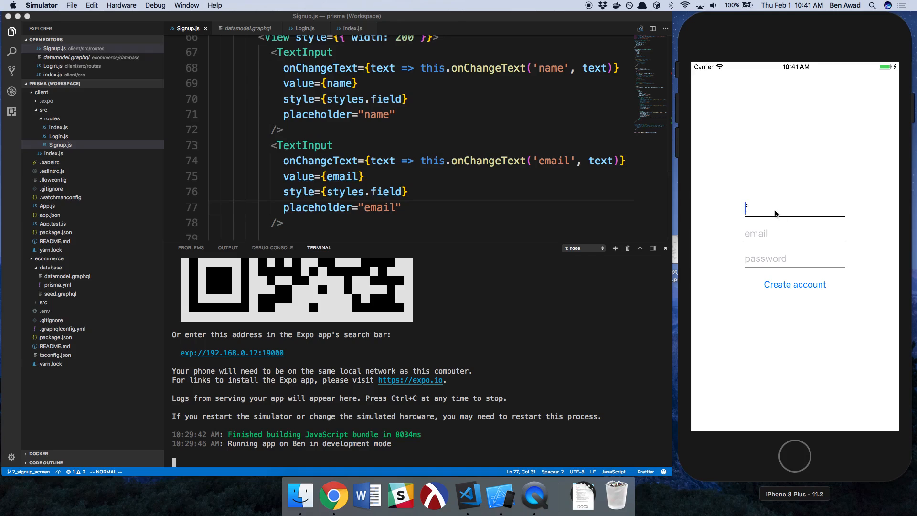
pyautogui.write('Bob')
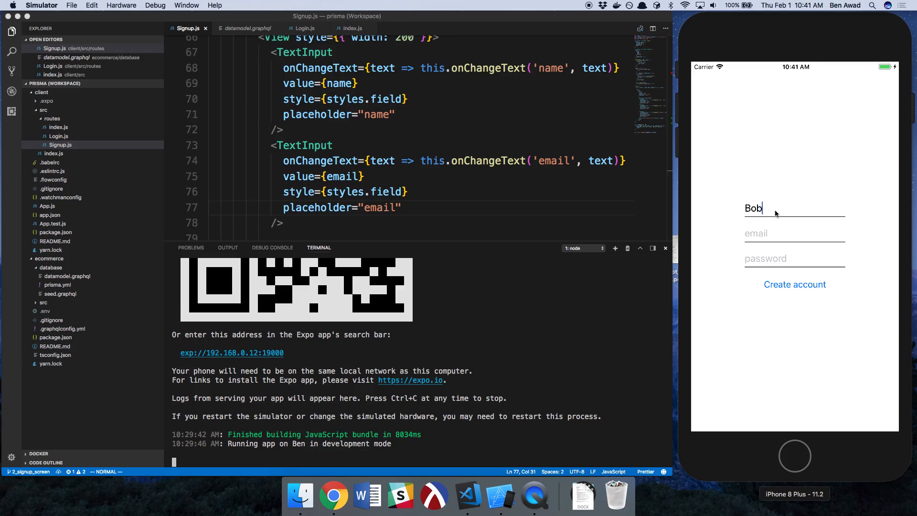
pyautogui.moveTo(421, 201)
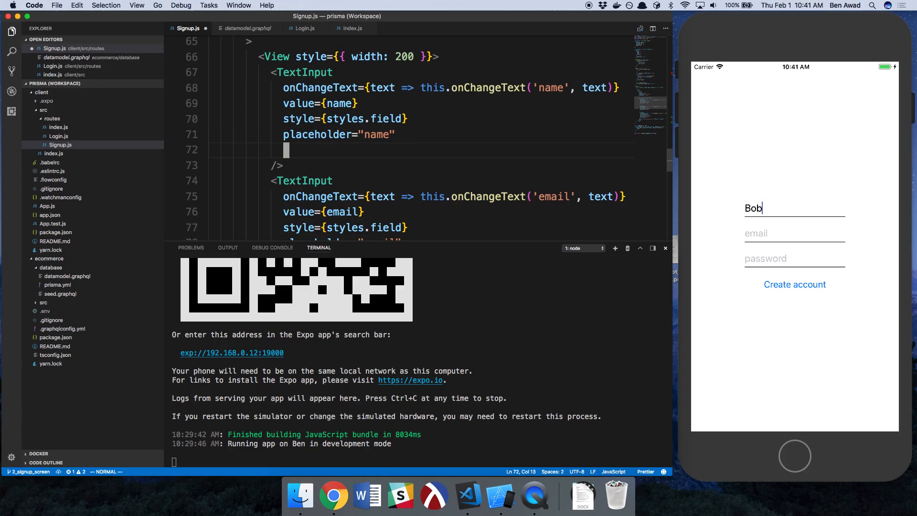
# Step: Add autoCapitalize="none" to the name, email and password TextInputs
pyautogui.write('autoCapitalize=')
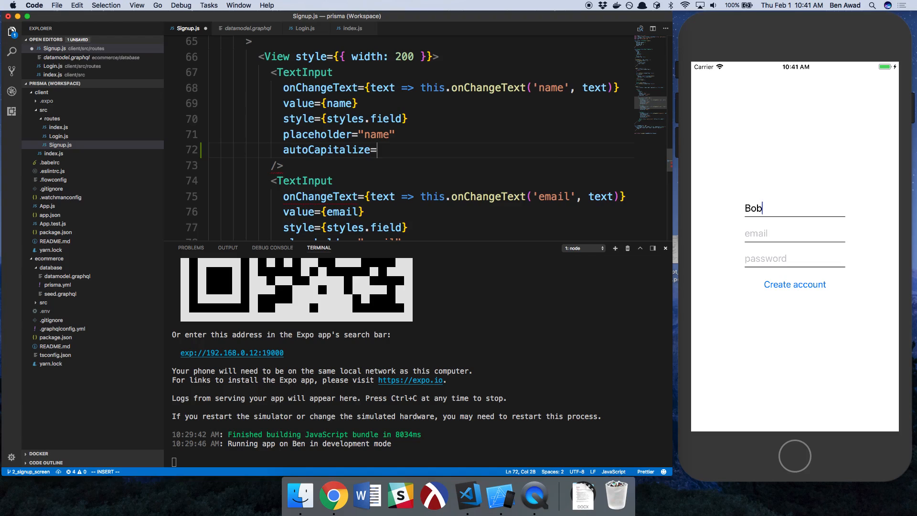
pyautogui.write('"none"')
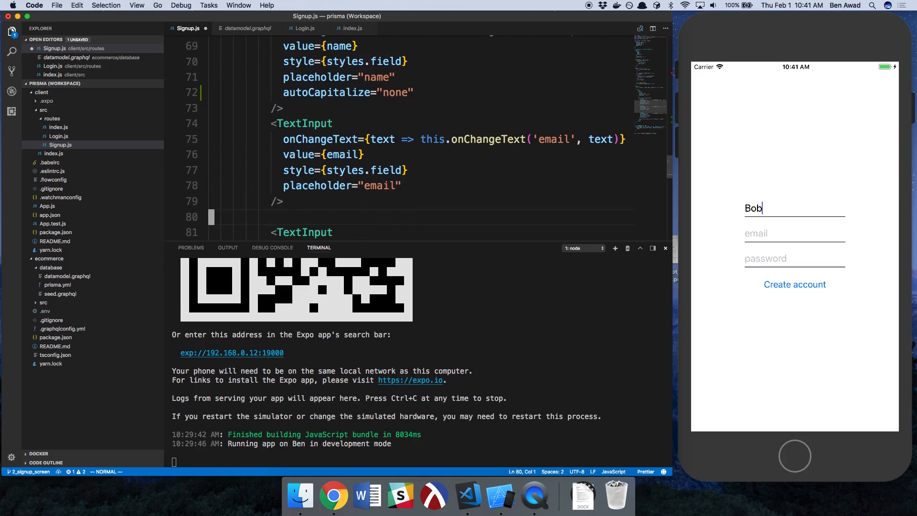
pyautogui.scroll(-3)
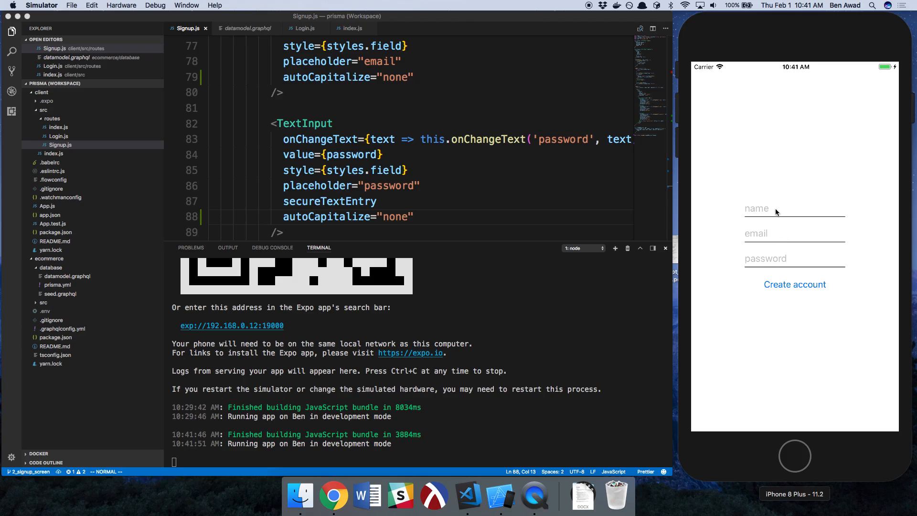
pyautogui.write('bob')
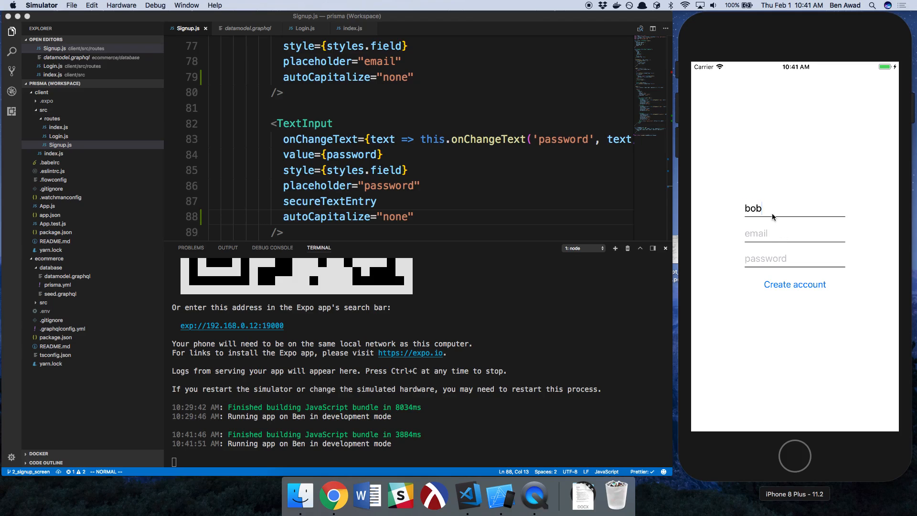
pyautogui.write('bob@bob.com')
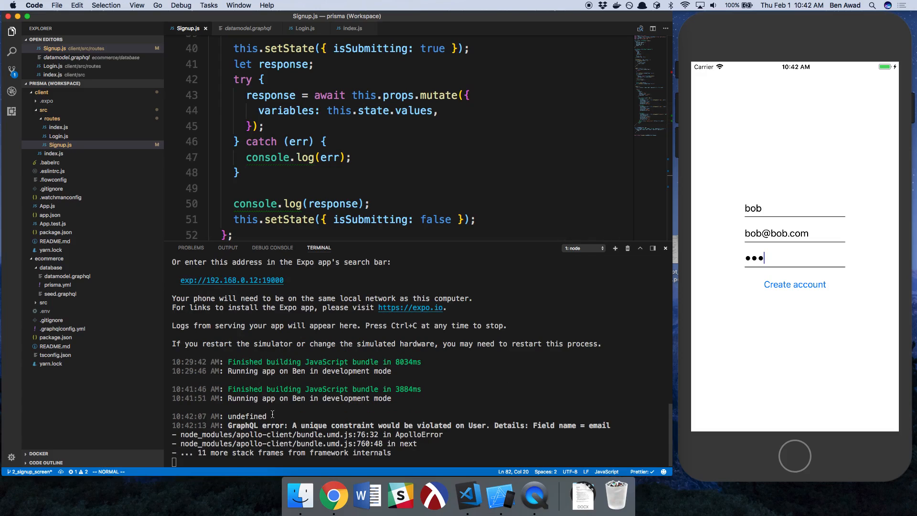
pyautogui.moveTo(453, 423)
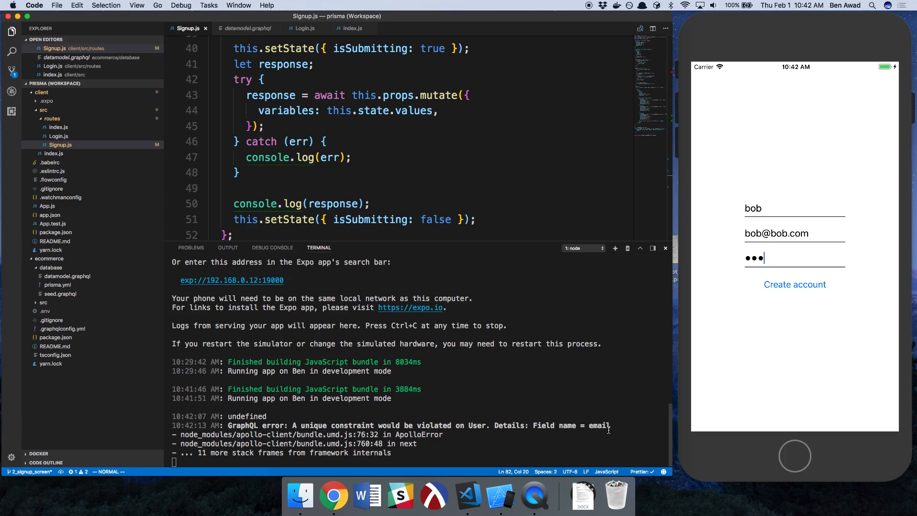
pyautogui.moveTo(531, 411)
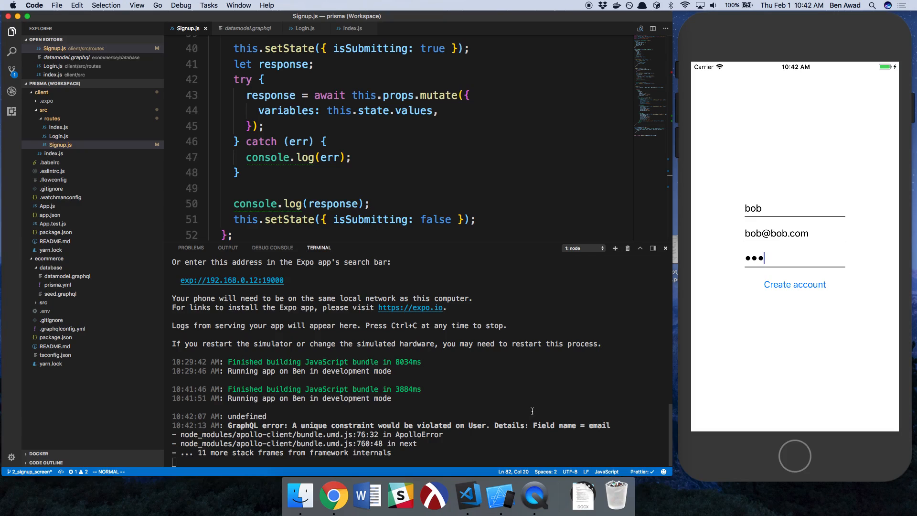
pyautogui.moveTo(296, 428)
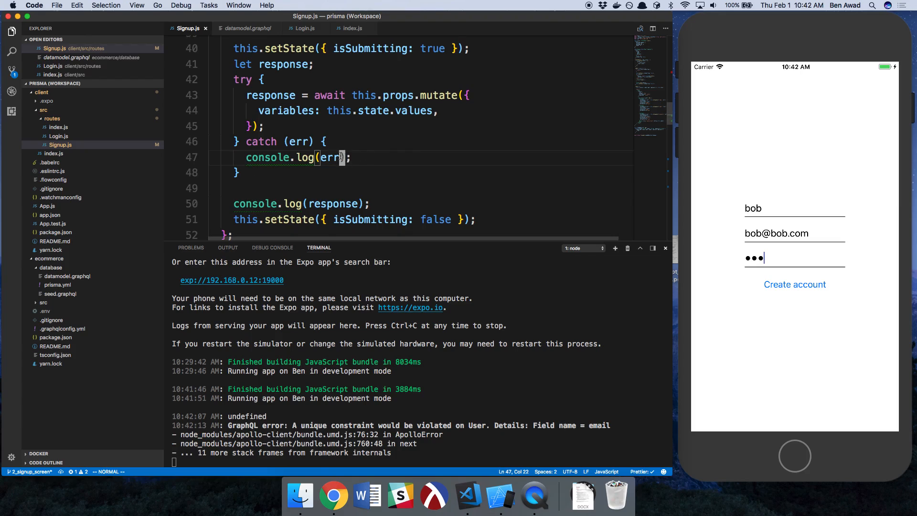
pyautogui.write('.')
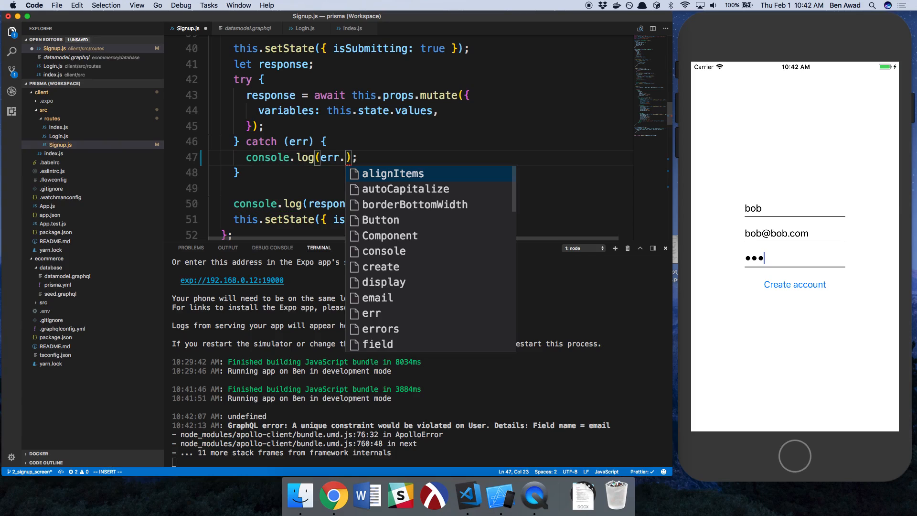
pyautogui.write("includes('')")
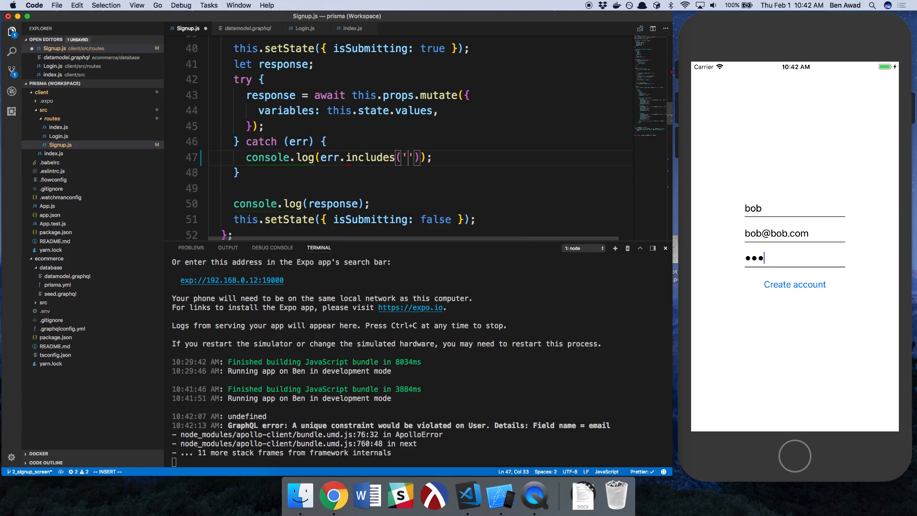
pyautogui.write('unique')
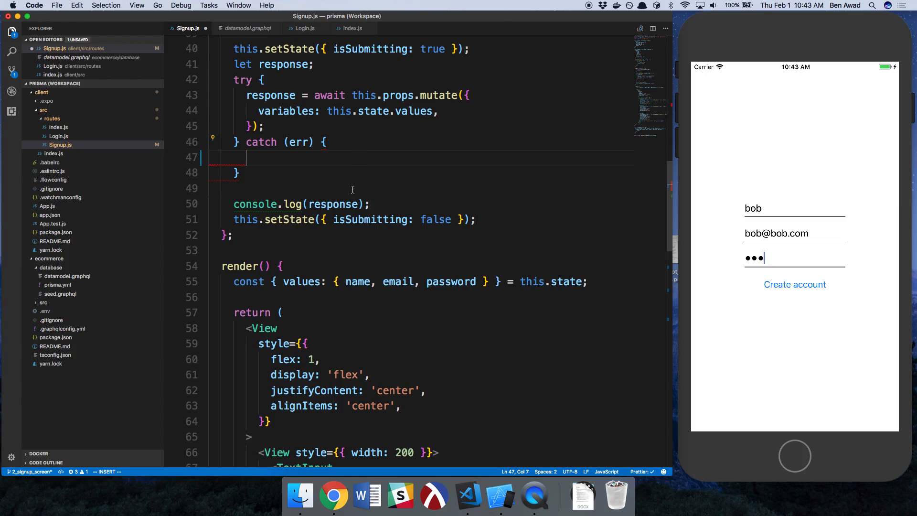
# Step: Make the catch block call this.setState with errors email: 'Already taken'
pyautogui.scroll(-3)
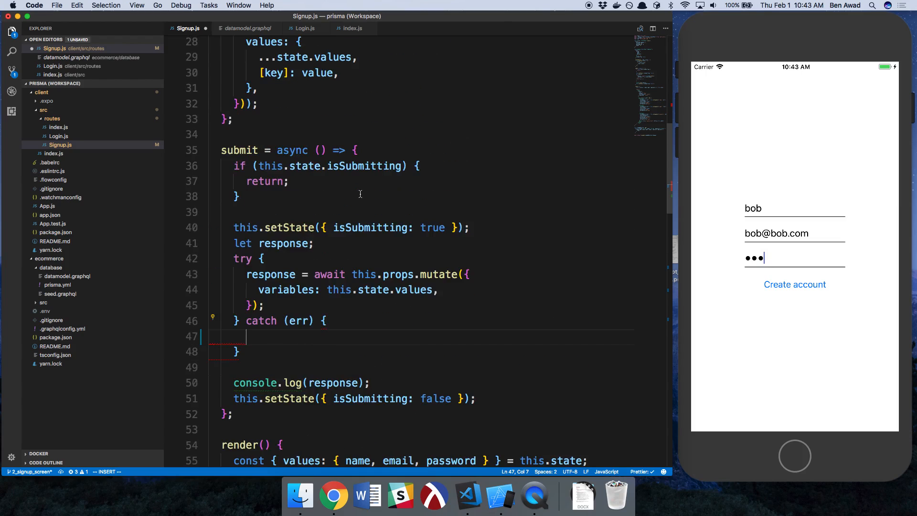
pyautogui.scroll(3)
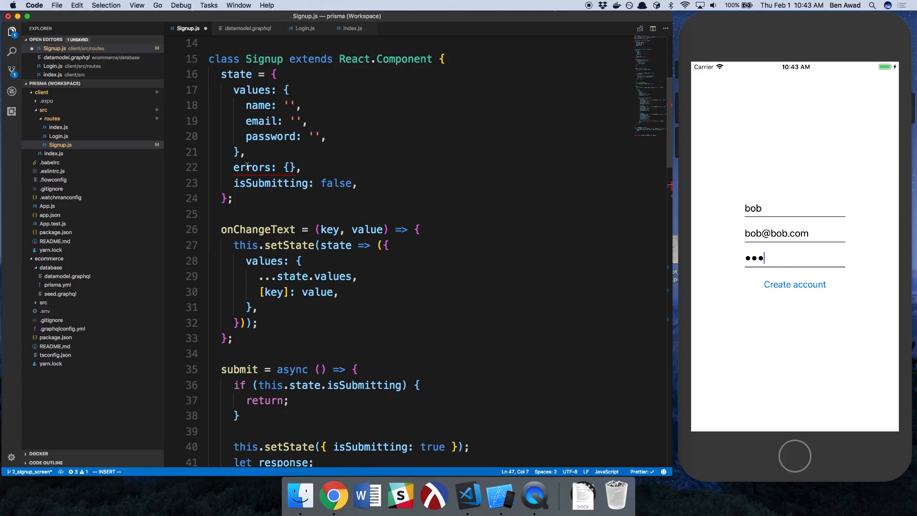
pyautogui.scroll(-3)
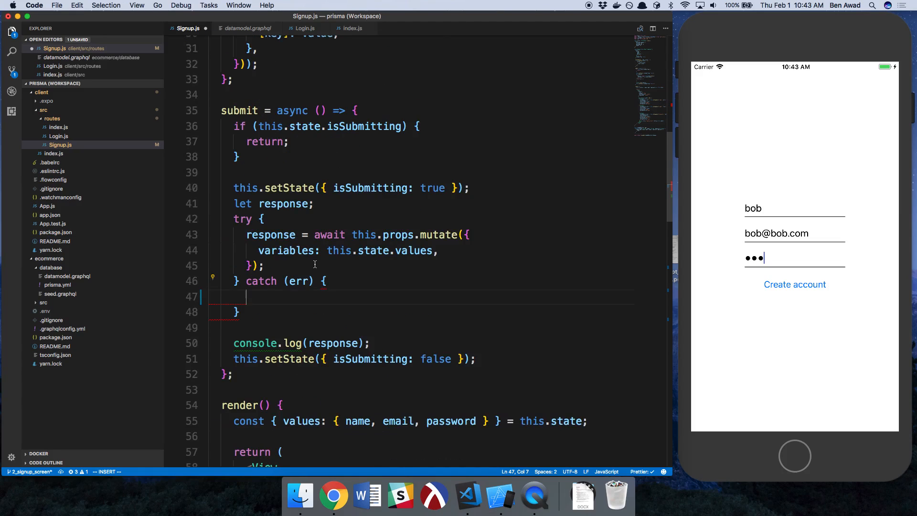
pyautogui.write('this.setState({')
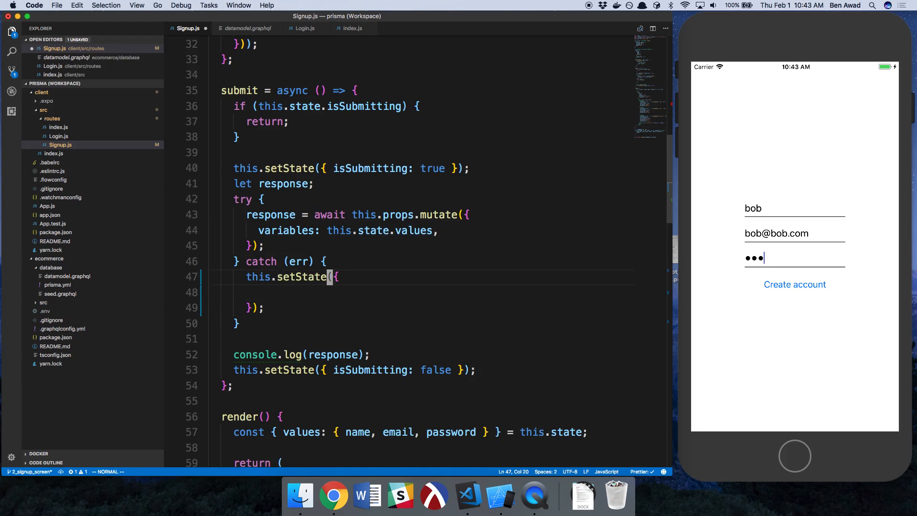
pyautogui.write('state =>')
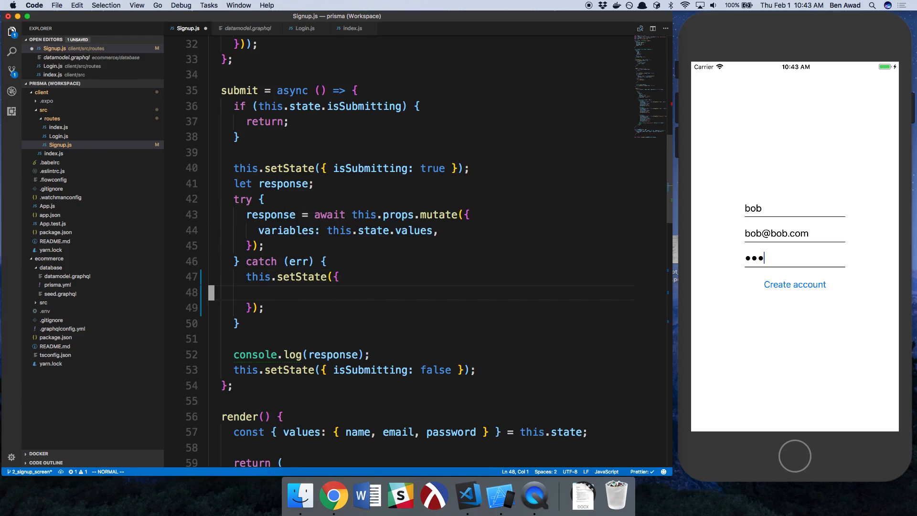
pyautogui.write('errors: {')
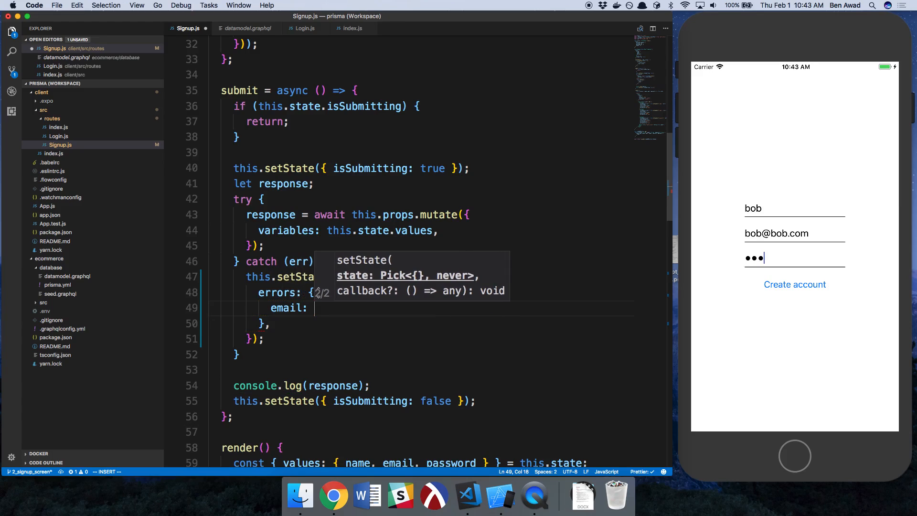
pyautogui.write("'A'")
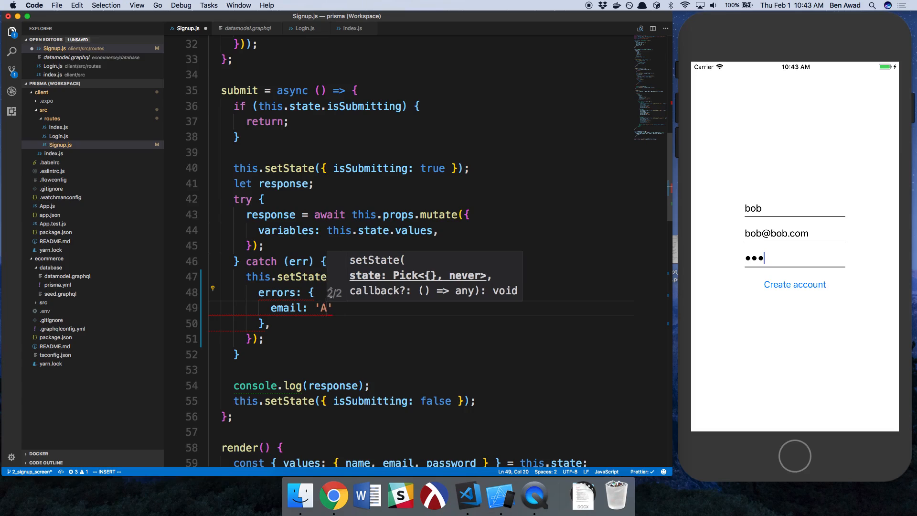
pyautogui.write('lready taken')
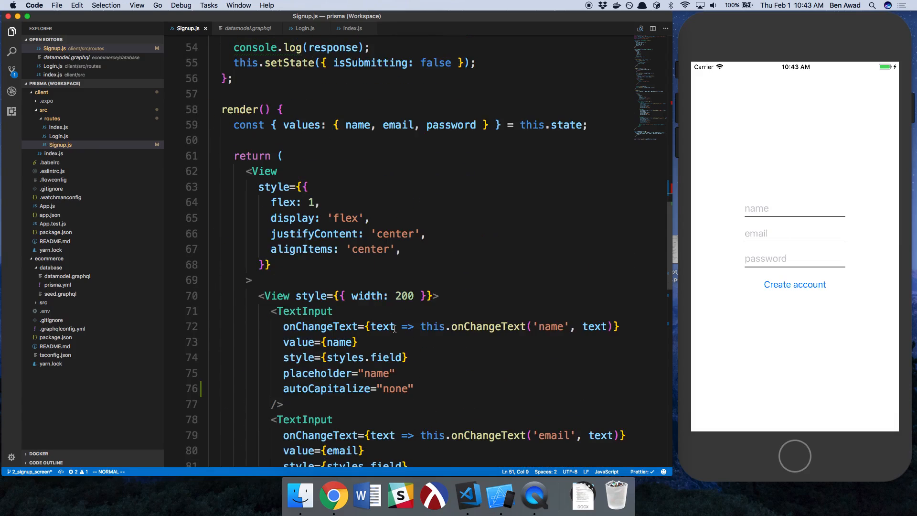
# Step: Add {errors.email && <Text>{errors.email}</Text>} above the email TextInput
pyautogui.scroll(-3)
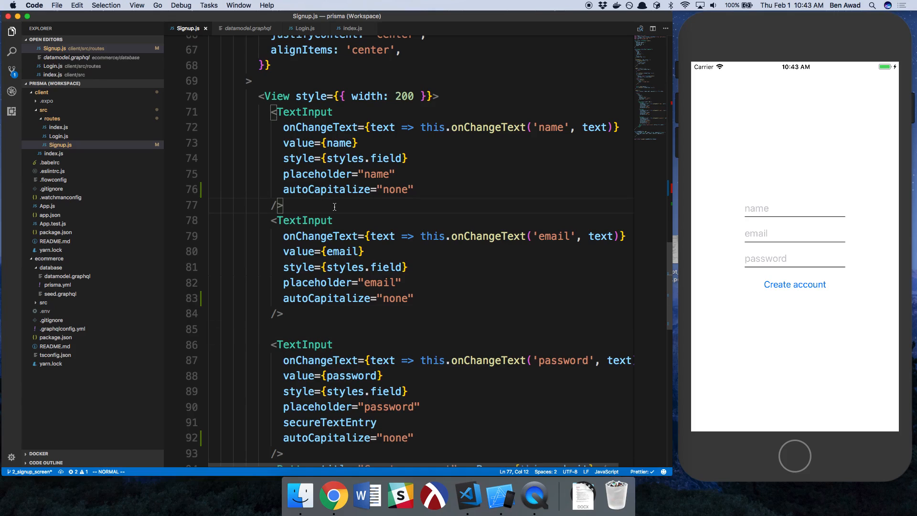
pyautogui.write('<Text>')
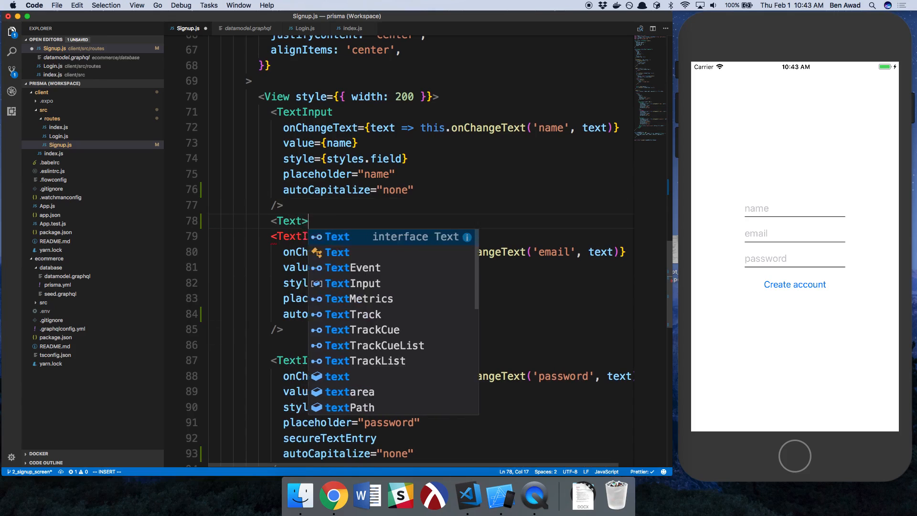
pyautogui.press('Escape')
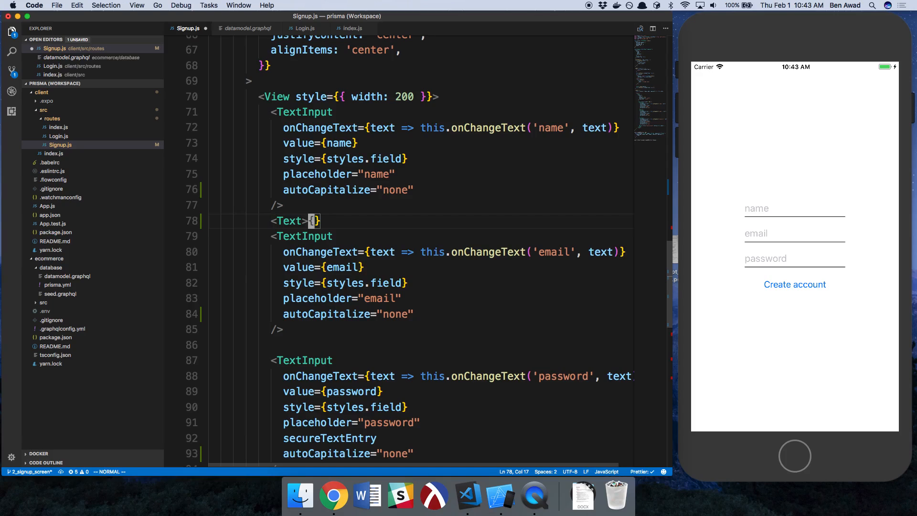
pyautogui.write('errors.')
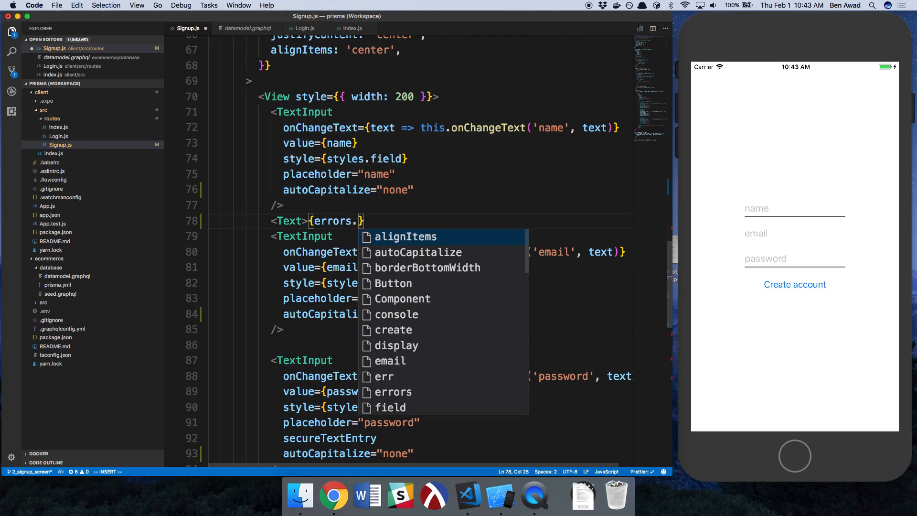
pyautogui.write('email')
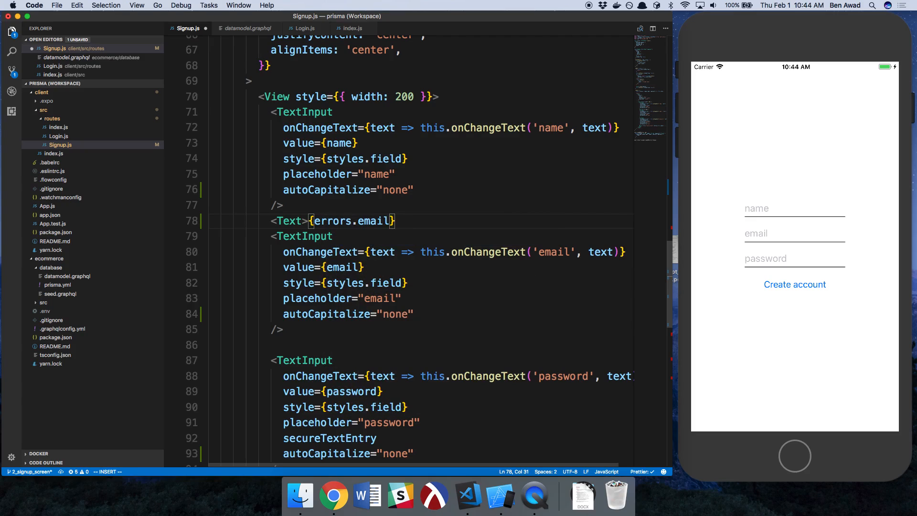
pyautogui.write('</Text>')
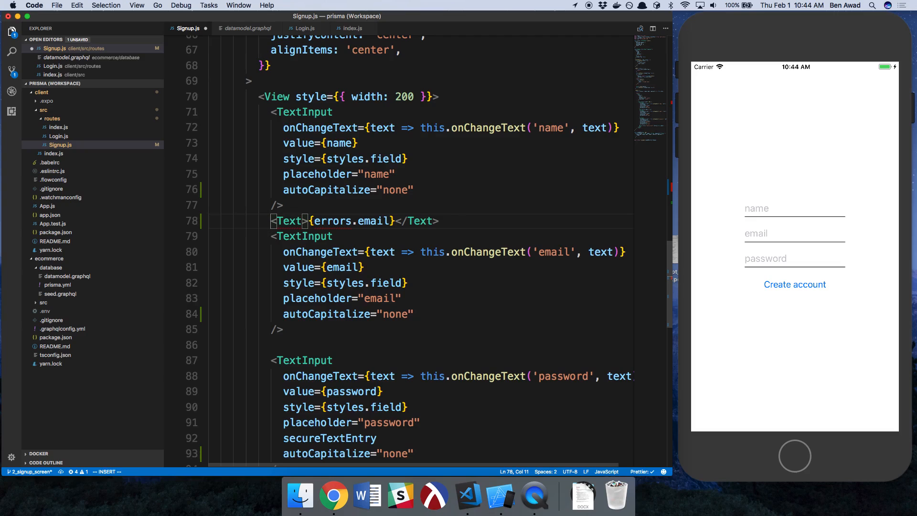
pyautogui.write('{errors.email ?')
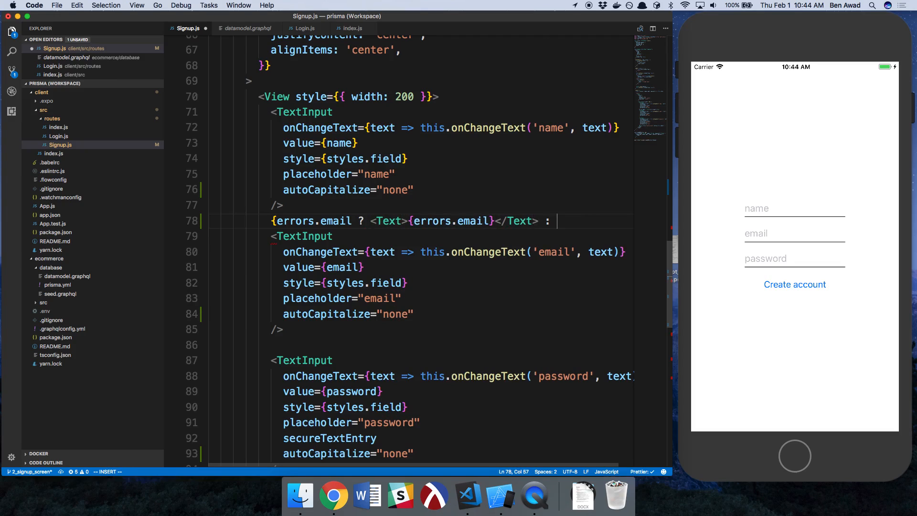
pyautogui.write('null }')
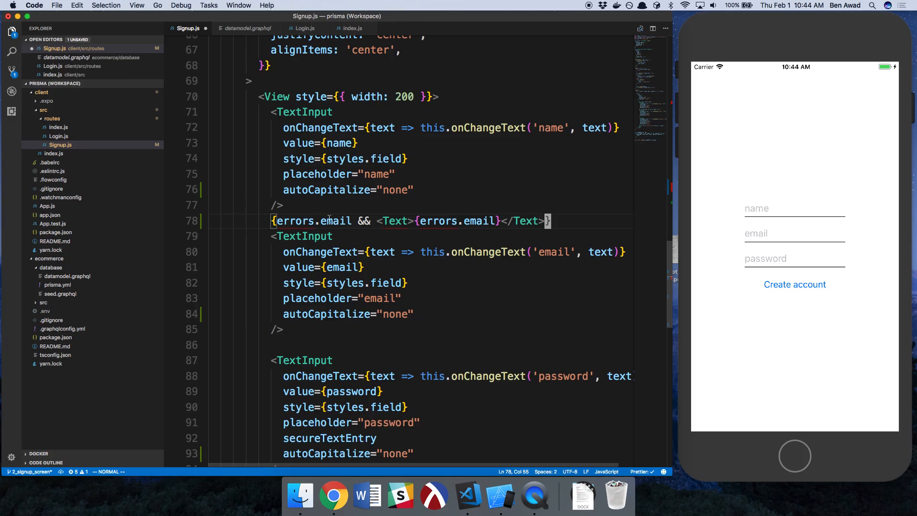
# Step: Destructure errors from this.state in render and save Signup.js
pyautogui.scroll(-3)
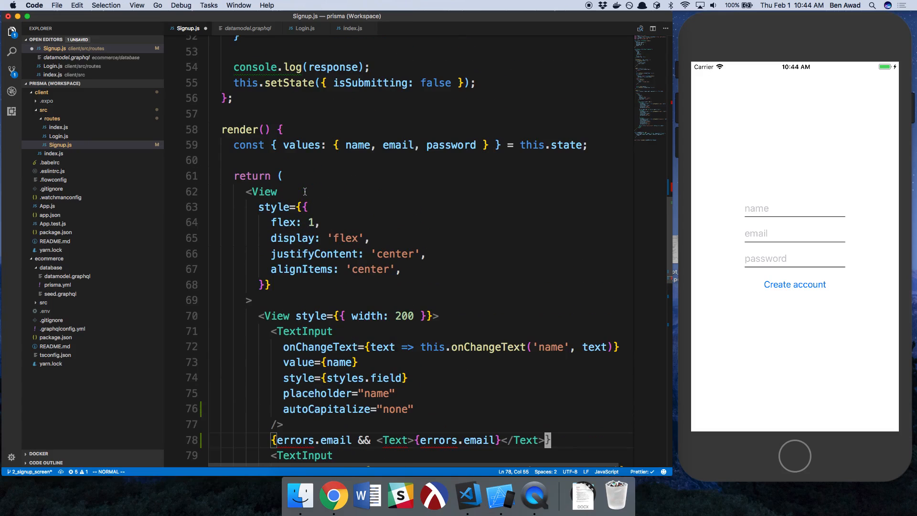
pyautogui.write('errors: {},')
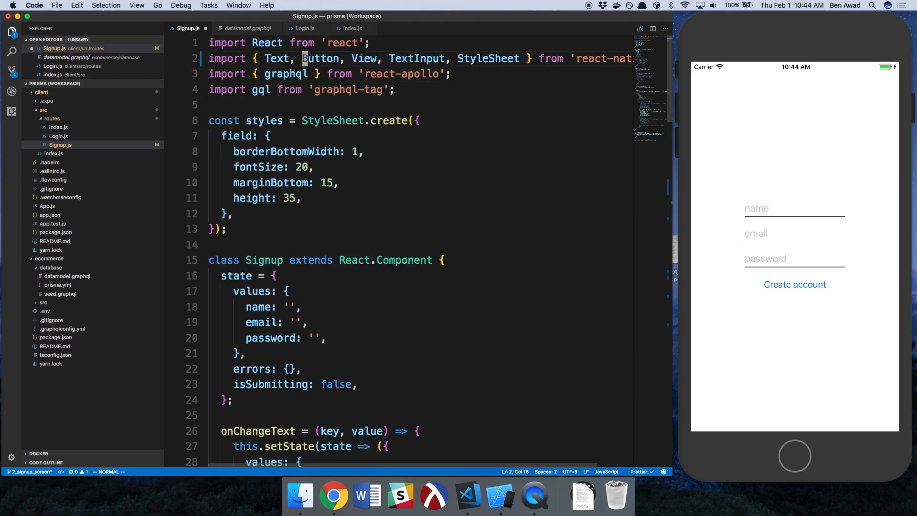
pyautogui.scroll(-3)
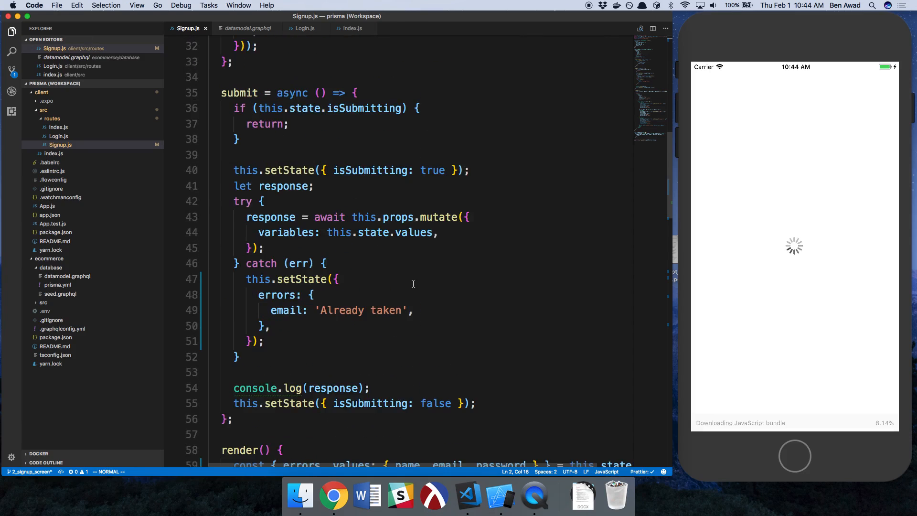
pyautogui.scroll(-3)
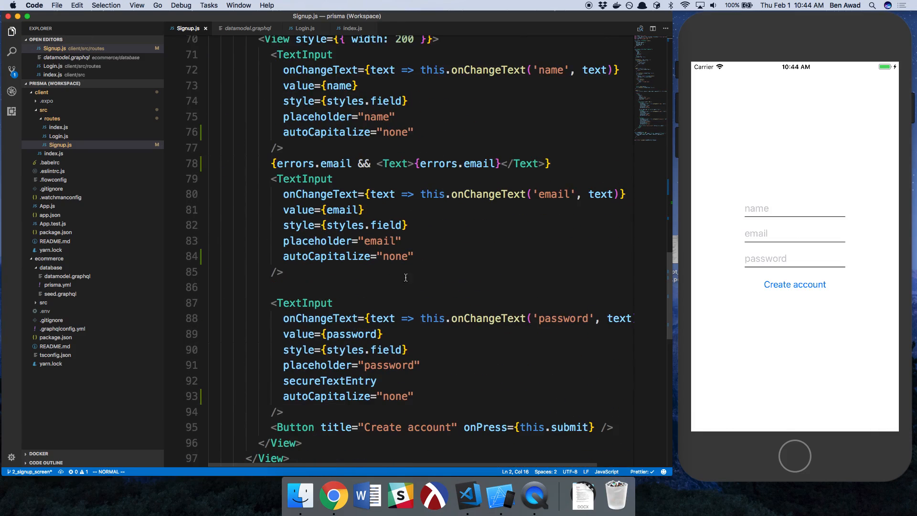
pyautogui.click(795, 208)
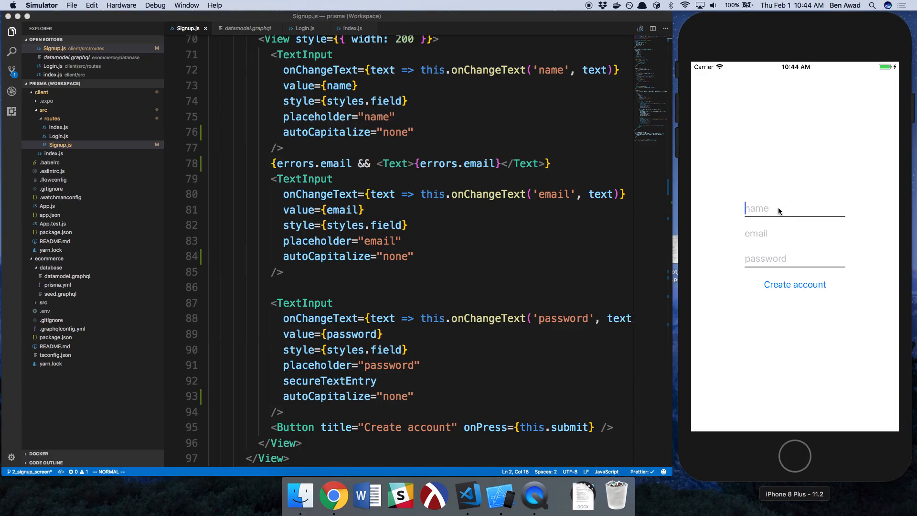
pyautogui.write('bob')
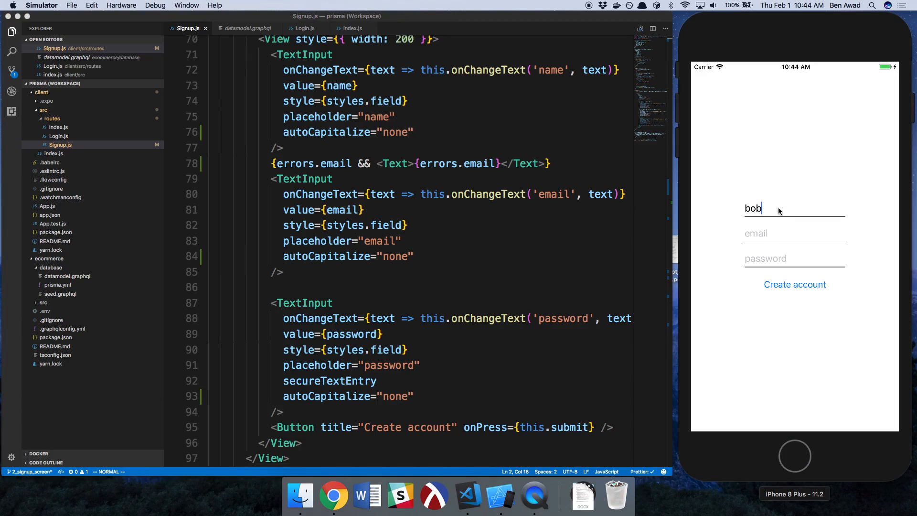
pyautogui.write('bob@bob.com')
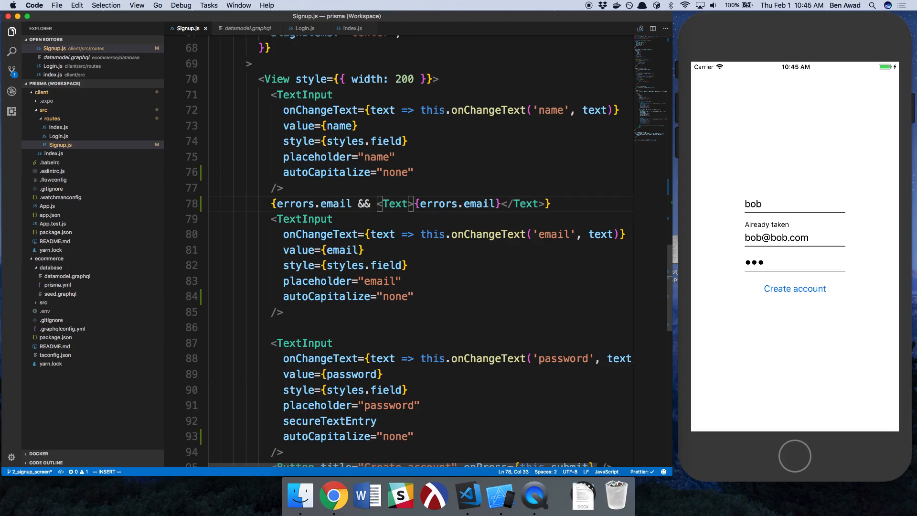
# Step: Give the email error Text style={{ color: 'red' }} and save
pyautogui.write('style={{}}')
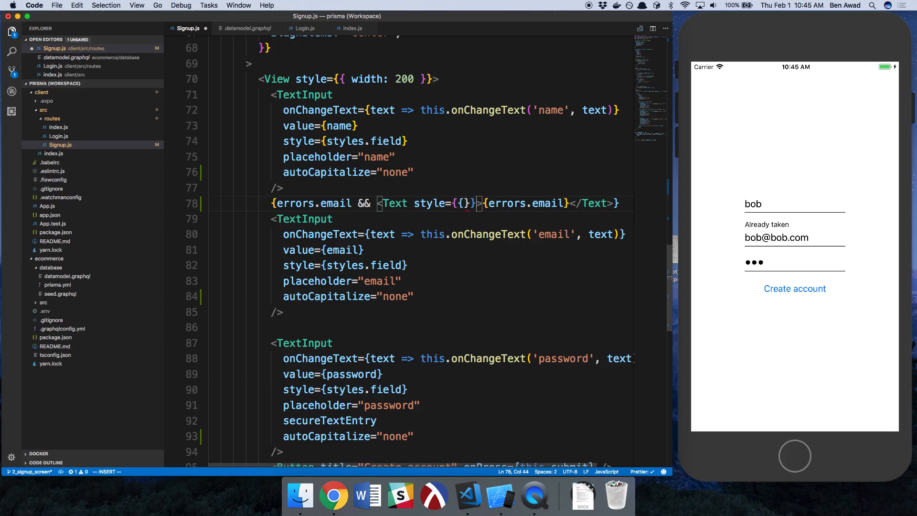
pyautogui.write("color: 'red")
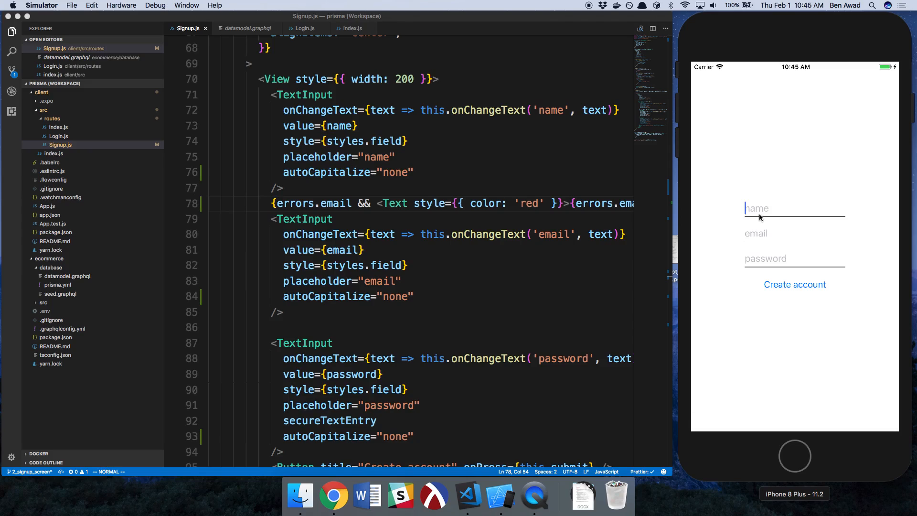
pyautogui.write('bob@bob.com')
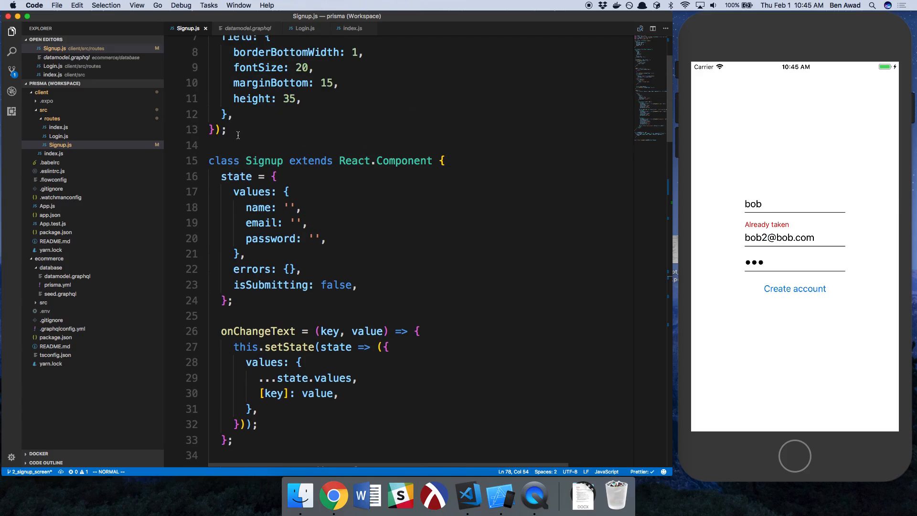
# Step: Create const defaultState above the class and set state = defaultState
pyautogui.write('co')
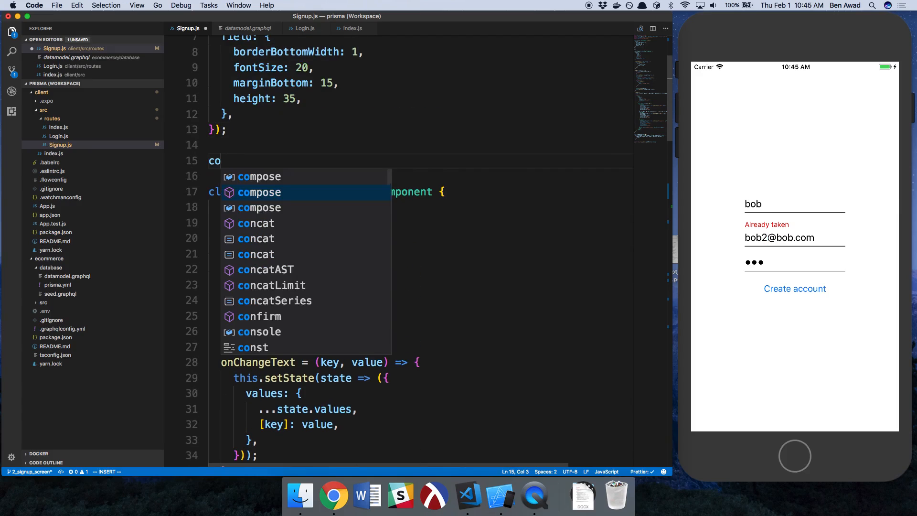
pyautogui.write('nst defaultState = {')
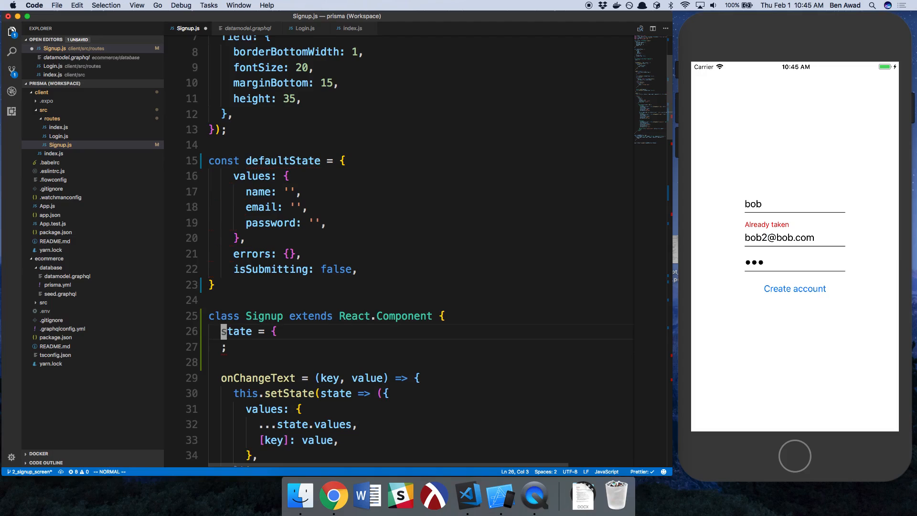
pyautogui.write('defaultS')
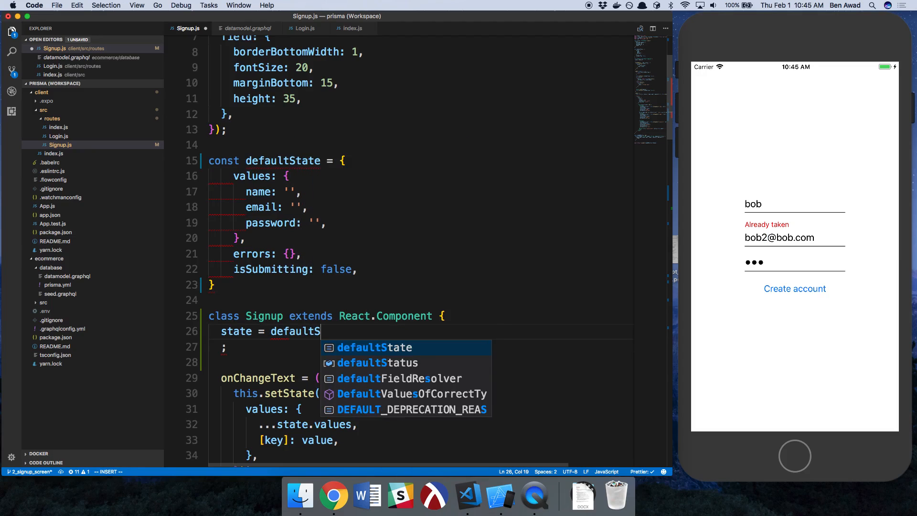
pyautogui.press('Tab')
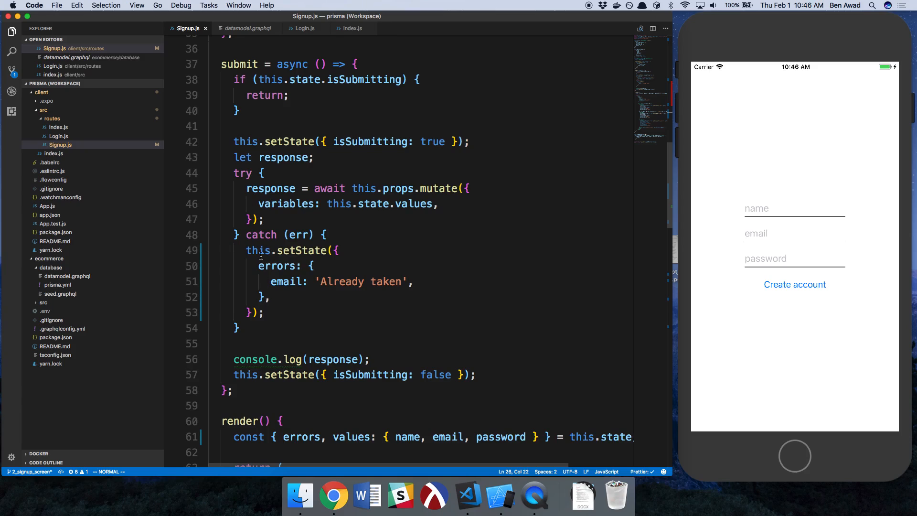
# Step: Add isSubmitting: false and return to the catch block, and reset state to defaultState after success
pyautogui.doubleClick(285, 281)
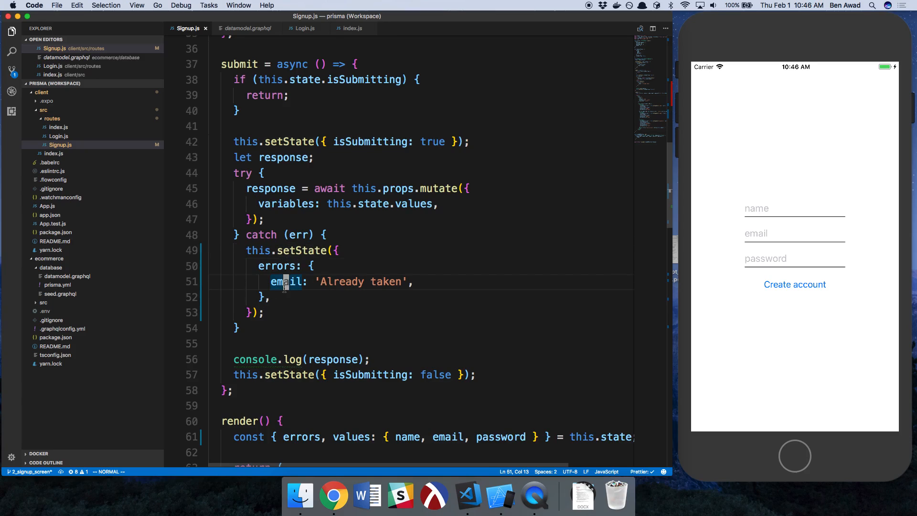
pyautogui.write('isSubmitting: false,')
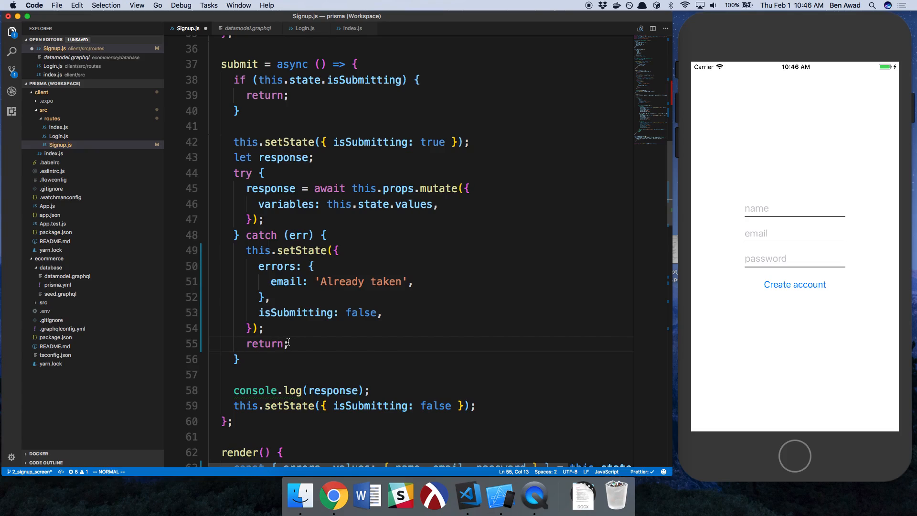
pyautogui.moveTo(209, 438)
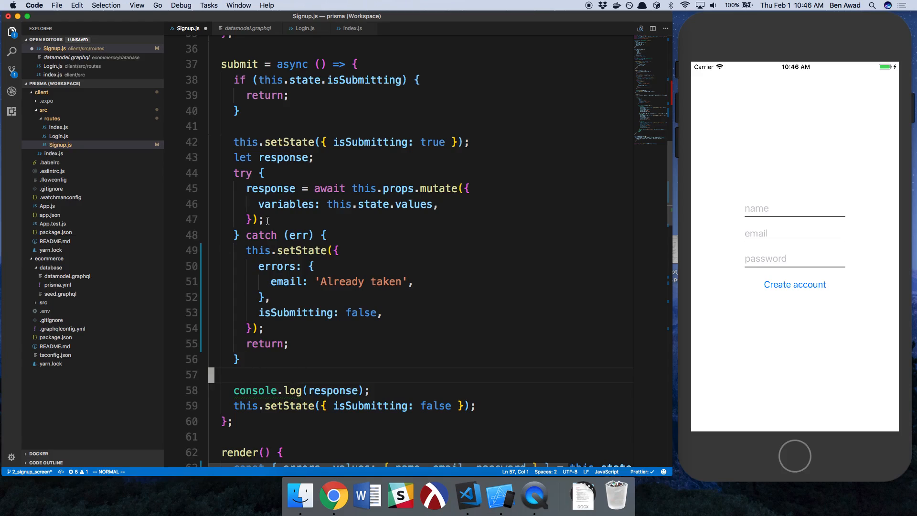
pyautogui.doubleClick(371, 406)
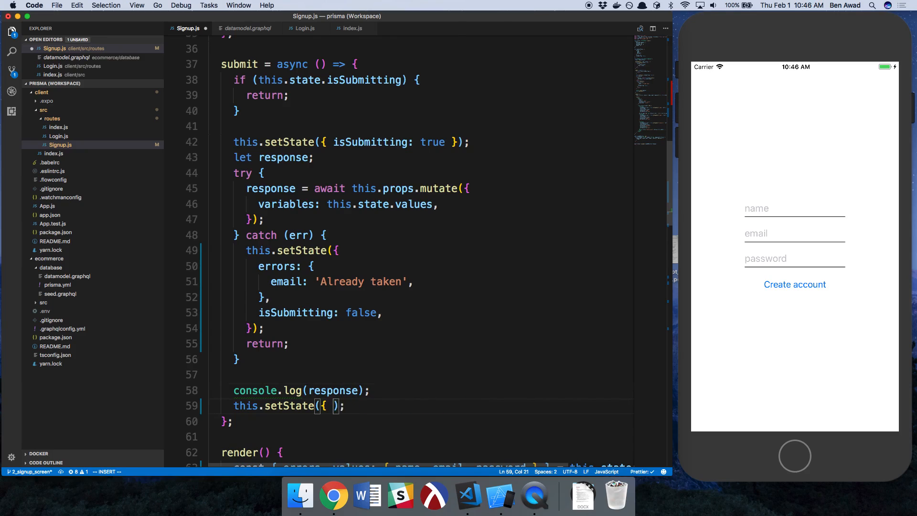
pyautogui.write('defaultState')
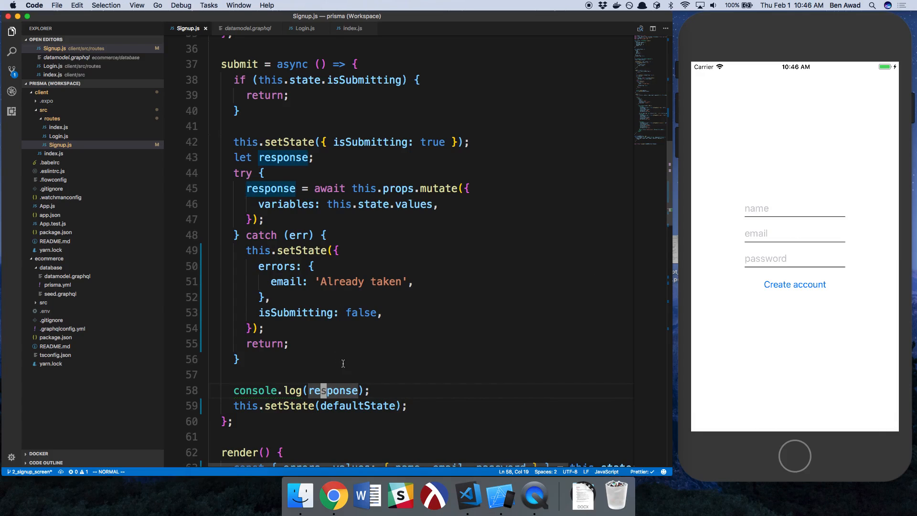
pyautogui.scroll(-3)
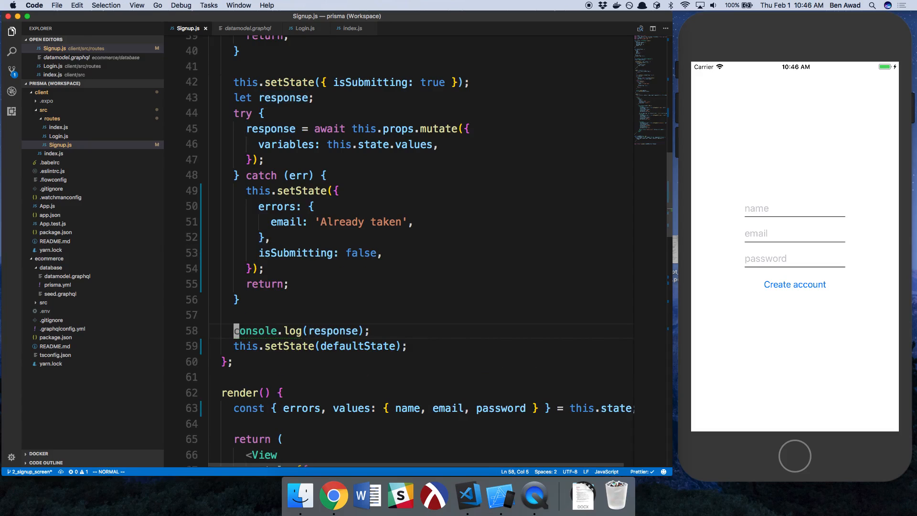
pyautogui.write('response.data.si')
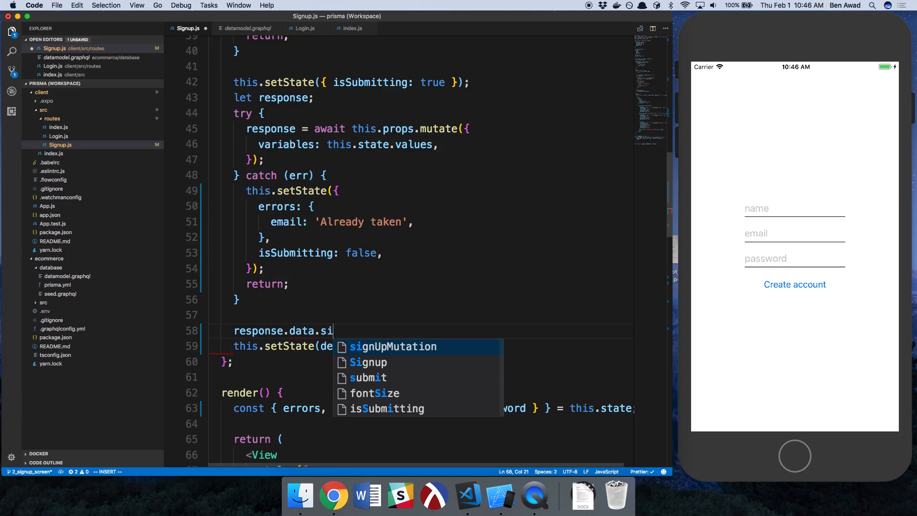
pyautogui.write('gnup.token')
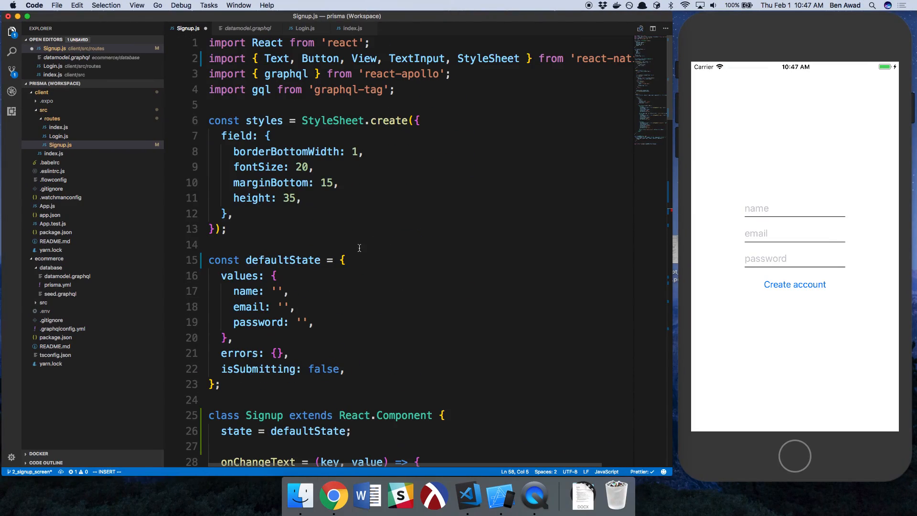
pyautogui.write('A')
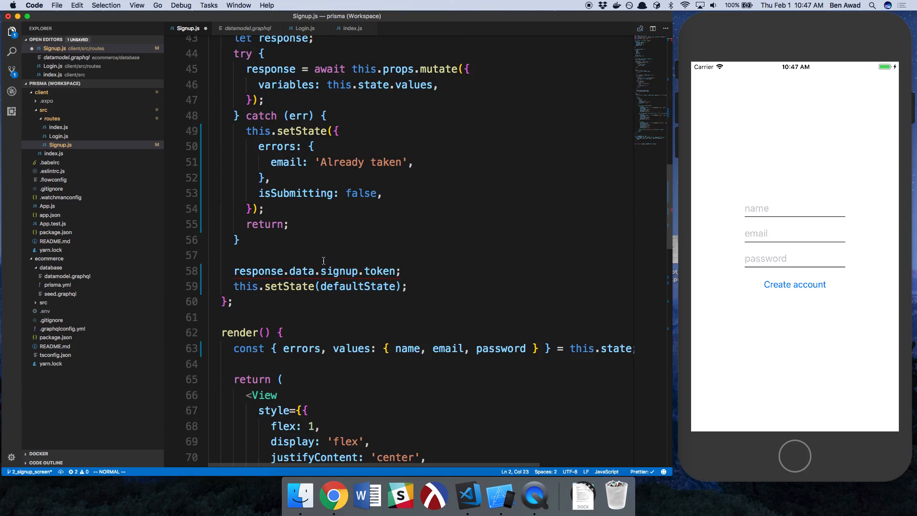
pyautogui.write("AsyncStorage.setItem'',.")
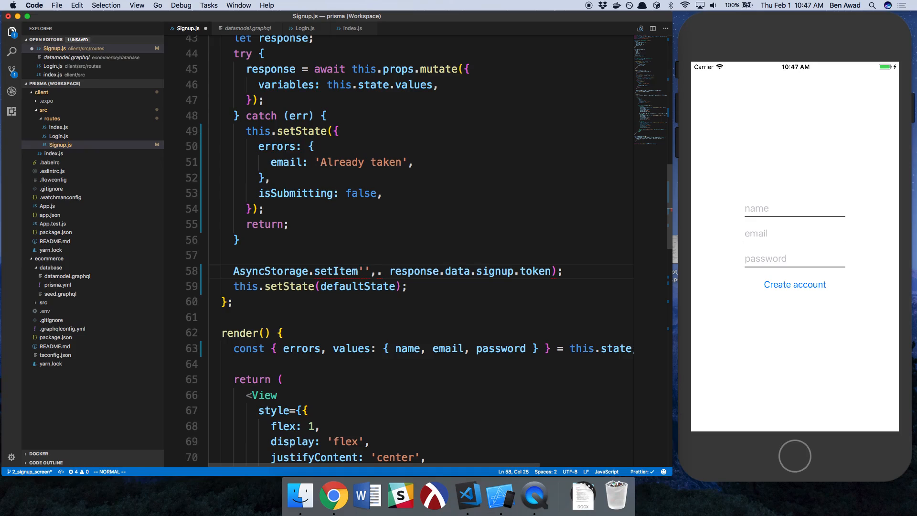
pyautogui.write('@')
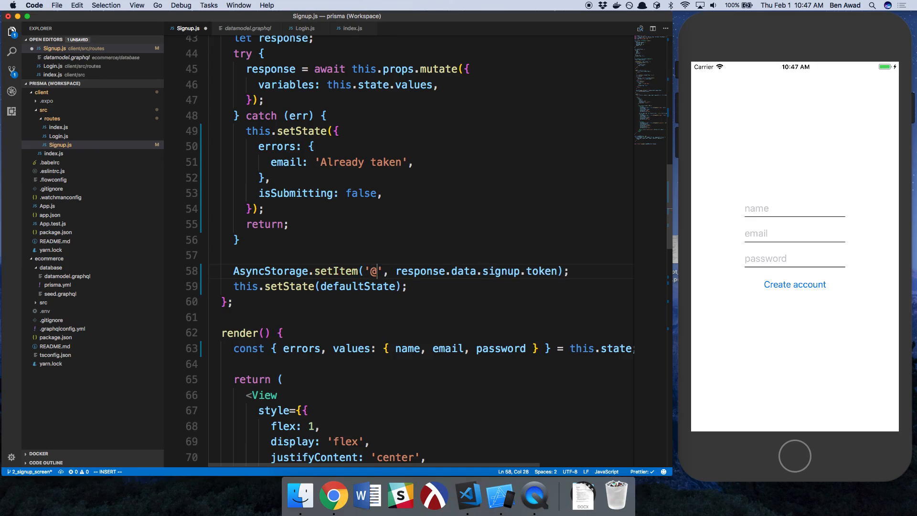
pyautogui.write('ecommerce/to')
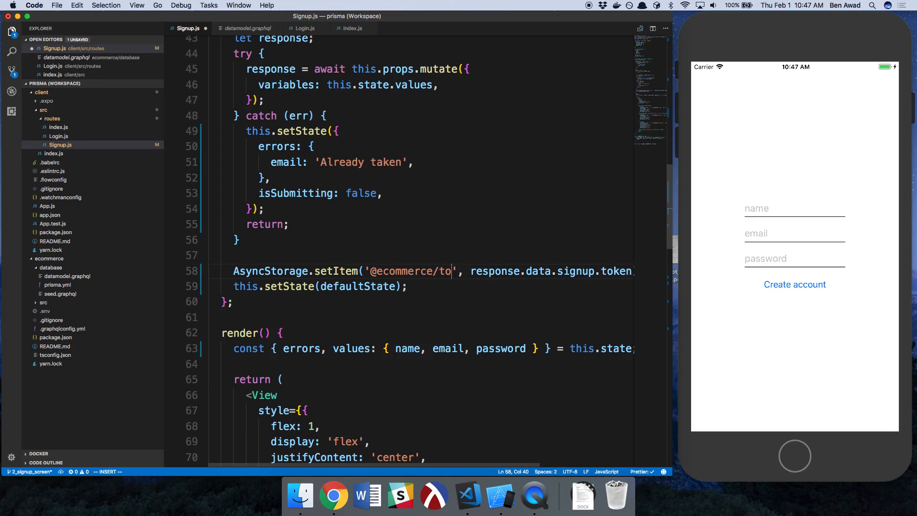
pyautogui.write("ken'")
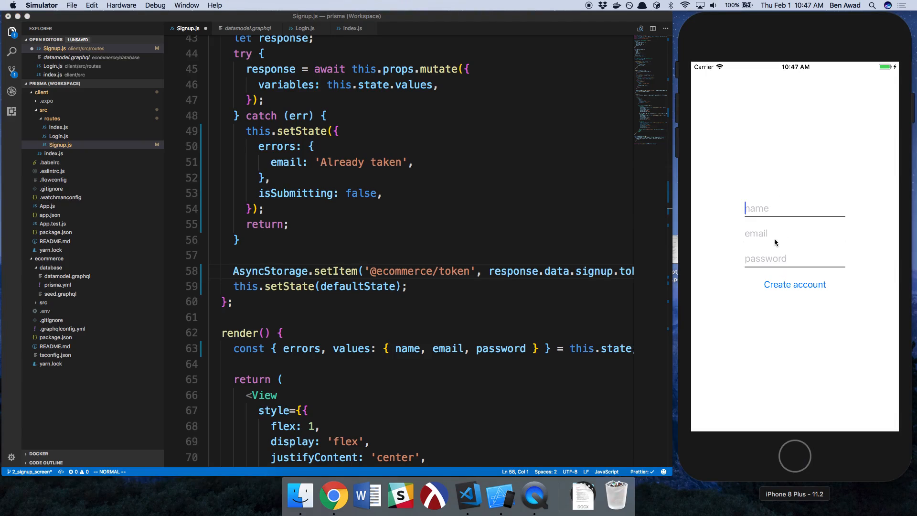
pyautogui.moveTo(777, 217)
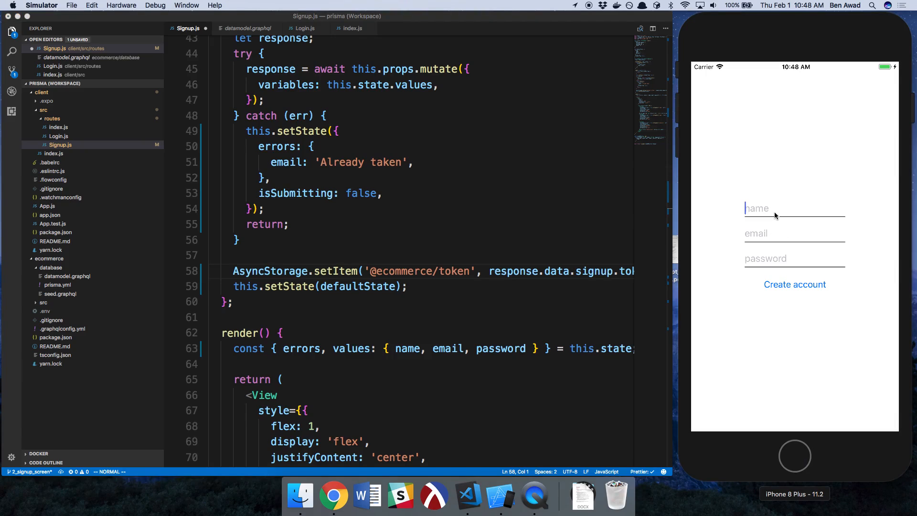
pyautogui.write('bob')
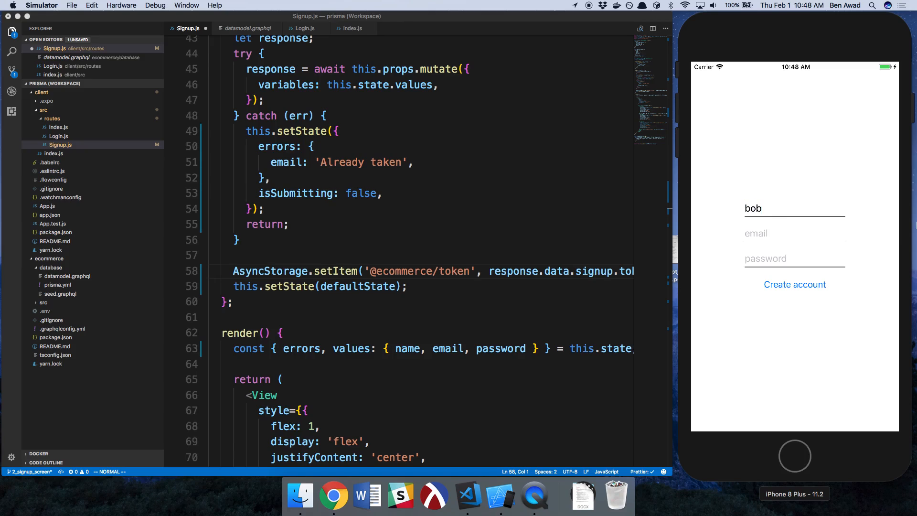
pyautogui.write('bob')
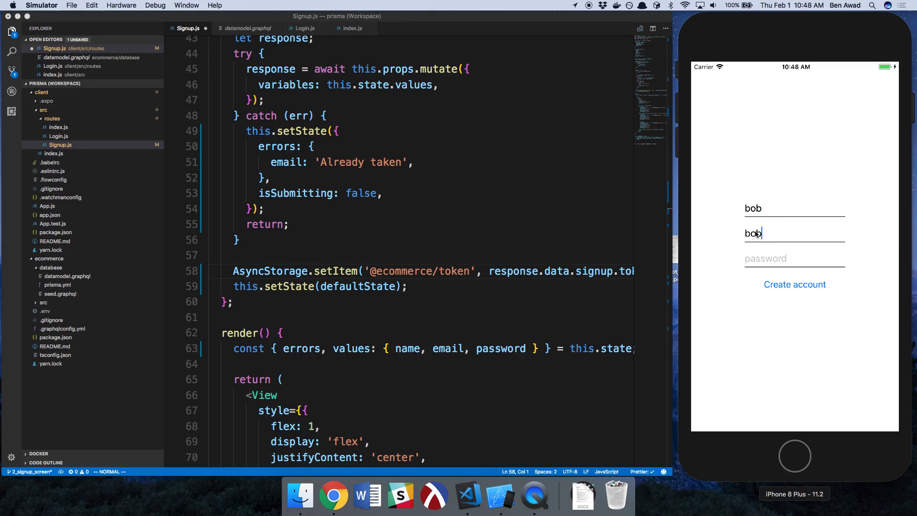
pyautogui.write('@bob.com')
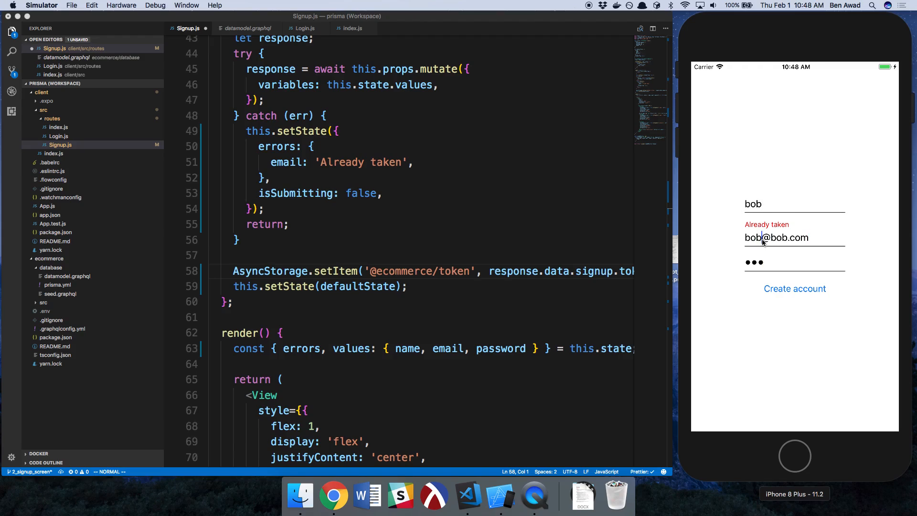
pyautogui.click(794, 289)
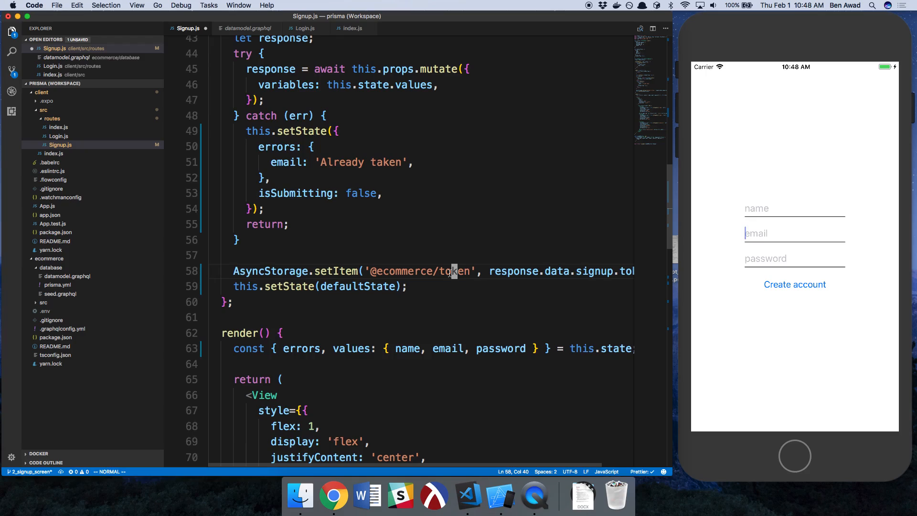
pyautogui.moveTo(801, 274)
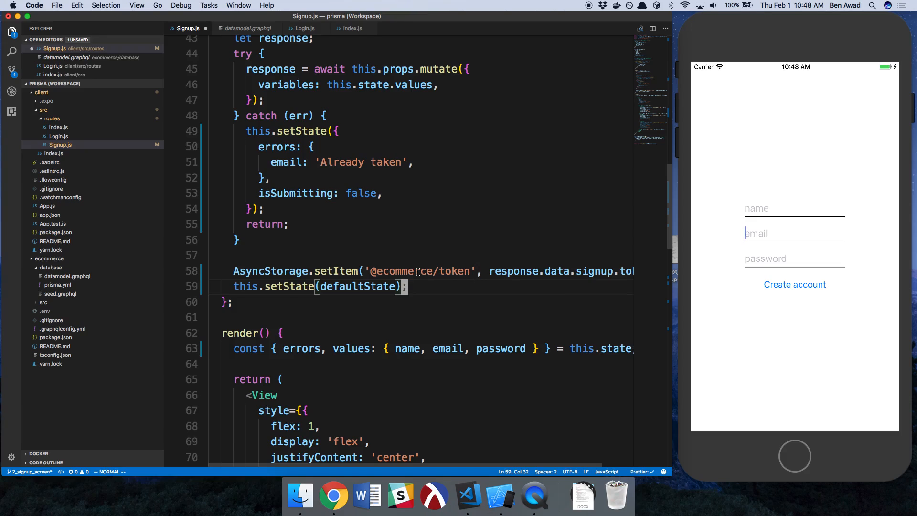
pyautogui.moveTo(217, 189)
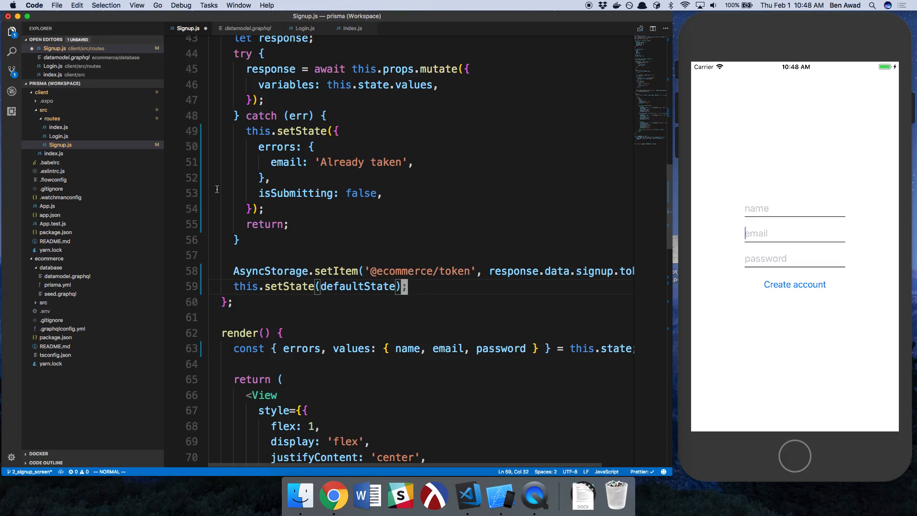
# Step: Create a new file in routes and rename Product.sj to Product.js
pyautogui.rightClick(52, 118)
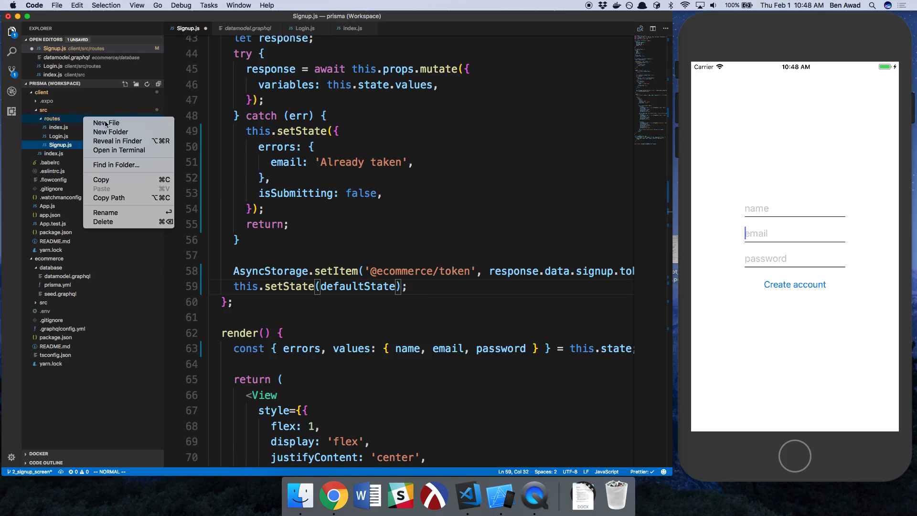
pyautogui.click(106, 123)
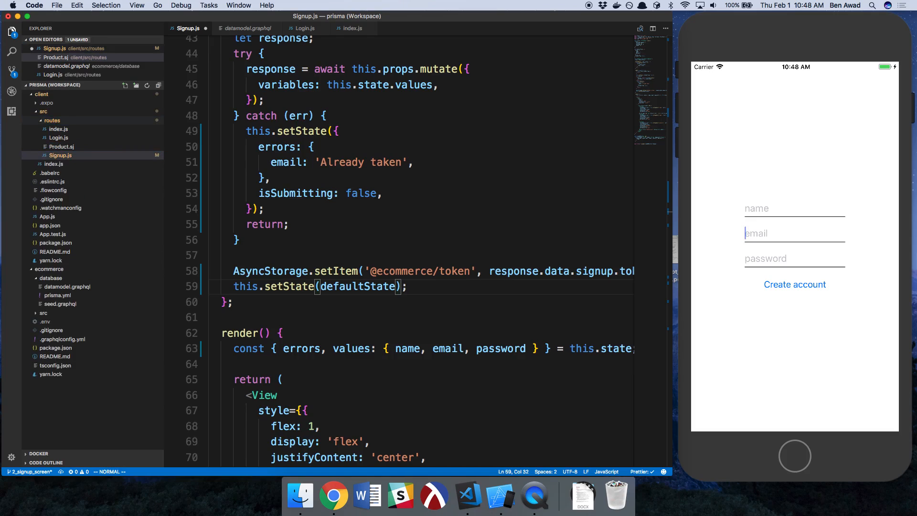
pyautogui.rightClick(61, 153)
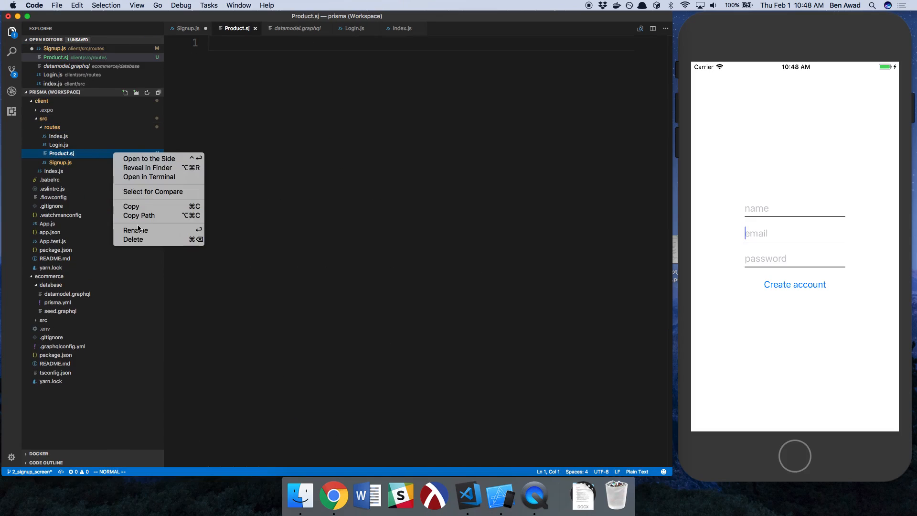
pyautogui.click(135, 230)
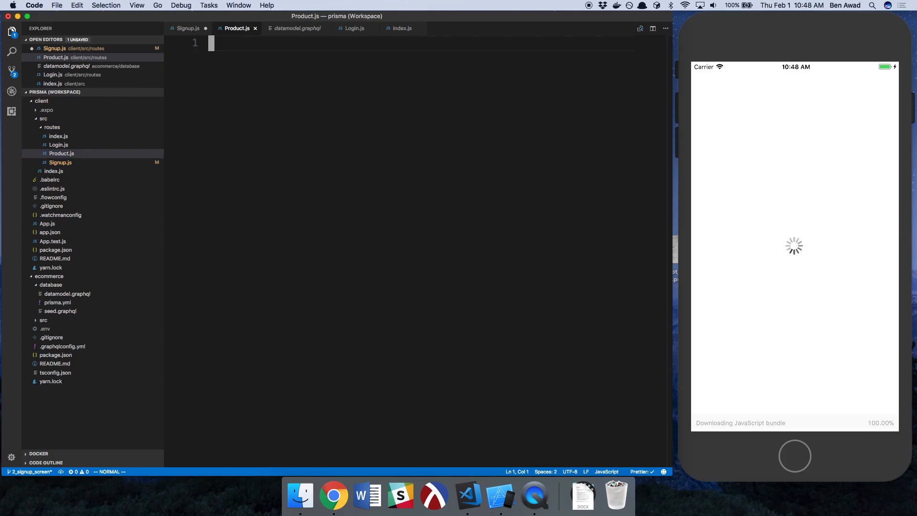
# Step: Write import React from 'react'; as Product.js's first line, then view Login.js
pyautogui.write('impor')
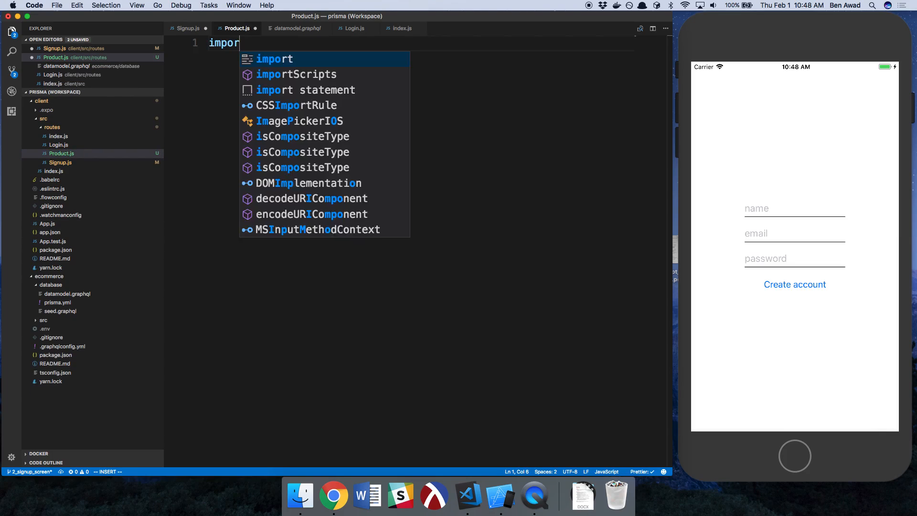
pyautogui.write("React from '")
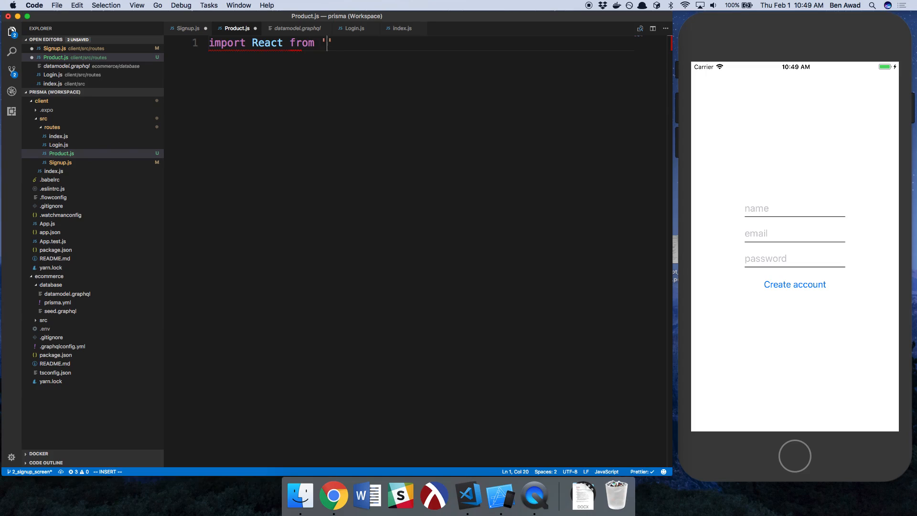
pyautogui.write("react';")
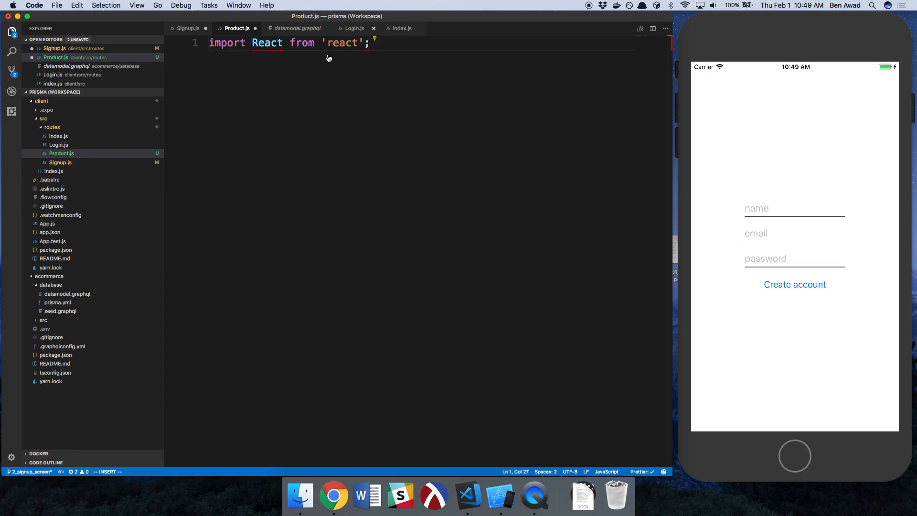
pyautogui.click(354, 28)
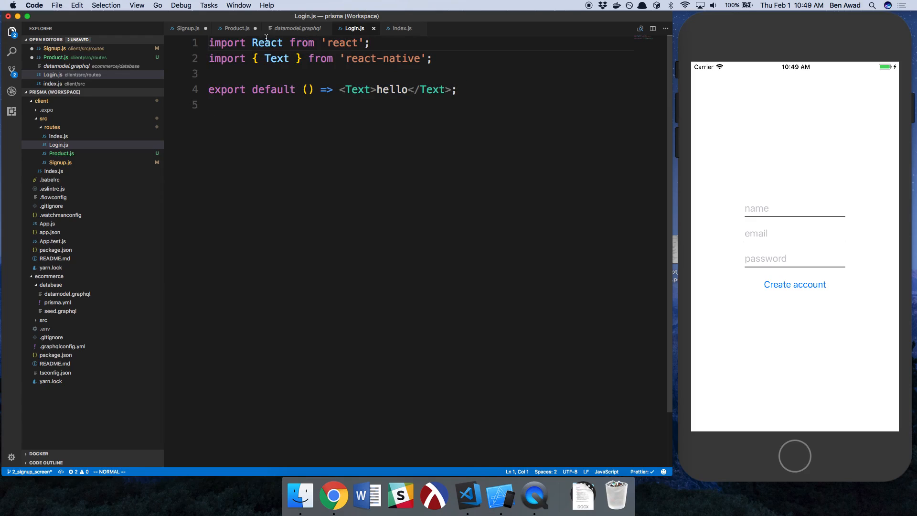
# Step: Point the /Products route at Products in routes/index.js, renaming Product.js to Products.js
pyautogui.click(237, 29)
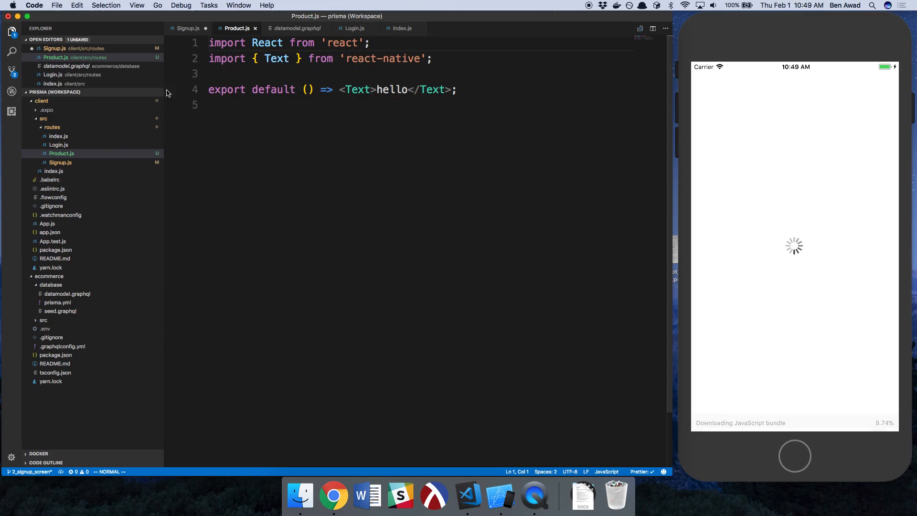
pyautogui.click(58, 136)
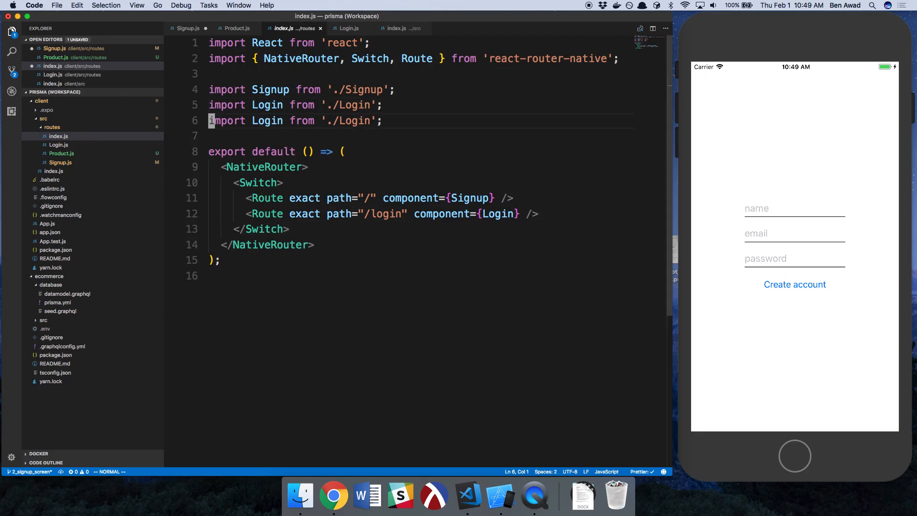
pyautogui.write('Product')
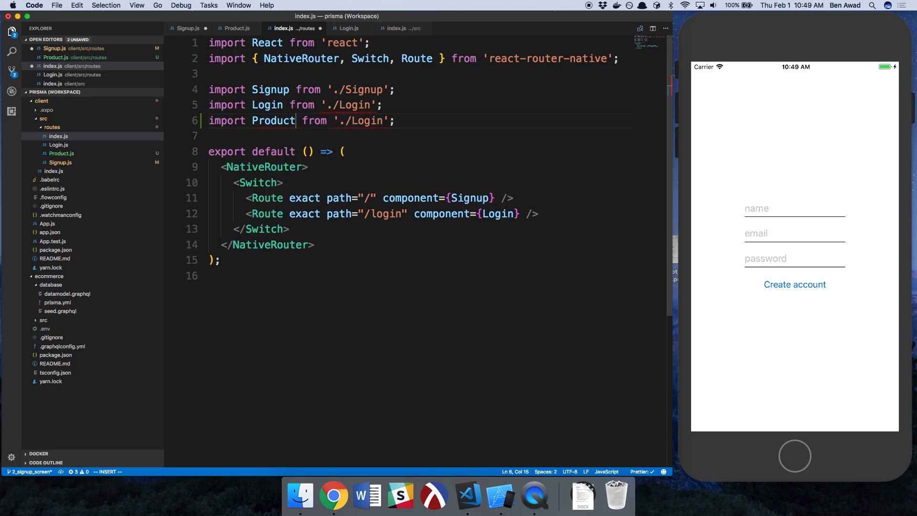
pyautogui.write('s')
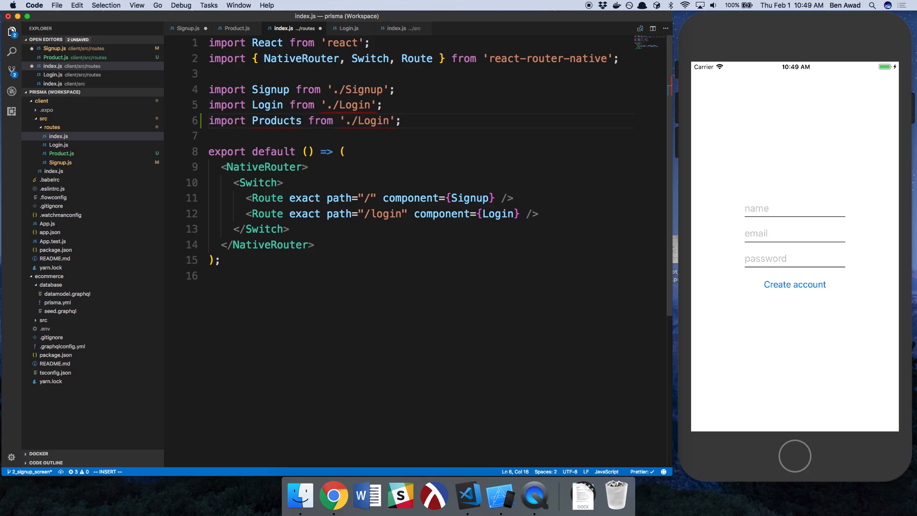
pyautogui.rightClick(62, 154)
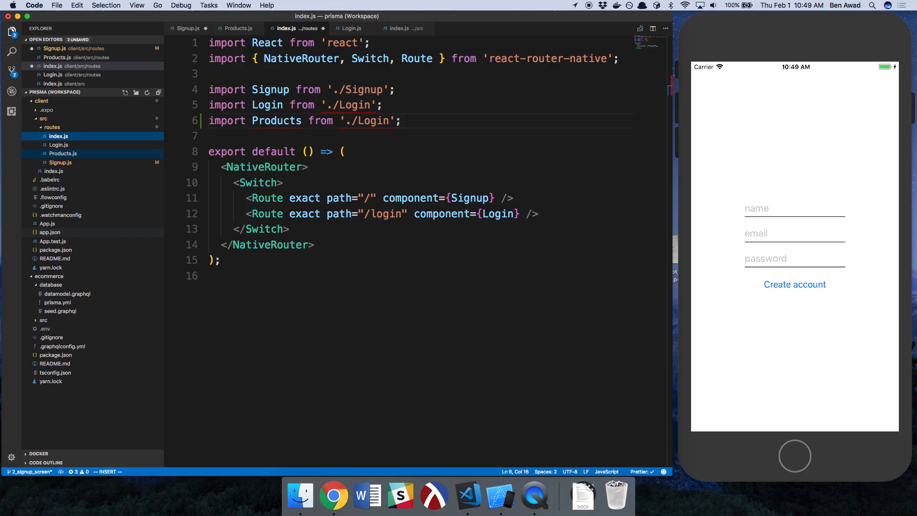
pyautogui.press('Backspace')
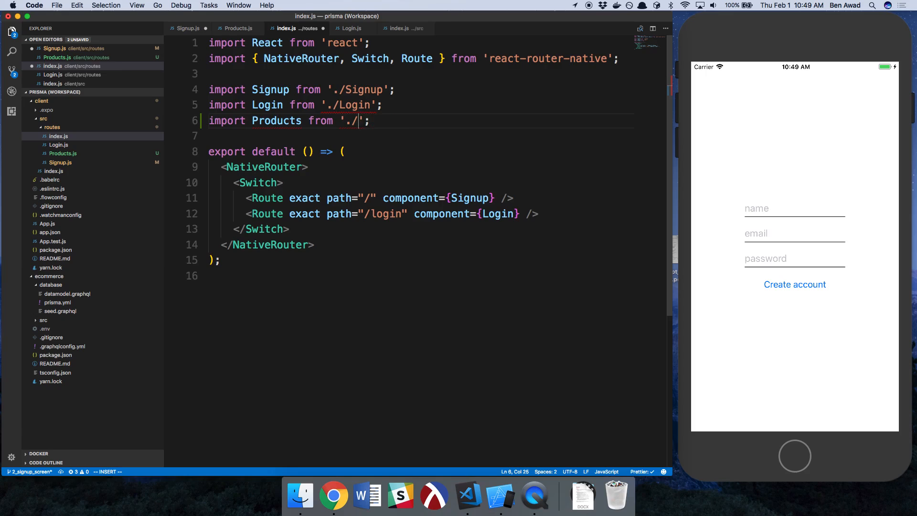
pyautogui.write('Products')
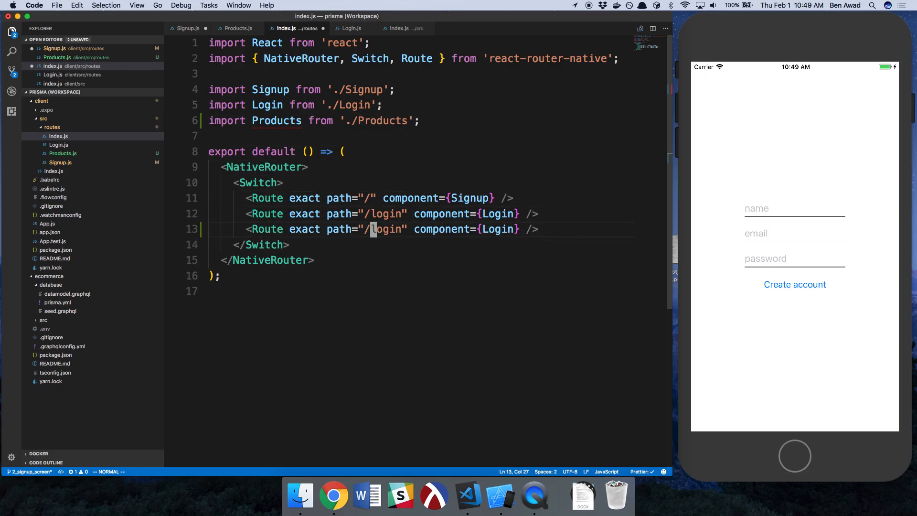
pyautogui.write('Products')
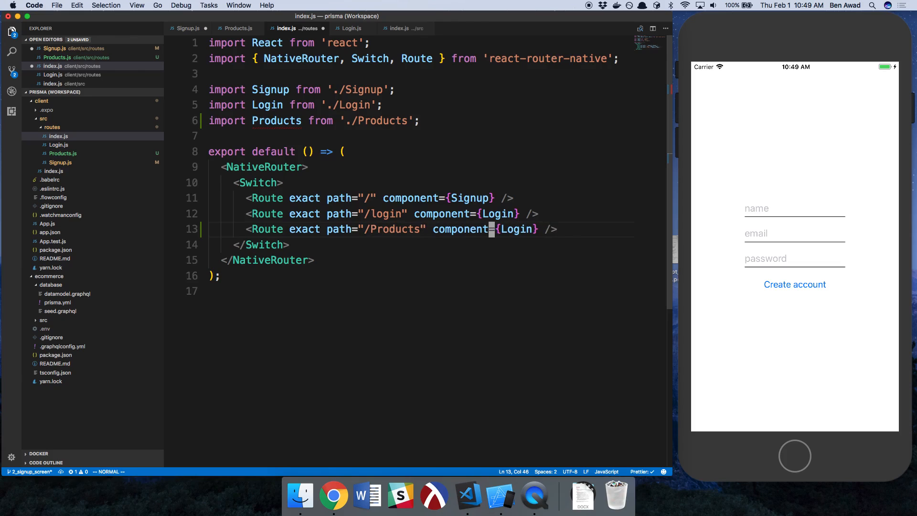
# Step: Finish the Products route reference and prefix AsyncStorage.setItem with await in Signup.js
pyautogui.write('Products')
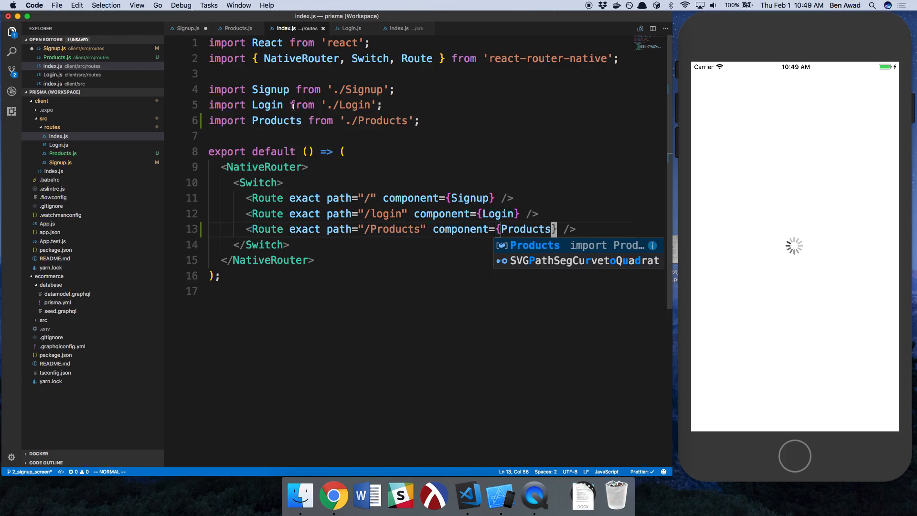
pyautogui.click(189, 28)
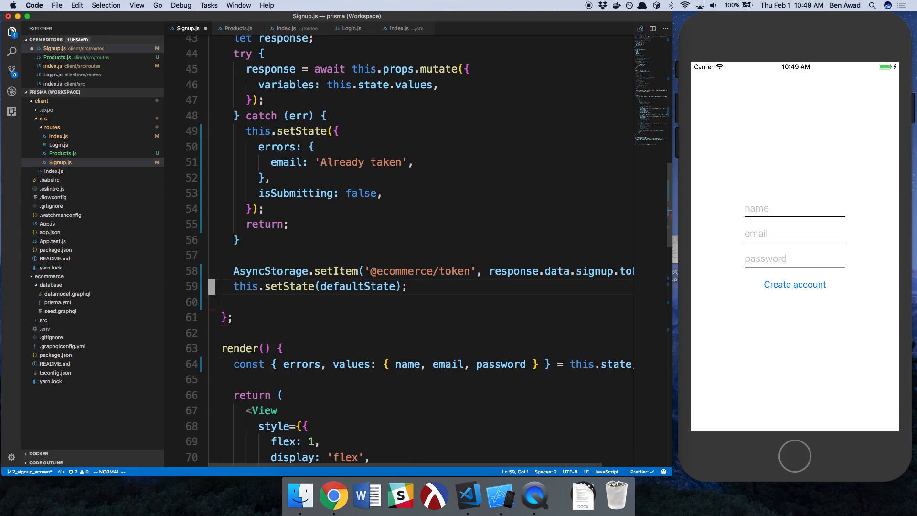
pyautogui.write('await')
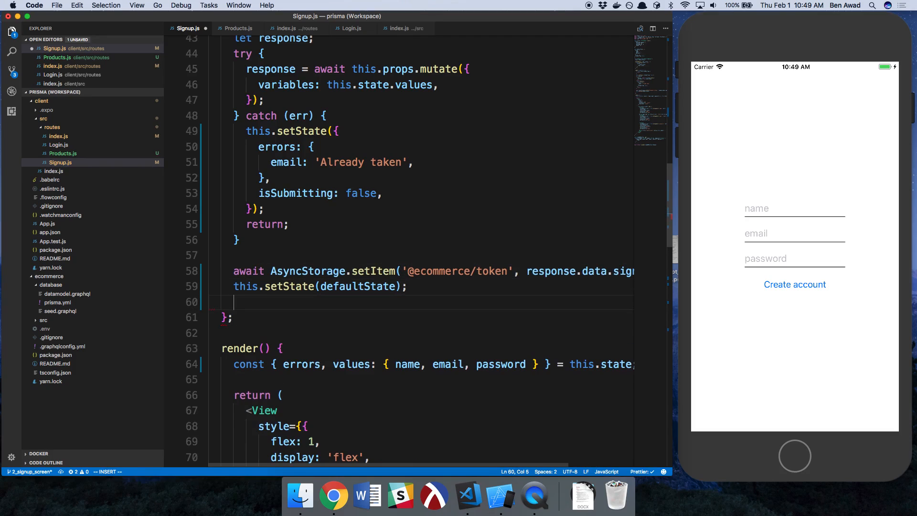
pyautogui.scroll(-3)
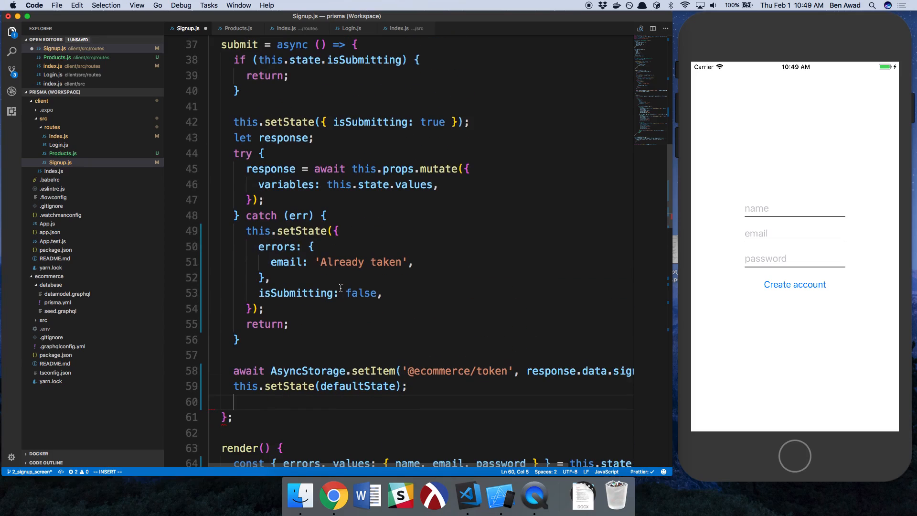
# Step: Add this.props.history.push('/products') after the form reset, checking the route paths
pyautogui.write('this.props')
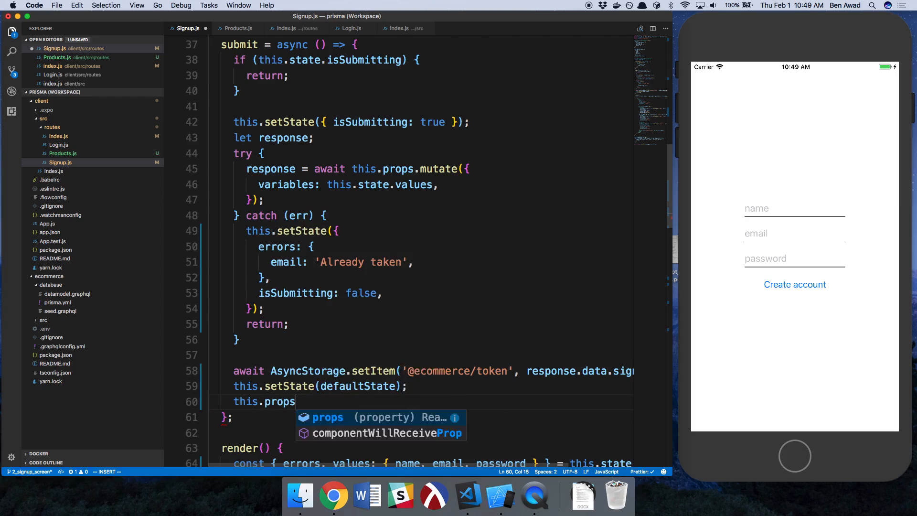
pyautogui.write('.history')
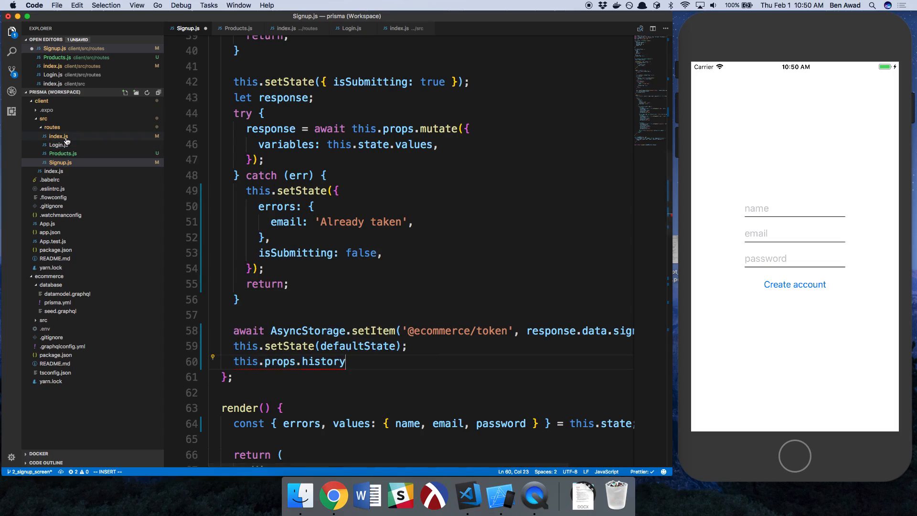
pyautogui.click(58, 136)
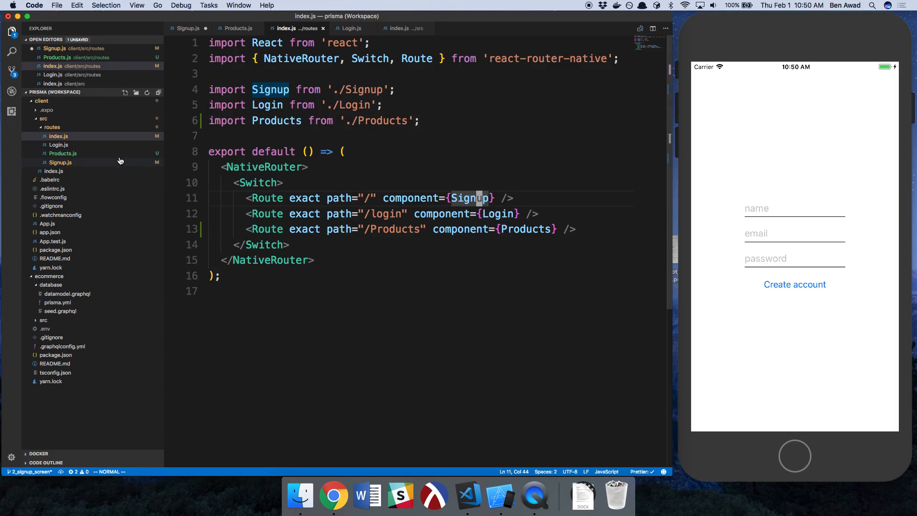
pyautogui.click(188, 28)
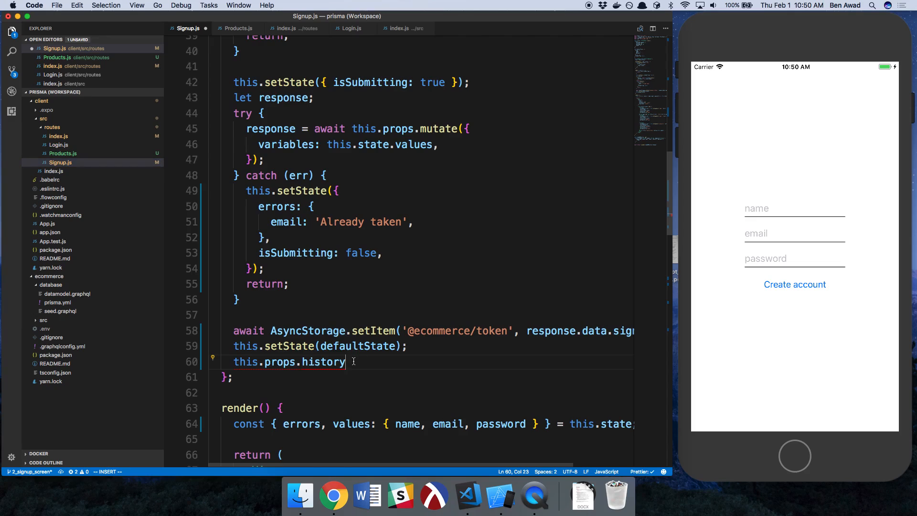
pyautogui.write(".push('');")
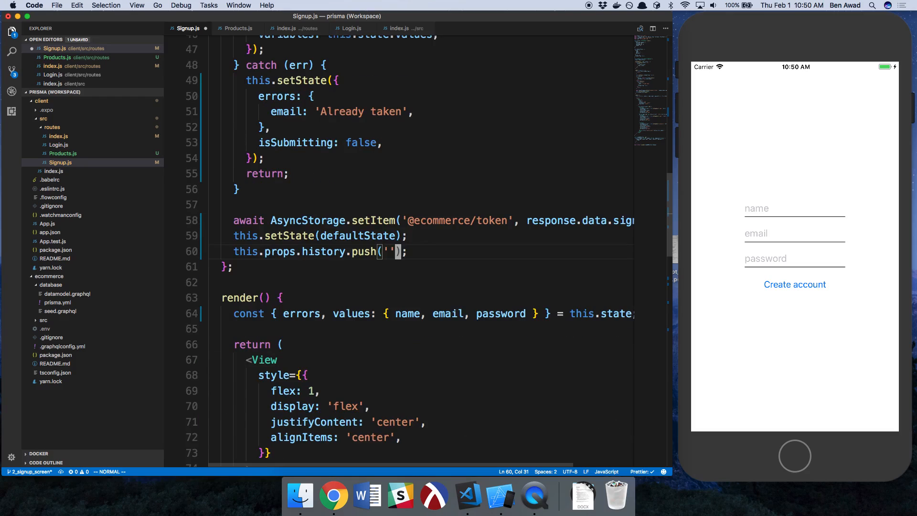
pyautogui.write('/')
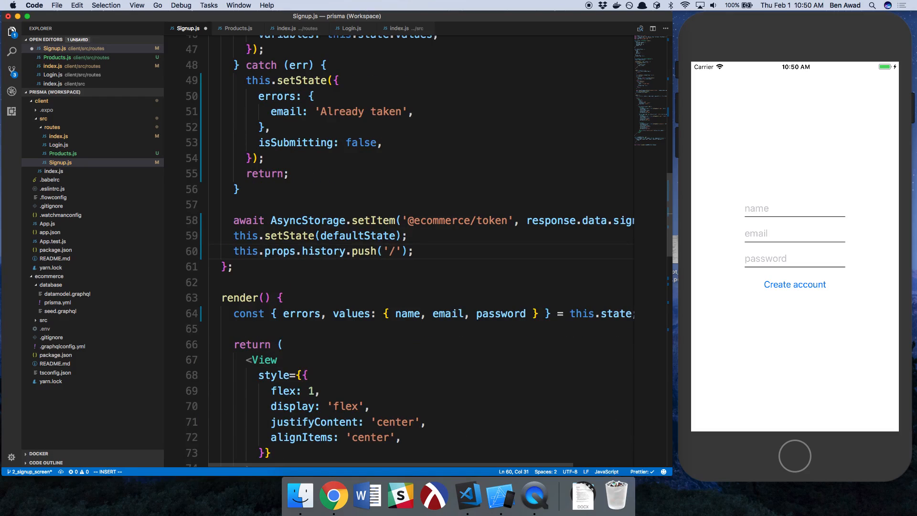
pyautogui.write('products')
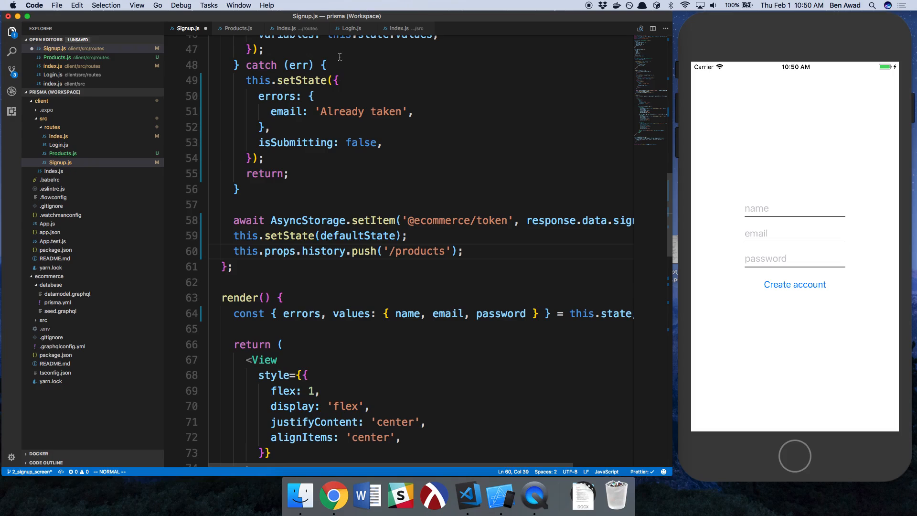
pyautogui.click(286, 29)
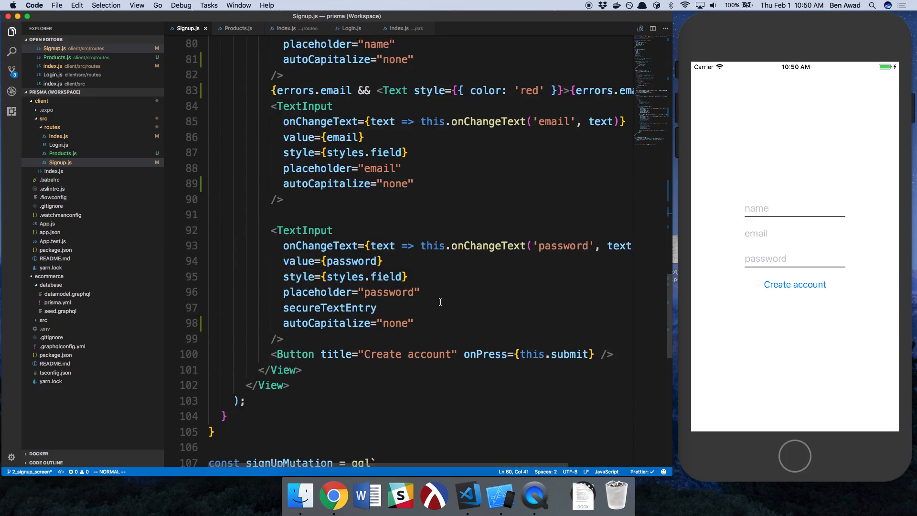
# Step: Add an 'or' Text label and a Login button wired to this.goToLoginPage
pyautogui.scroll(-3)
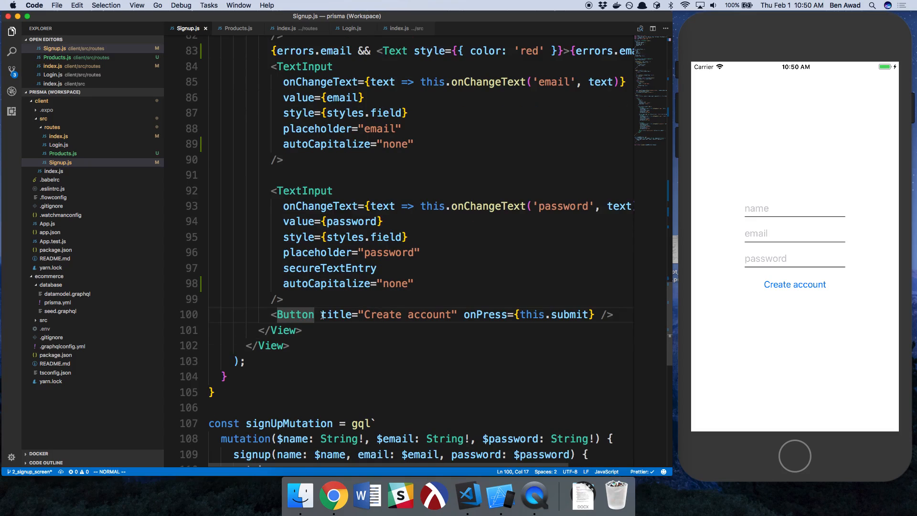
pyautogui.write('<Text.')
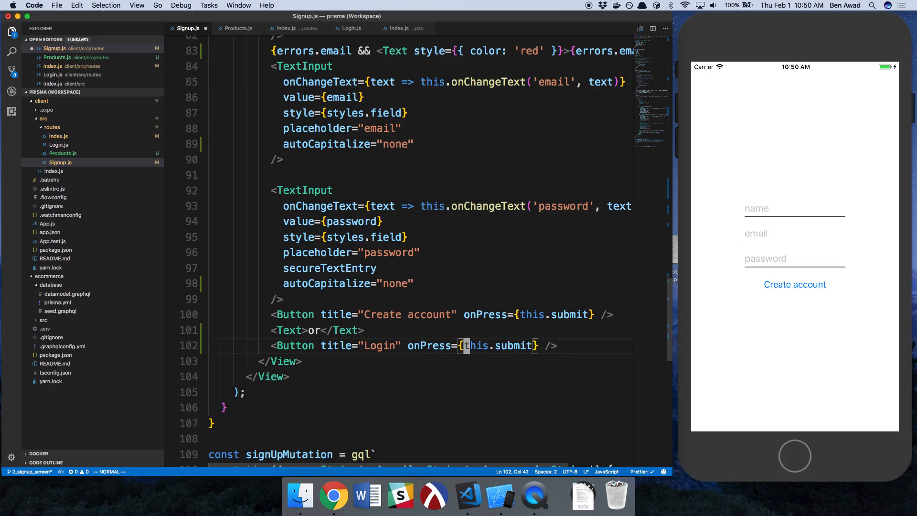
pyautogui.write('this')
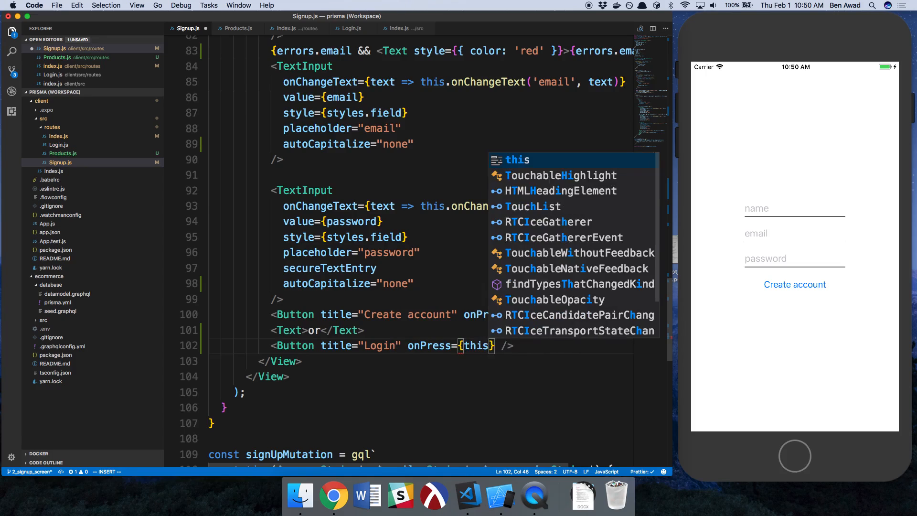
pyautogui.write('.goToLo')
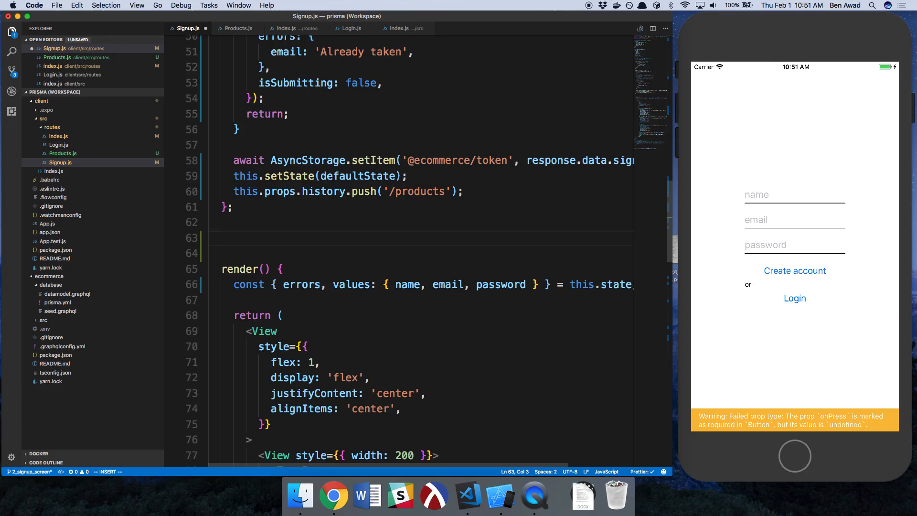
# Step: Define goToLoginPage to call this.props.history.push('/login')
pyautogui.write('goToL')
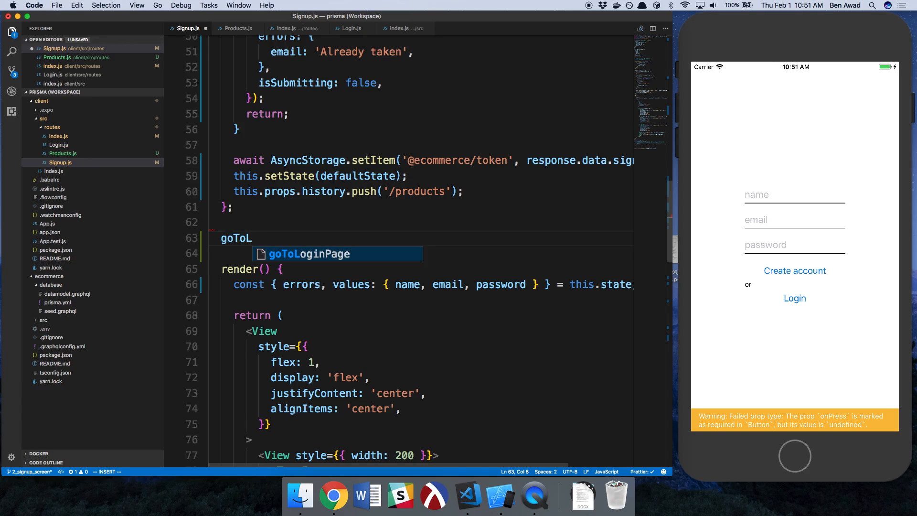
pyautogui.write('oginPageog')
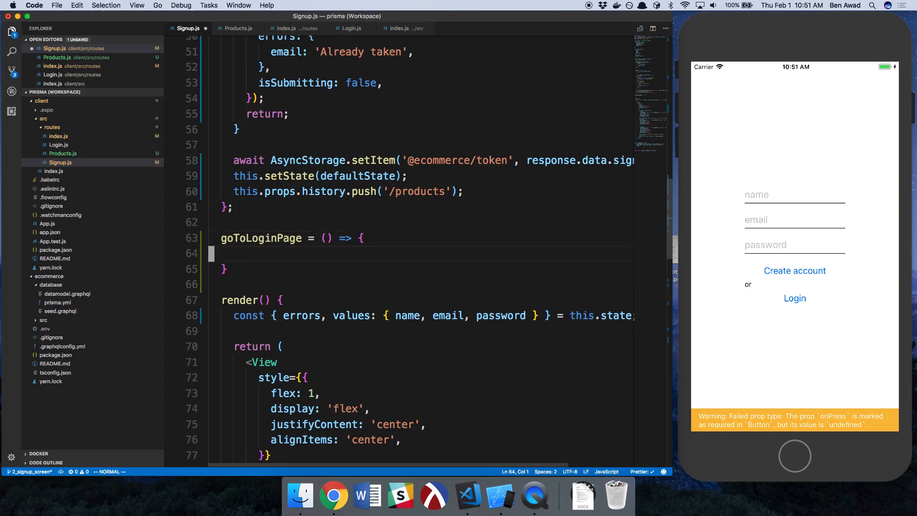
pyautogui.write("this.props.history.push('/l');")
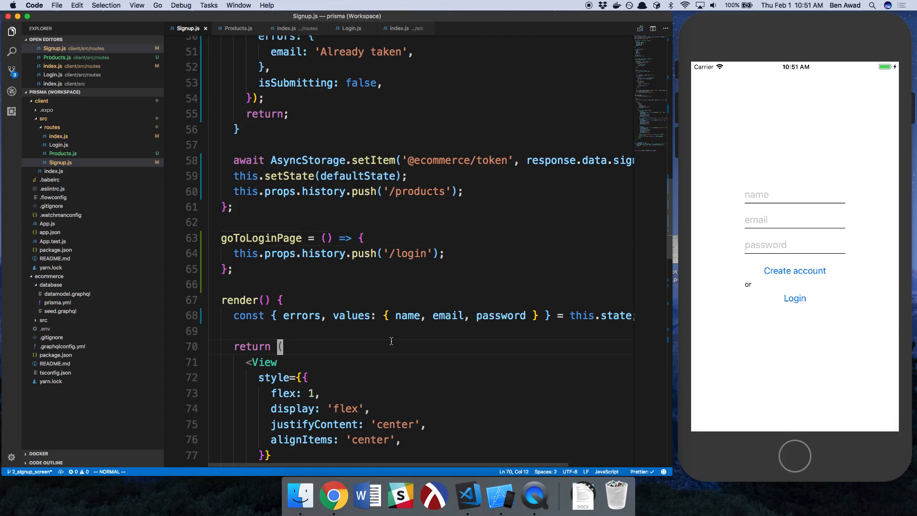
# Step: Start a textAlign style on the 'or' label
pyautogui.scroll(-3)
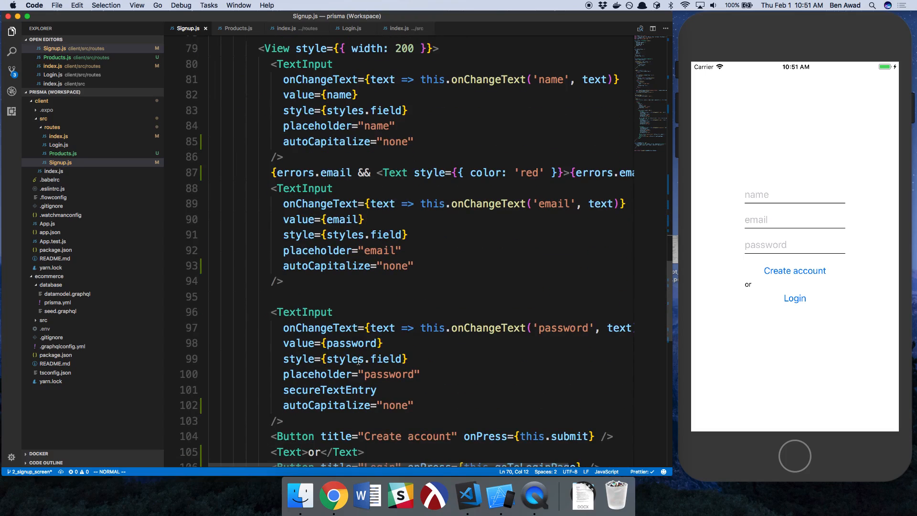
pyautogui.scroll(-3)
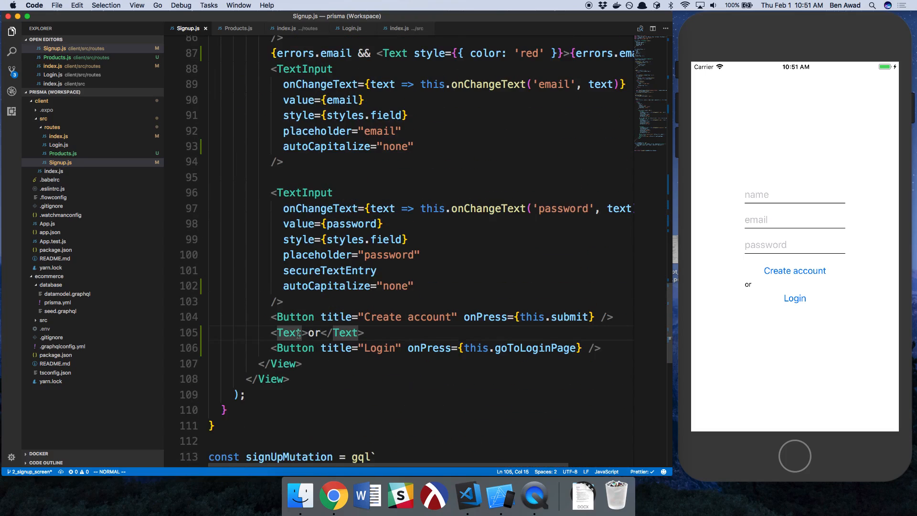
pyautogui.write('style={}')
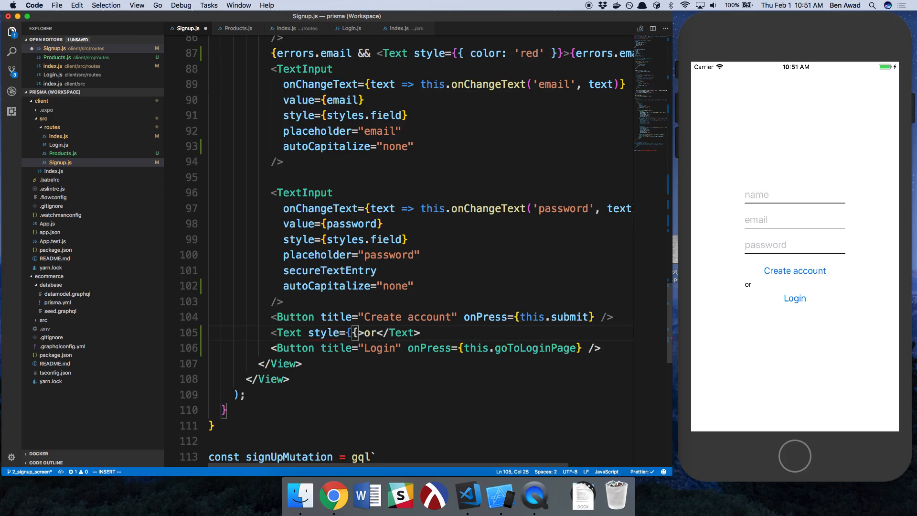
pyautogui.write("textAlign: 'center' }")
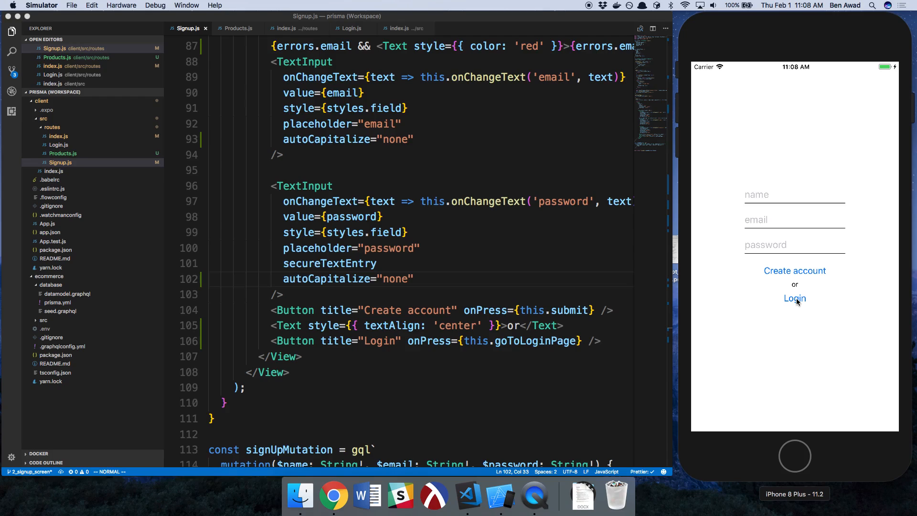
# Step: Test the Login button below the centered 'or' label in the simulator
pyautogui.click(794, 298)
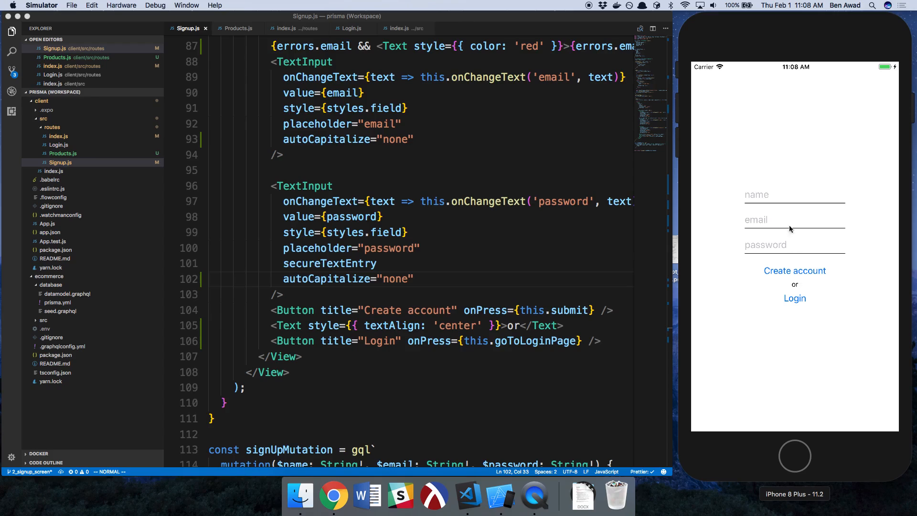
pyautogui.moveTo(632, 300)
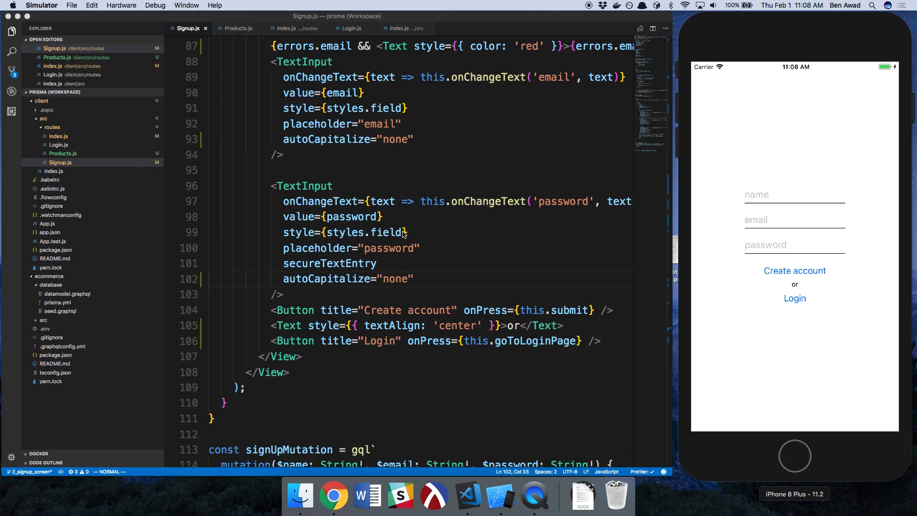
pyautogui.moveTo(813, 274)
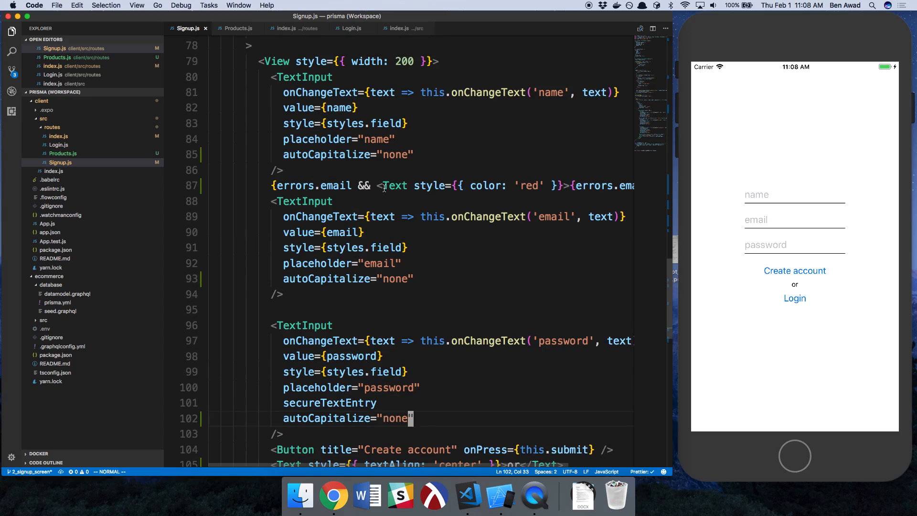
pyautogui.moveTo(377, 334)
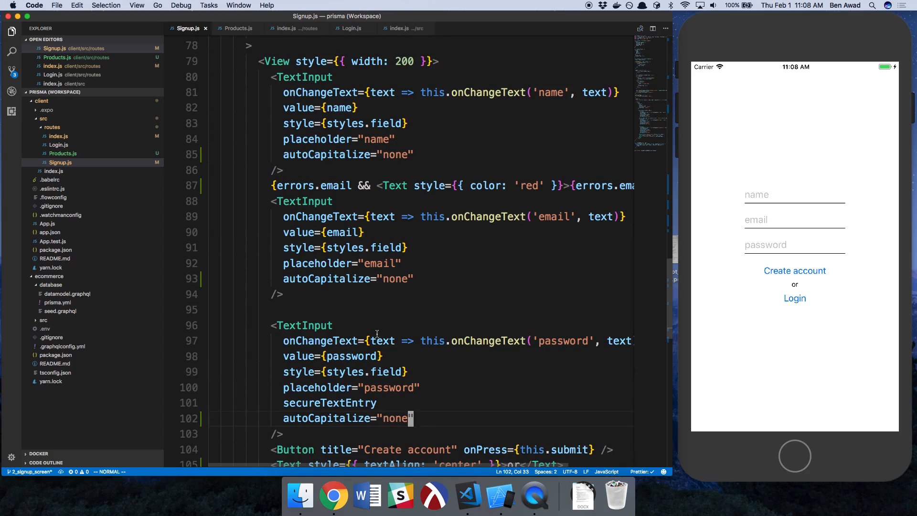
# Step: Declare a TextField class in Signup.js
pyautogui.doubleClick(380, 235)
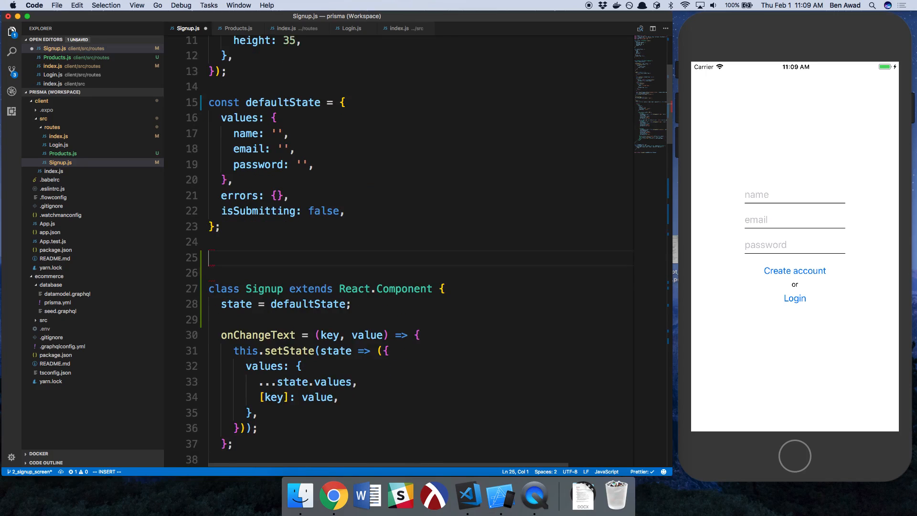
pyautogui.write('class')
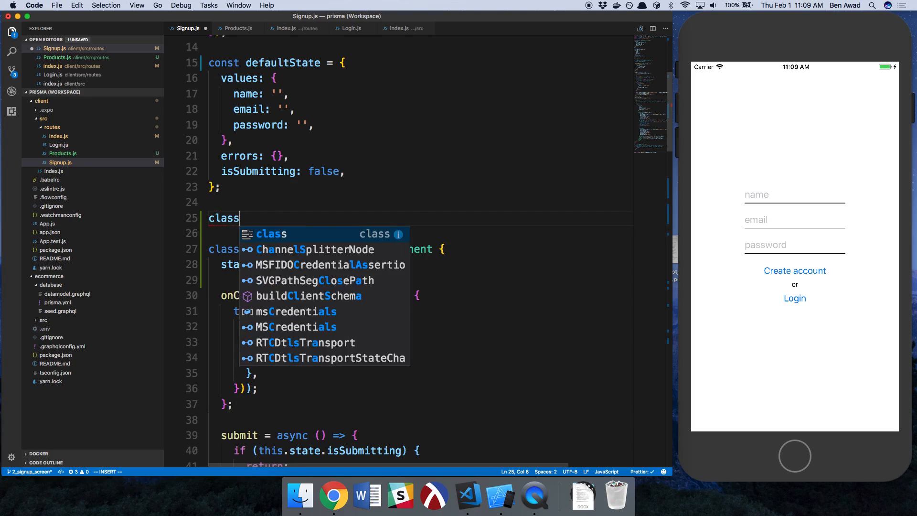
pyautogui.write('TextField extends React.Component {')
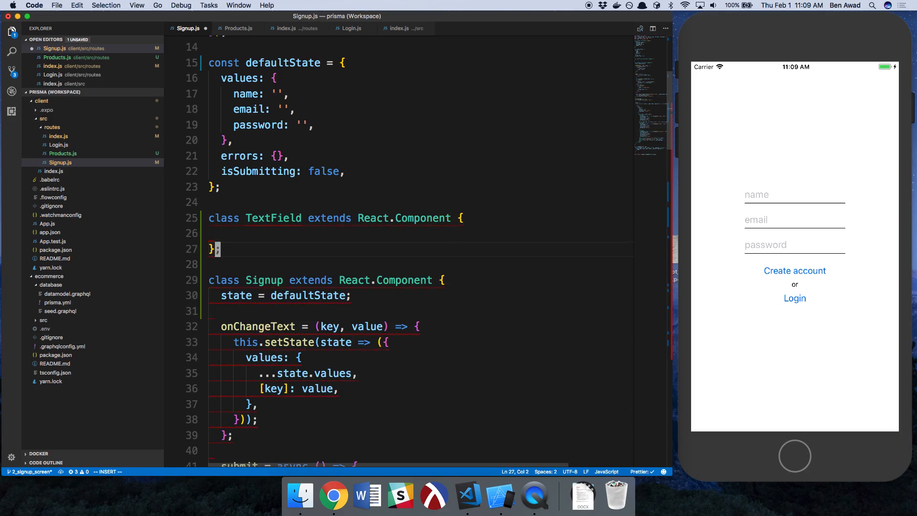
# Step: Give TextField a render returning the name TextInput and an empty onChangeText handler
pyautogui.write('render() {')
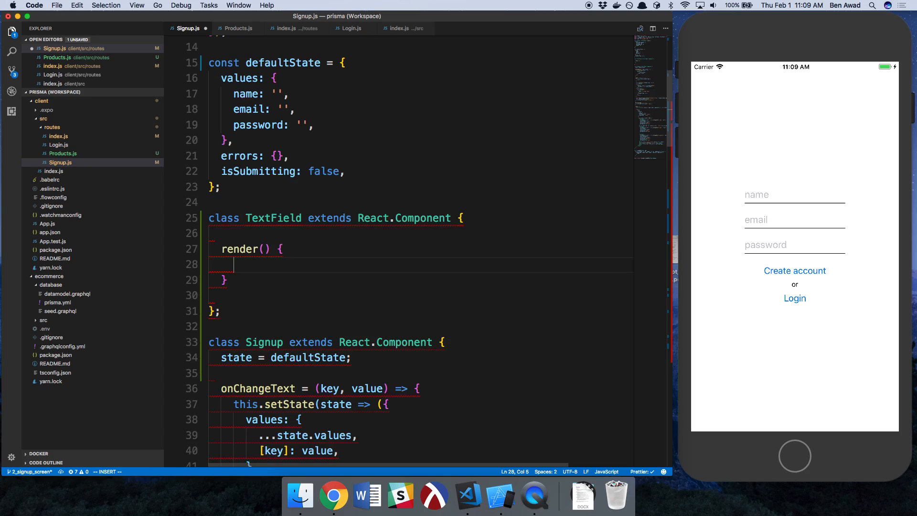
pyautogui.write('return (')
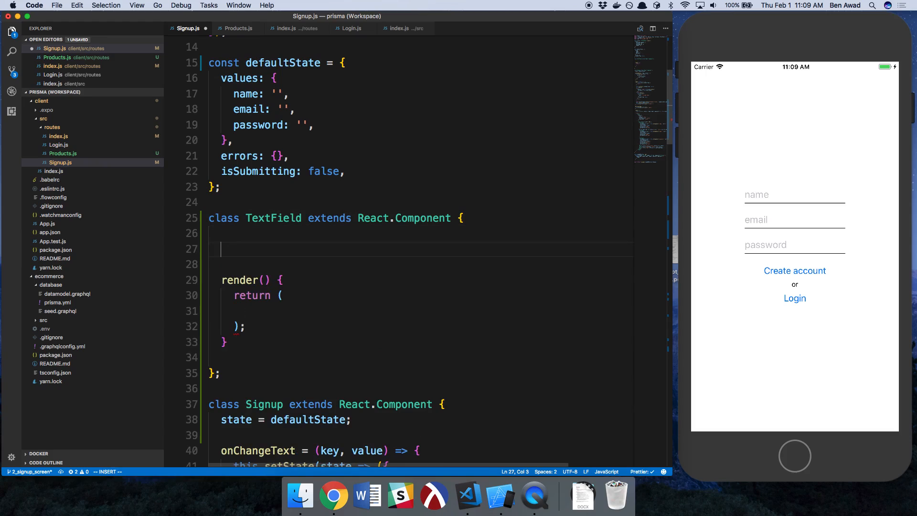
pyautogui.write('onChangeText = () => {')
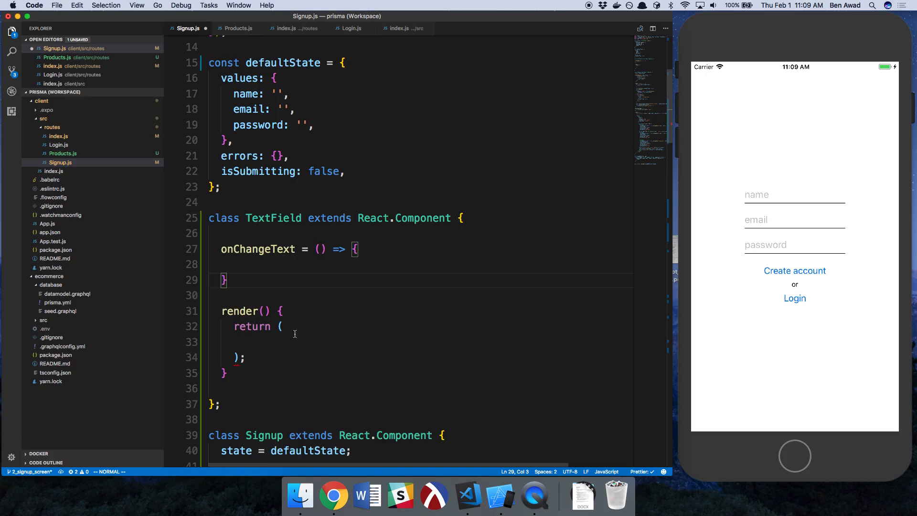
pyautogui.scroll(-3)
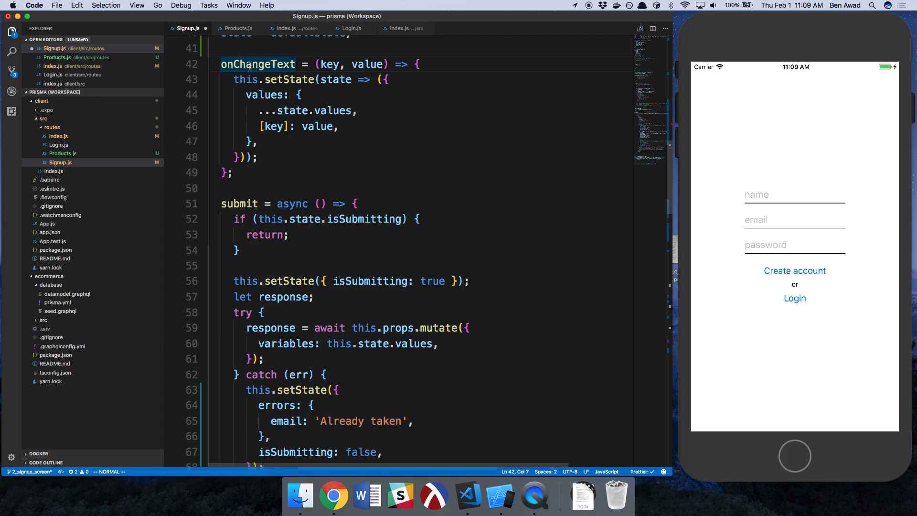
pyautogui.scroll(-3)
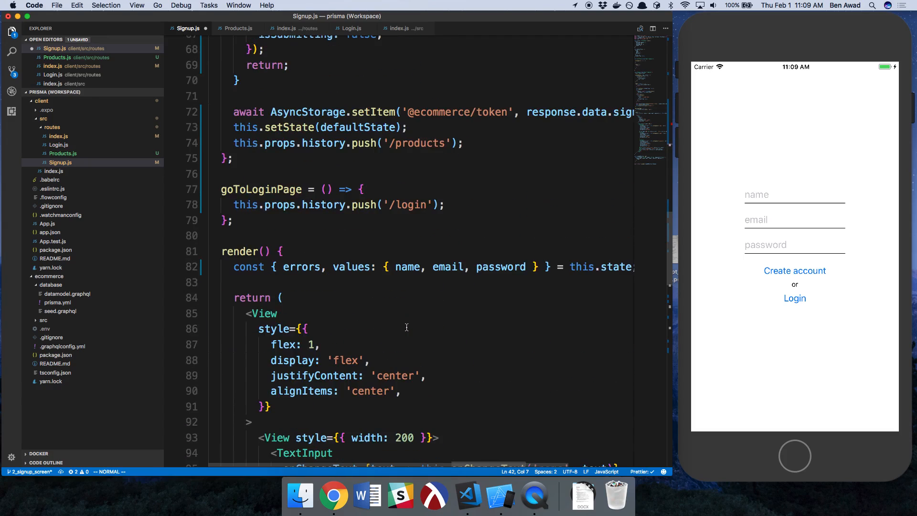
pyautogui.scroll(-3)
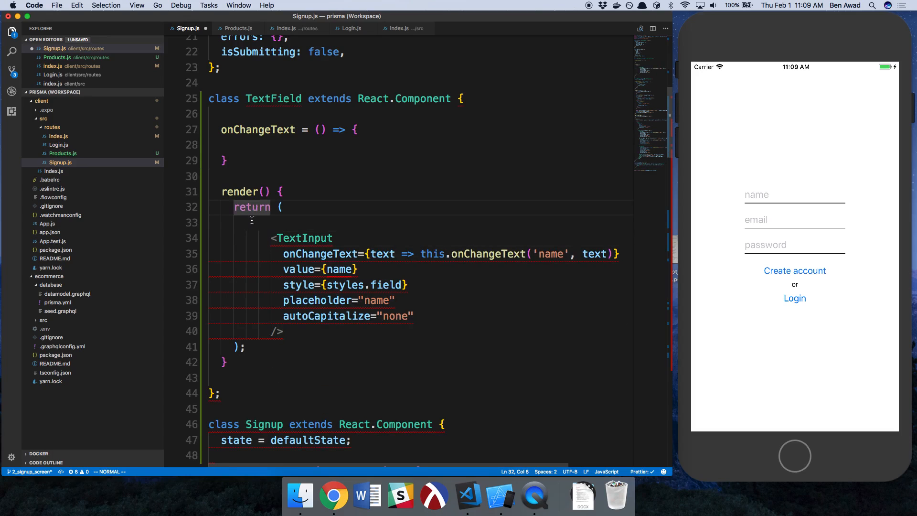
pyautogui.scroll(-3)
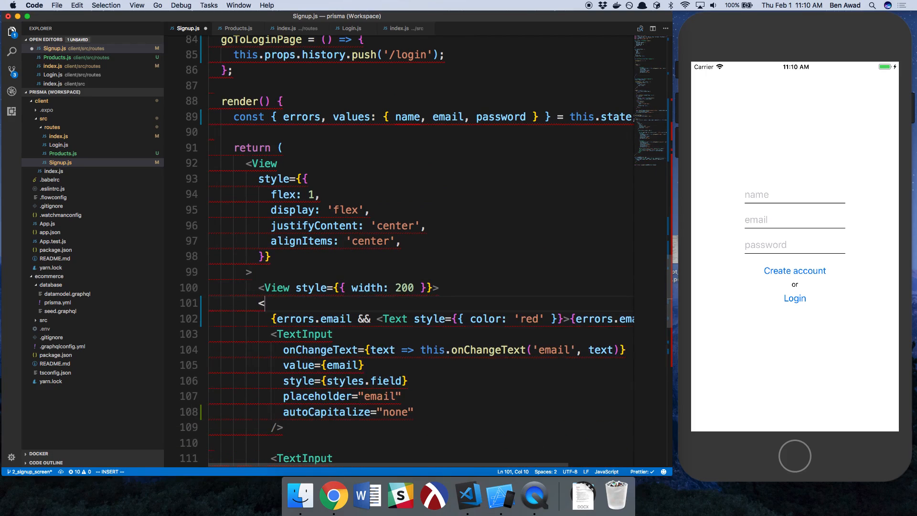
# Step: Place <TextField name="name" /> where the name TextInput used to be in Signup's render
pyautogui.write('TextField n')
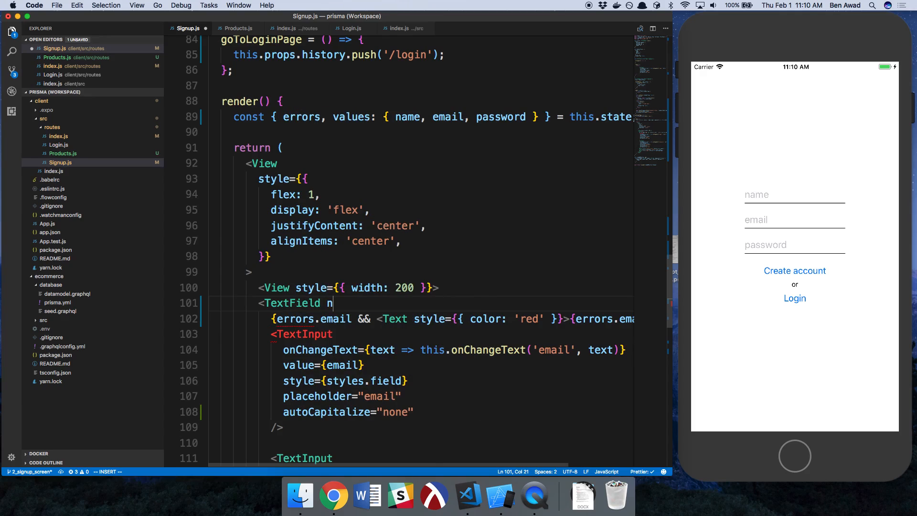
pyautogui.write('ame="" />')
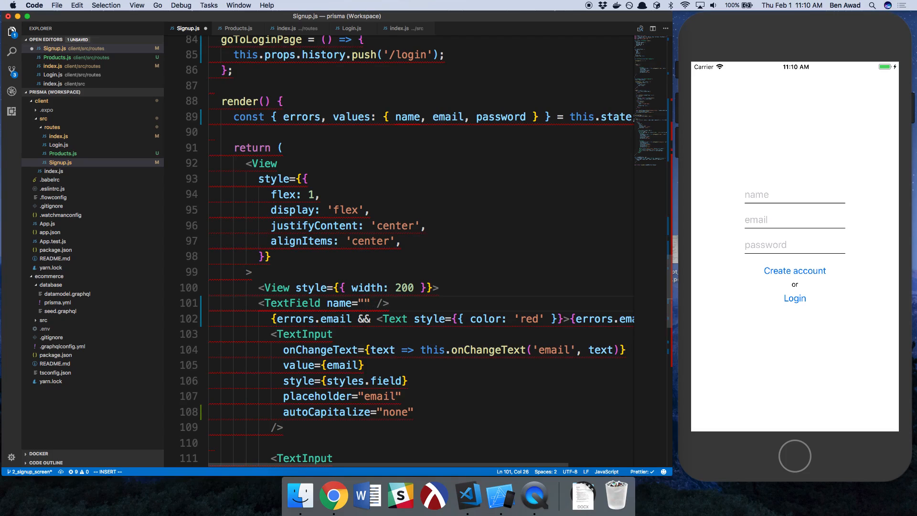
pyautogui.write('name')
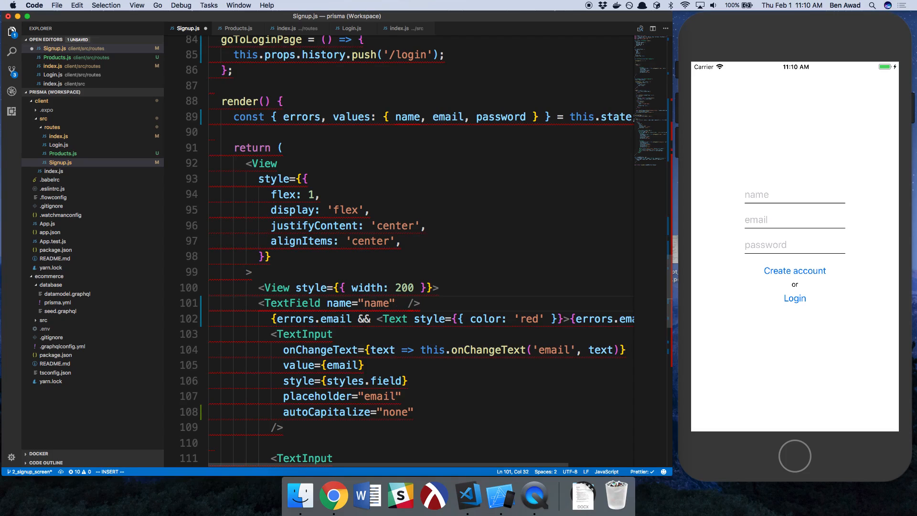
pyautogui.press('Escape')
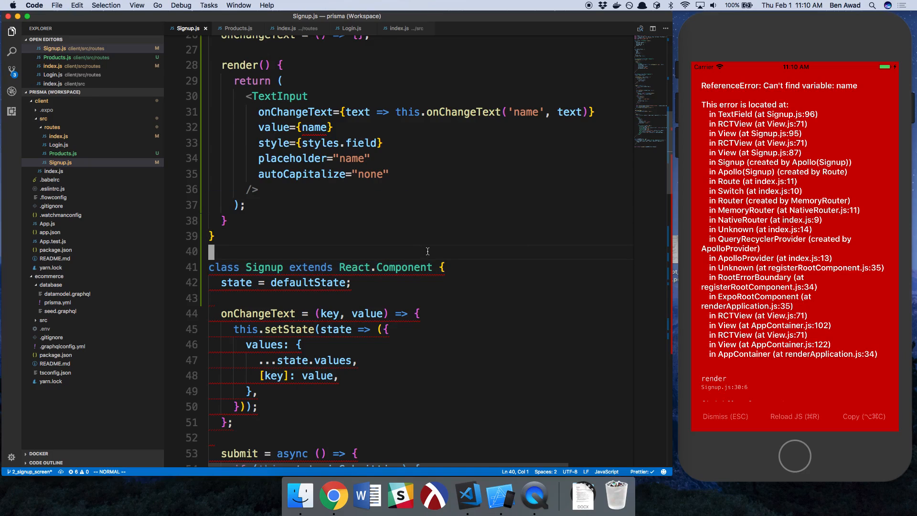
# Step: Add an /* eslint-disable react/no-multi-comp */ comment above class Signup
pyautogui.write('//')
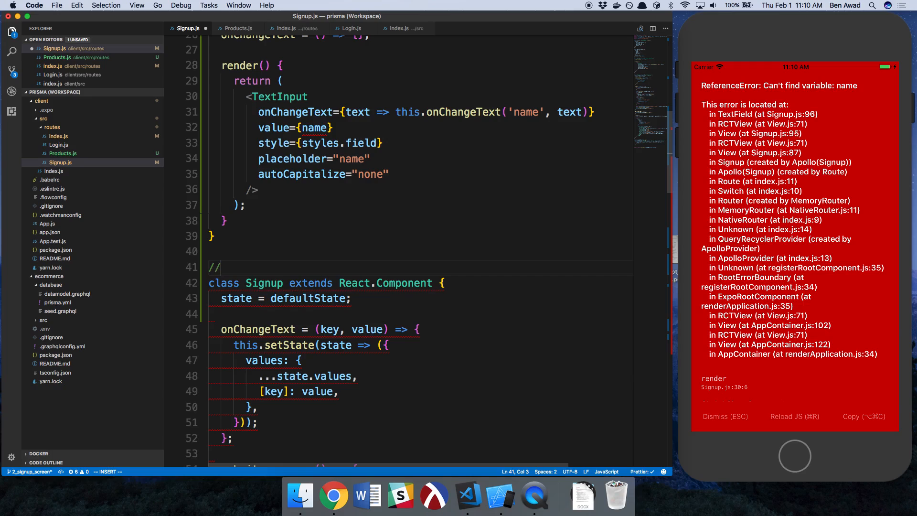
pyautogui.write('eslint-disba')
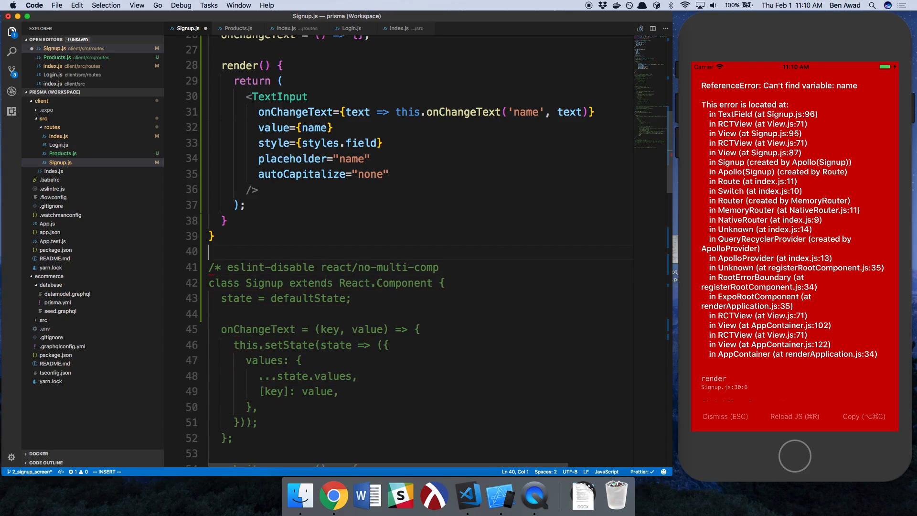
pyautogui.write('*')
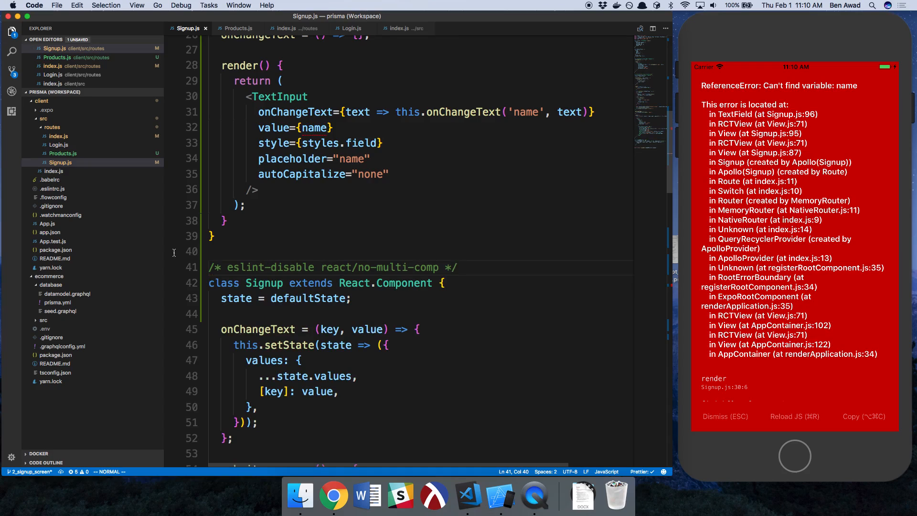
pyautogui.scroll(-3)
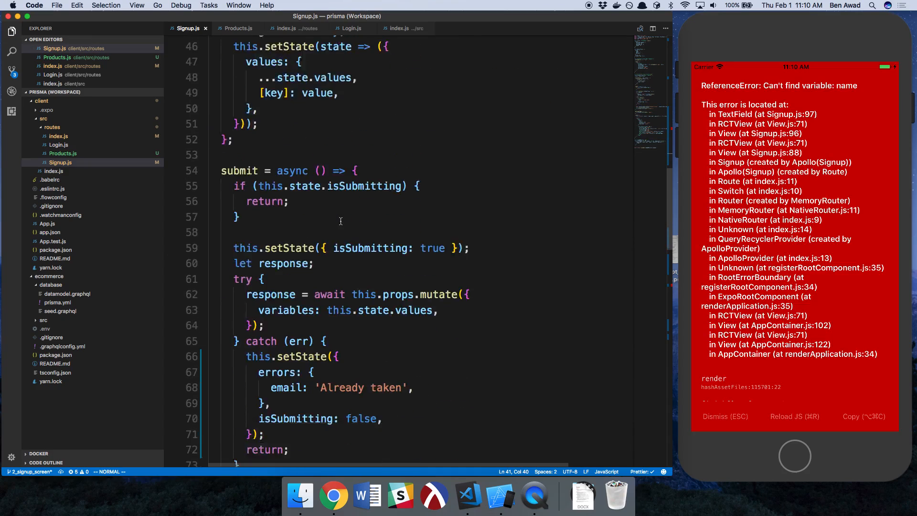
pyautogui.scroll(-3)
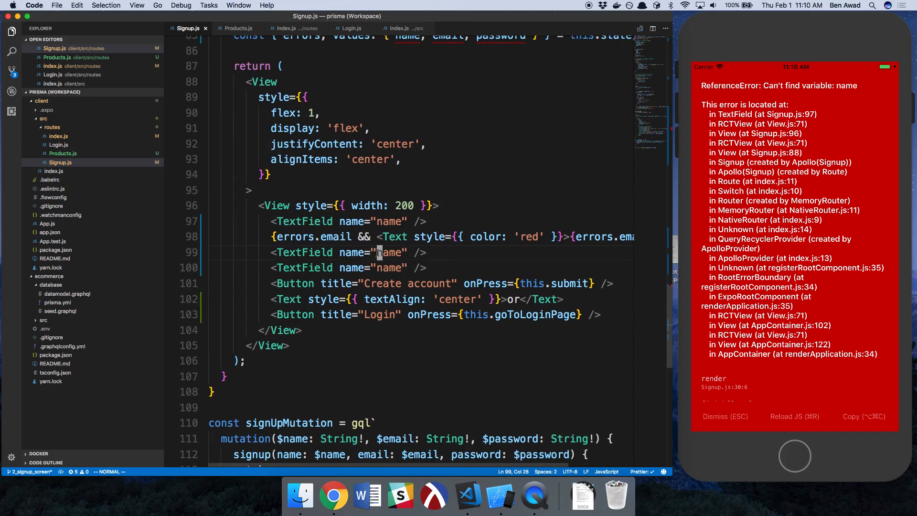
# Step: Name the copied TextFields email and password, giving password secureTextEntry
pyautogui.write('email')
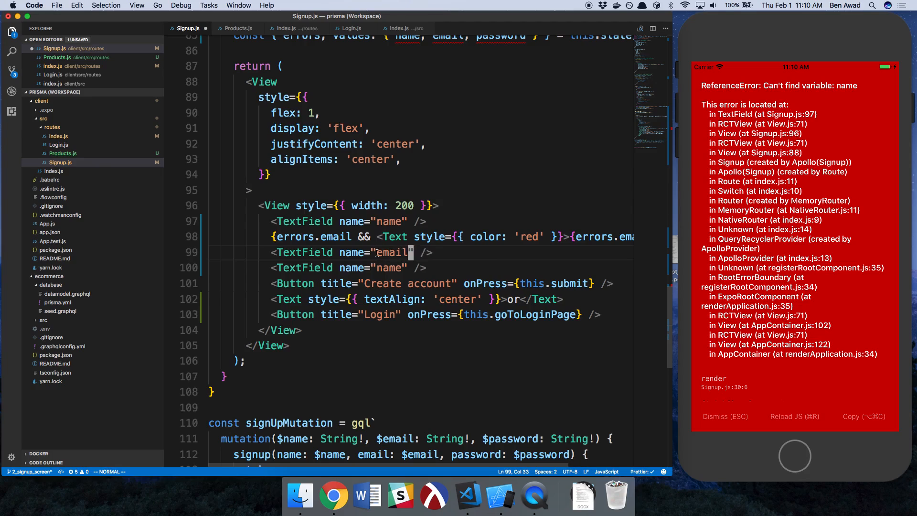
pyautogui.write('p')
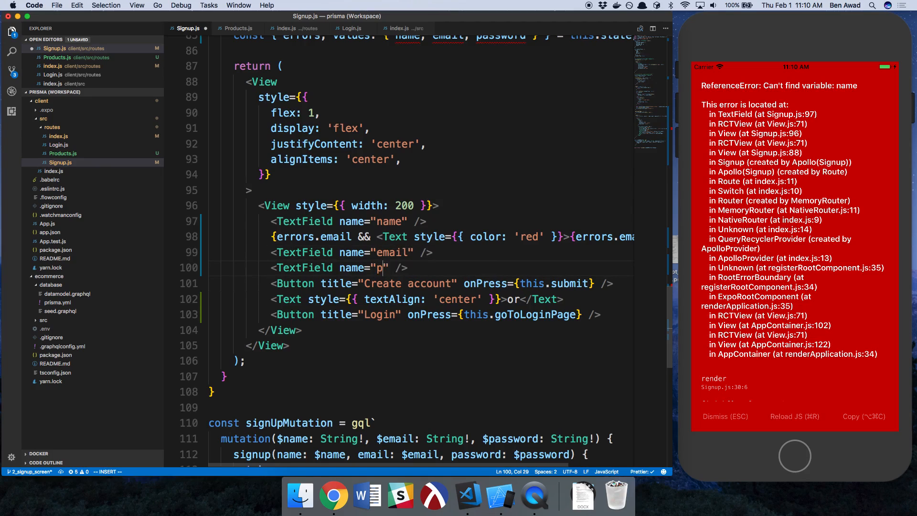
pyautogui.write('assword')
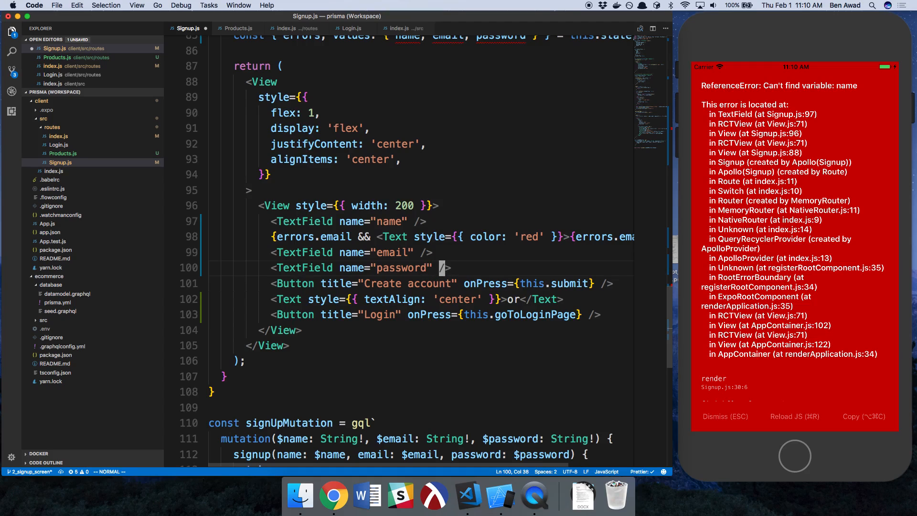
pyautogui.write('secureText')
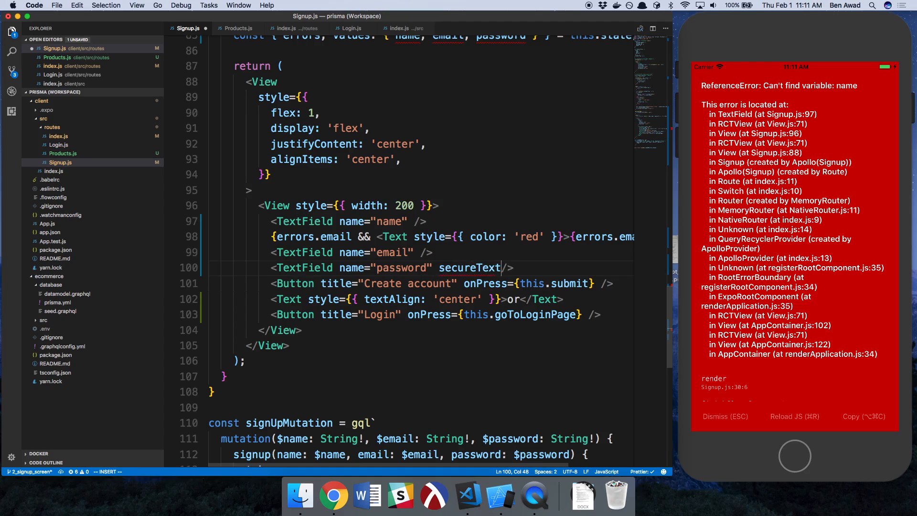
pyautogui.write('Entry')
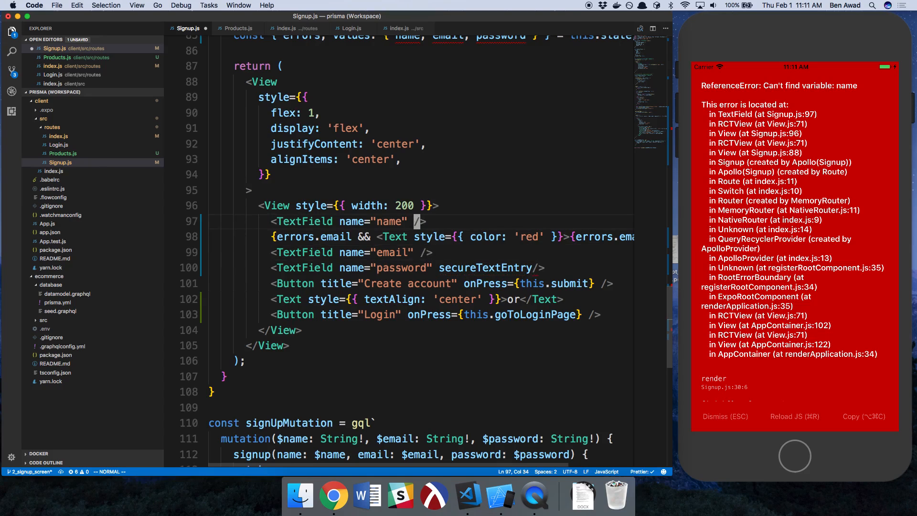
# Step: Add onChangeText={this.onChangeText} to the name and email TextFields
pyautogui.write('onChange')
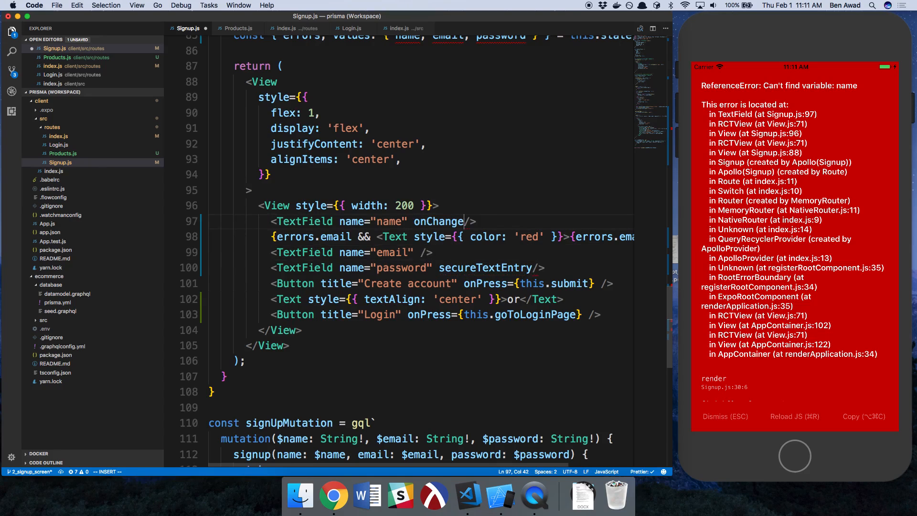
pyautogui.write('Text={}')
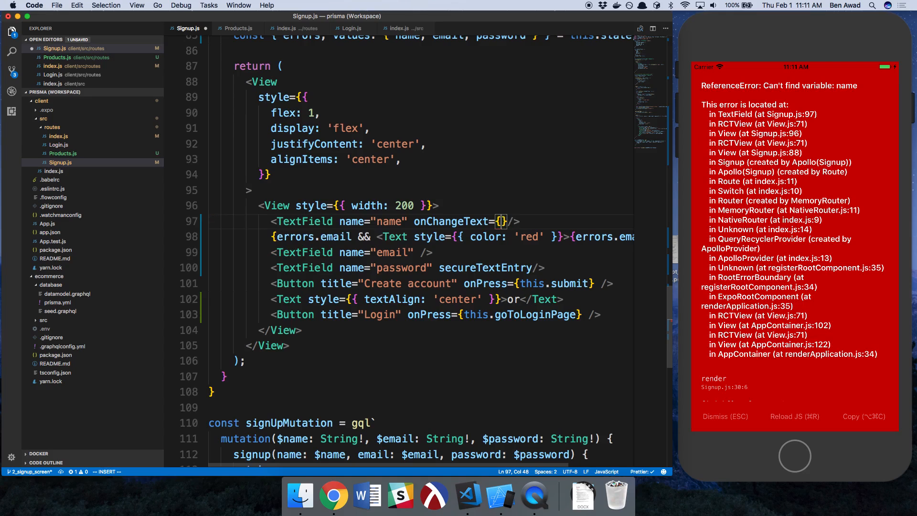
pyautogui.write('this.onChangeText')
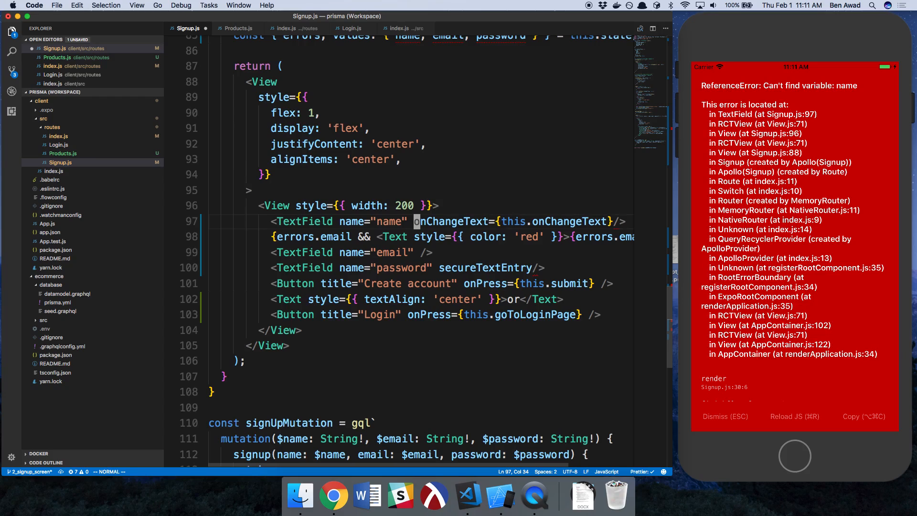
pyautogui.write('onChangeText={this.onChangeText}')
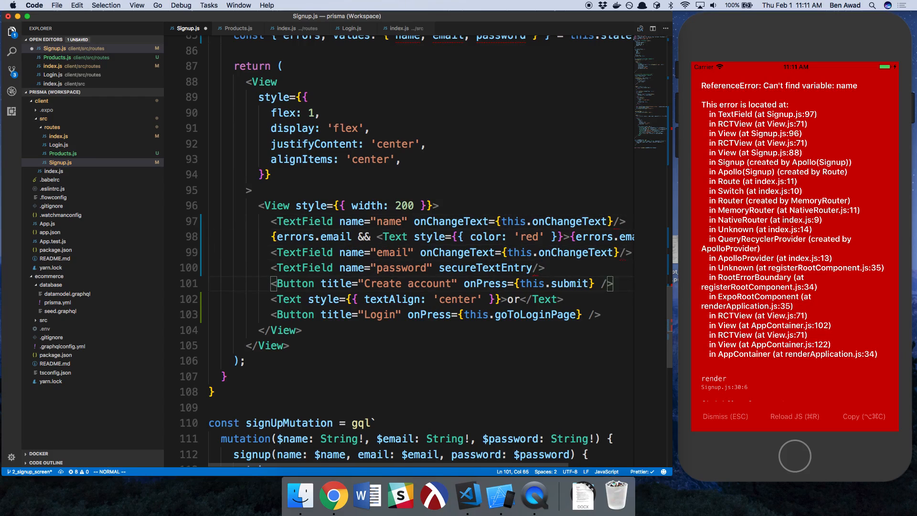
pyautogui.click(433, 268)
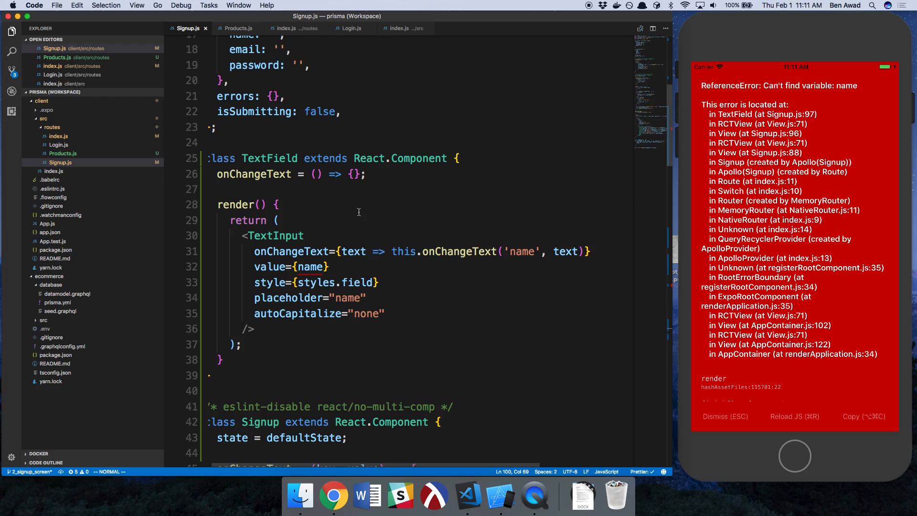
# Step: Set the TextInput's secureTextEntry to !!this.props.secureTextEntry
pyautogui.scroll(-3)
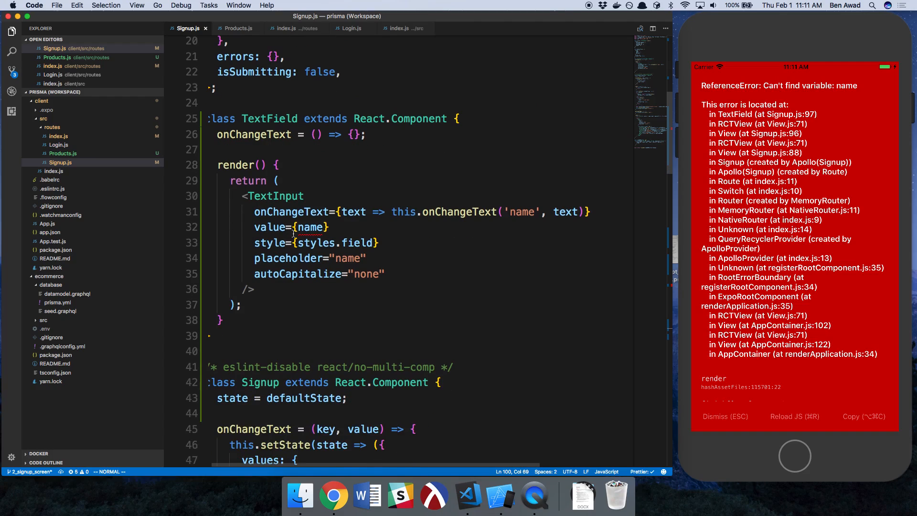
pyautogui.doubleClick(313, 227)
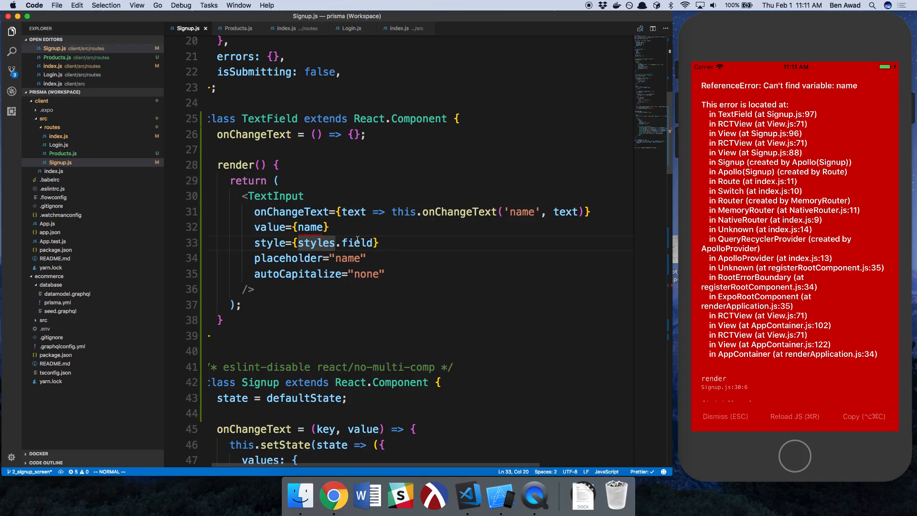
pyautogui.write('secrur')
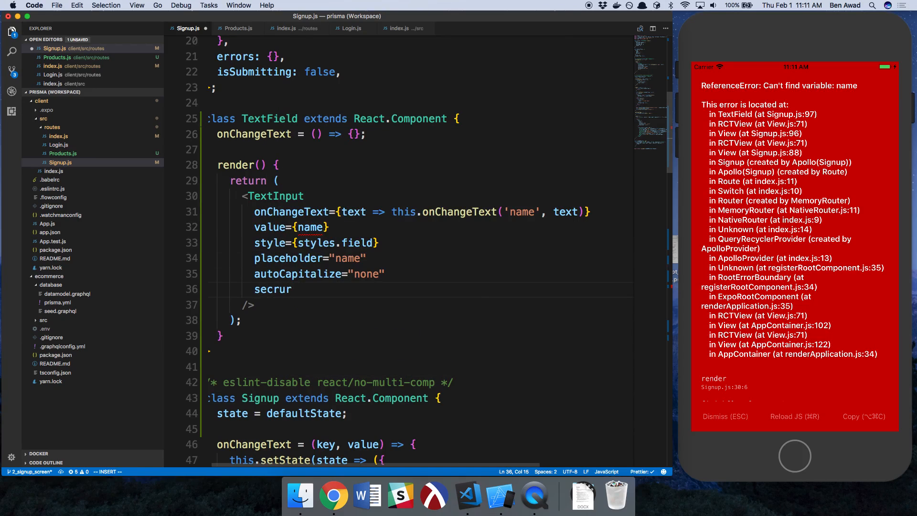
pyautogui.write('e')
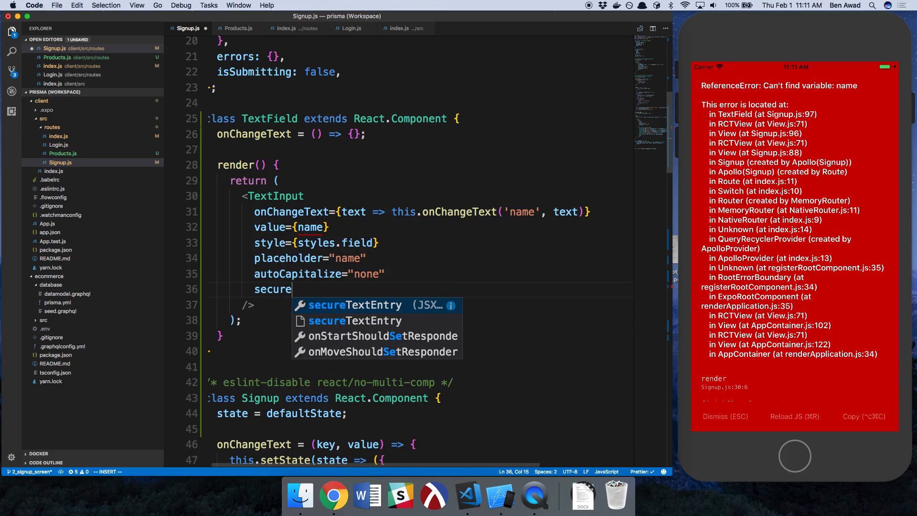
pyautogui.press('Tab')
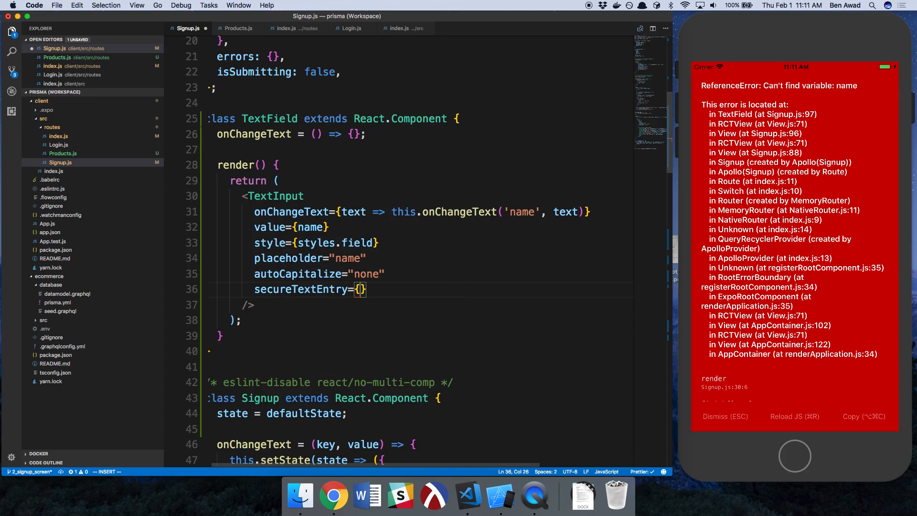
pyautogui.write('!!')
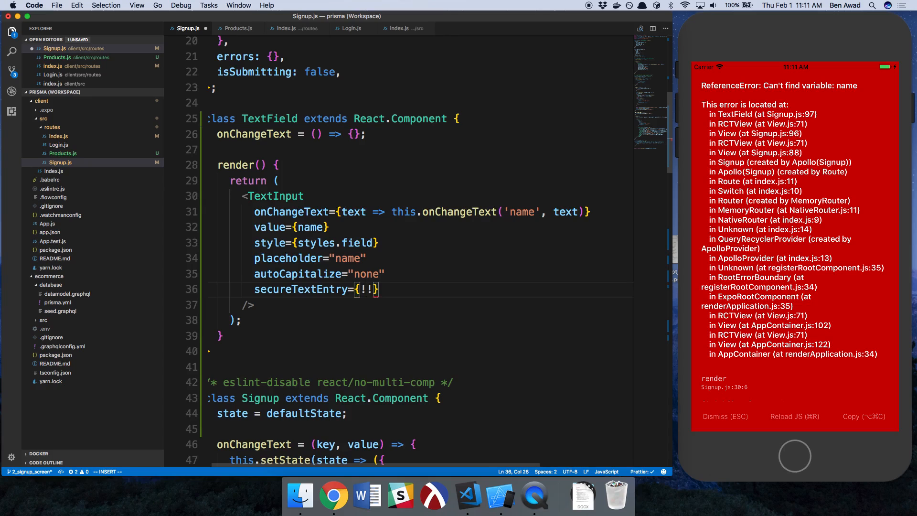
pyautogui.write('this.props.secureTextEntry')
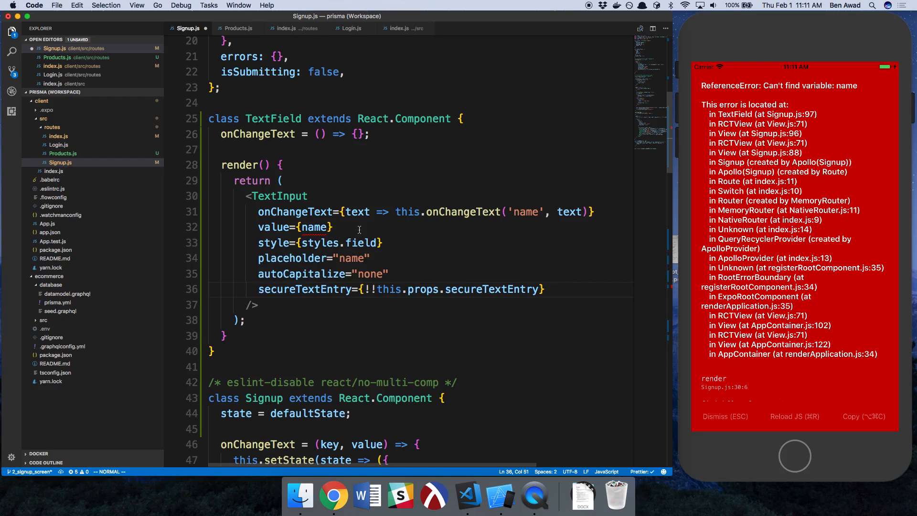
# Step: Set value={this.props.value} and begin a const destructuring in render
pyautogui.doubleClick(314, 228)
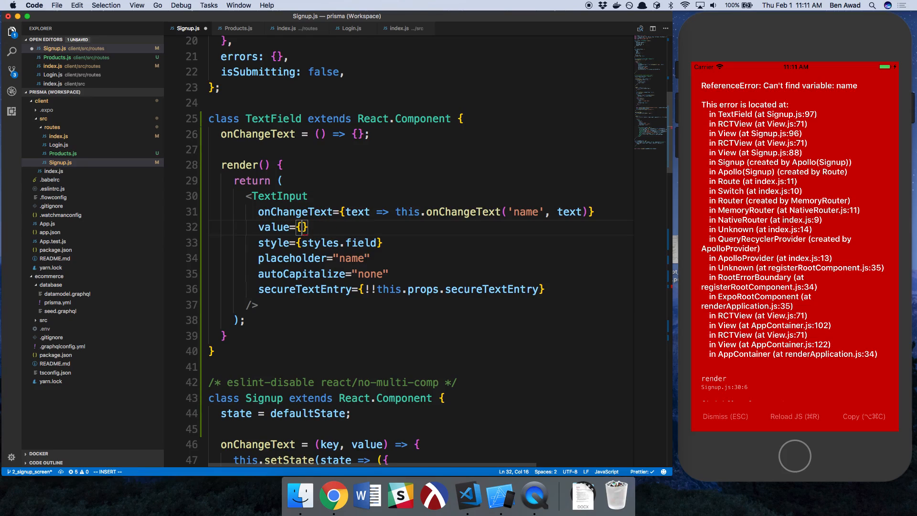
pyautogui.write('this.props.value')
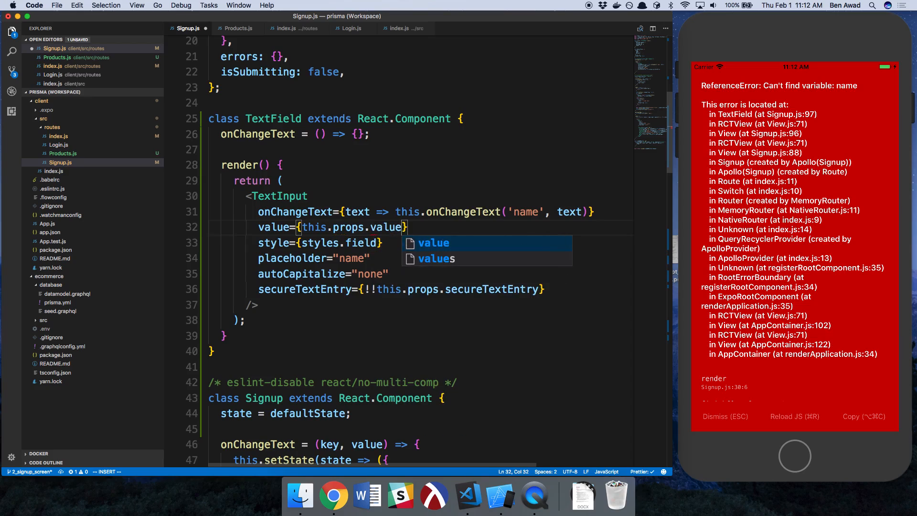
pyautogui.write('const {')
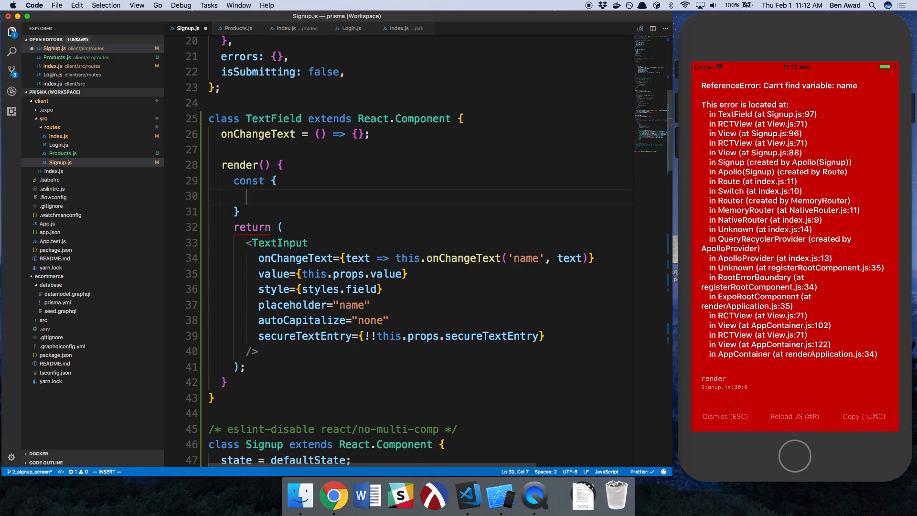
# Step: Destructure value, secureTextEntry, name from this.props; set onChangeText, placeholder={name}, value={value}
pyautogui.write('value,')
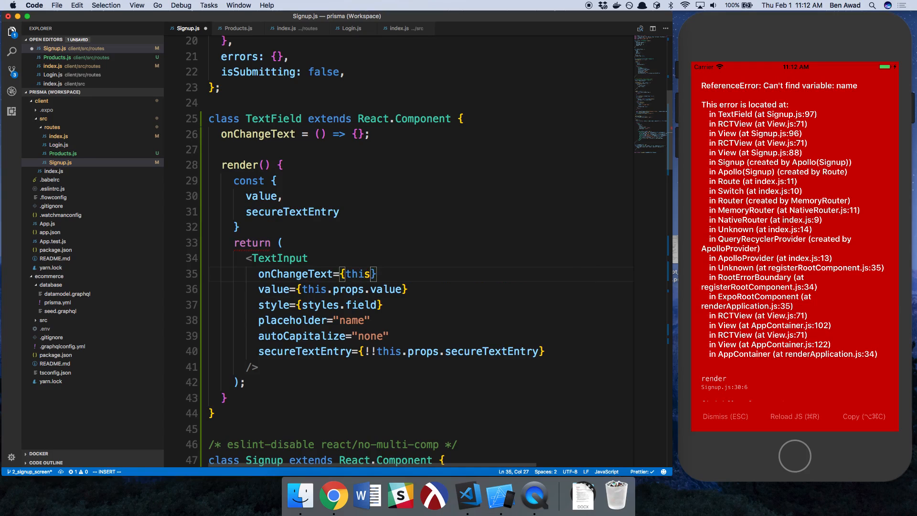
pyautogui.write('onChangeText')
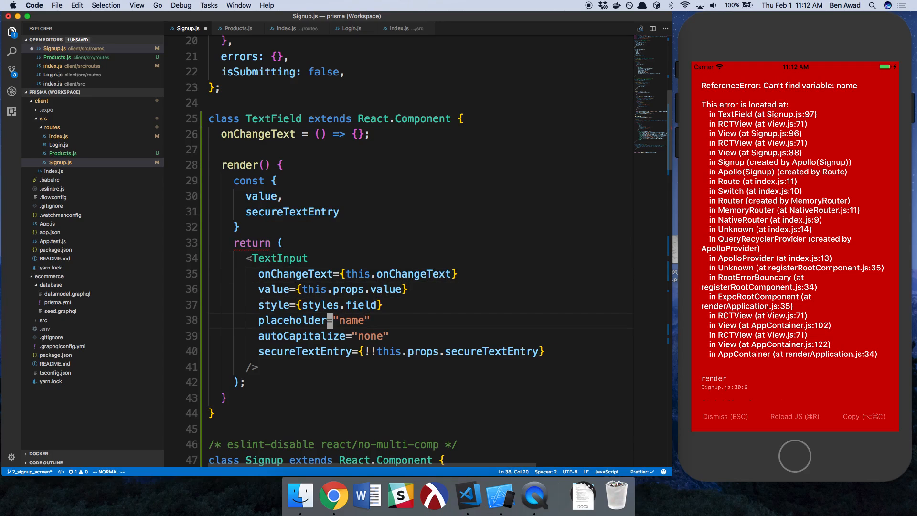
pyautogui.write('{}')
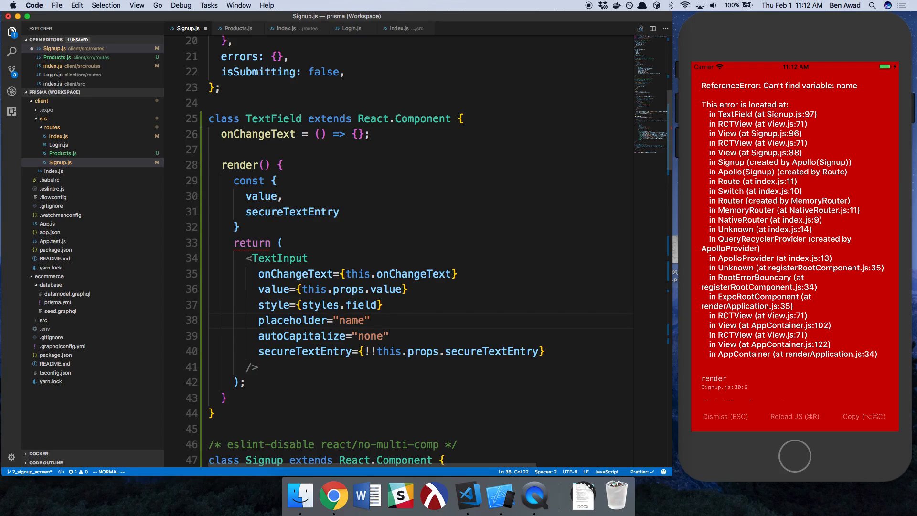
pyautogui.press('Left')
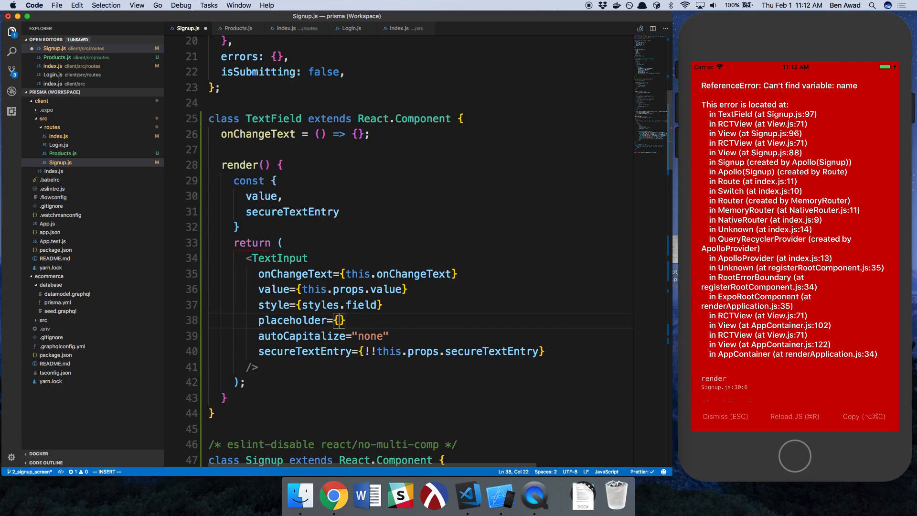
pyautogui.write('name')
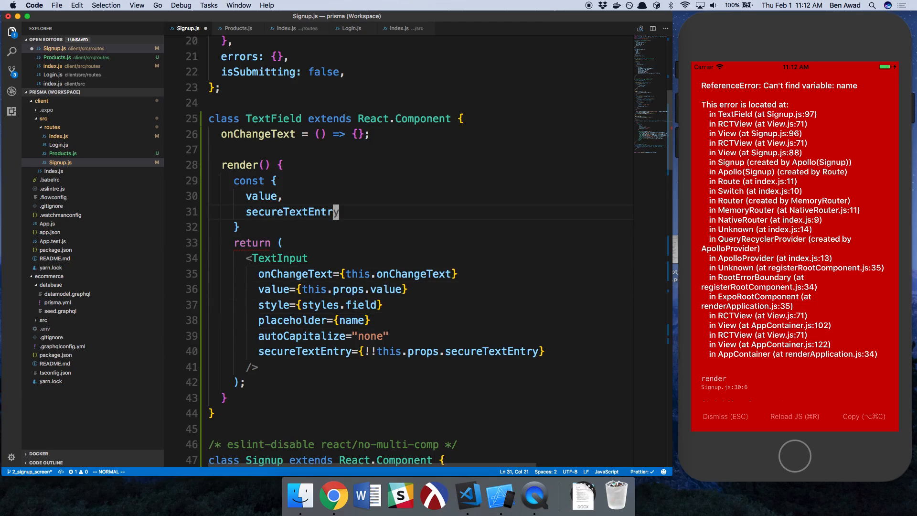
pyautogui.write('name')
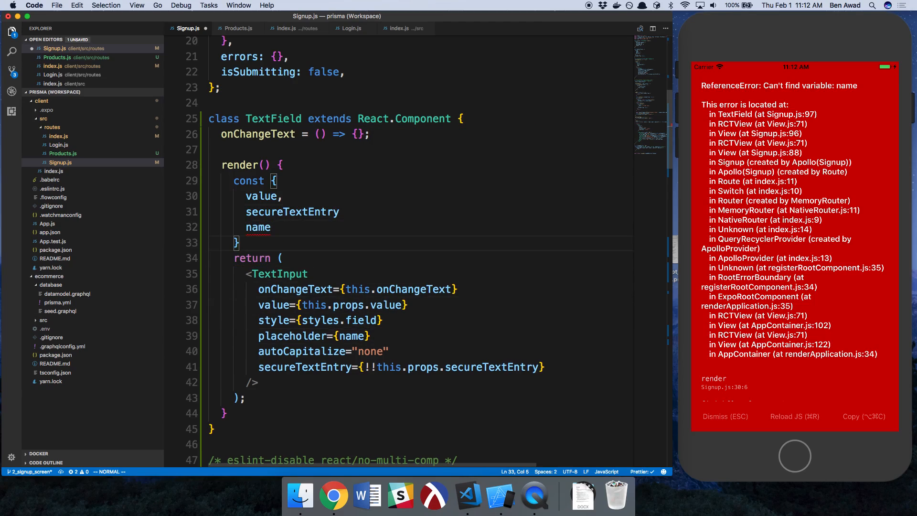
pyautogui.write(',')
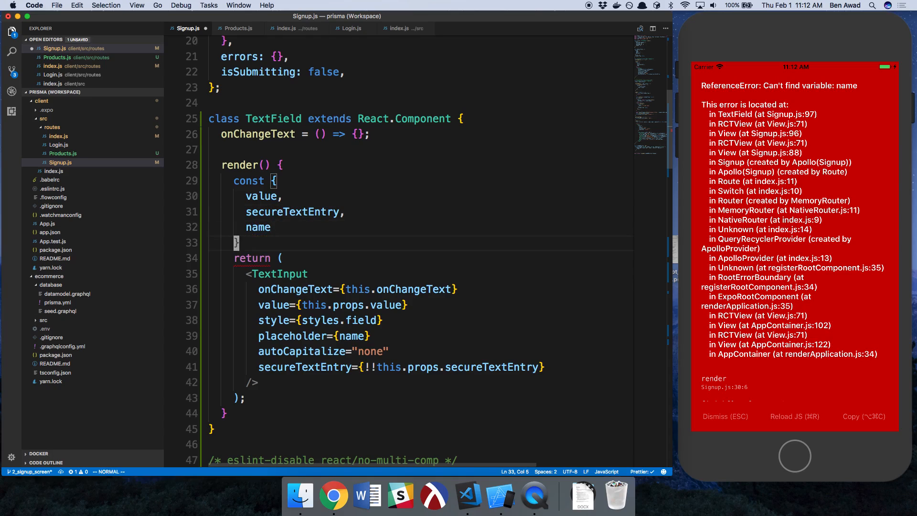
pyautogui.write('= this.props;')
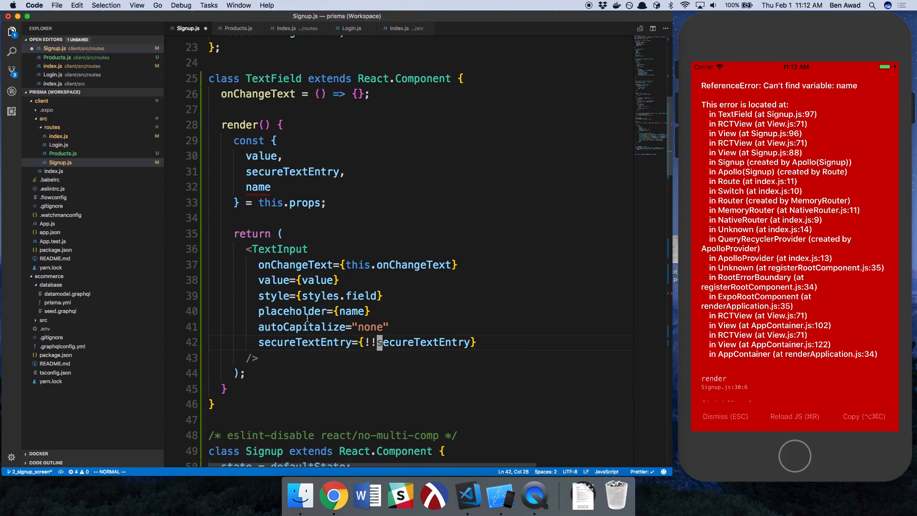
pyautogui.click(361, 326)
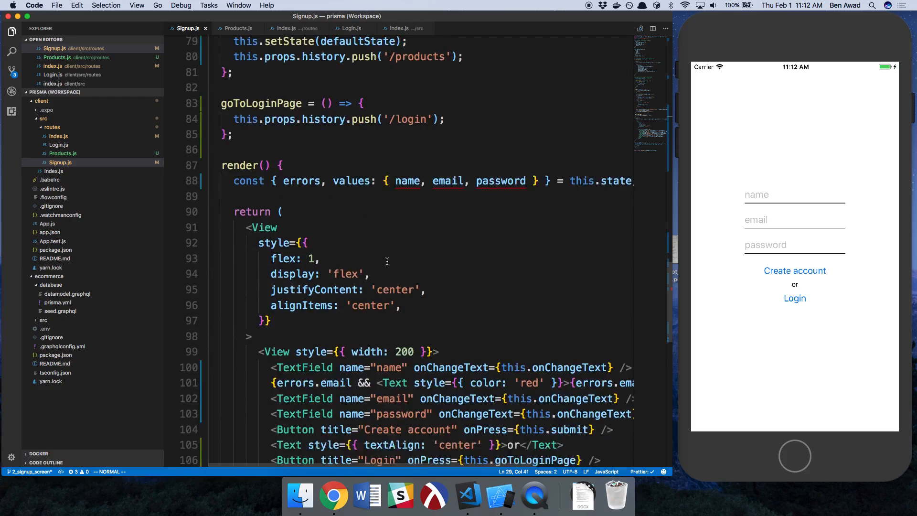
pyautogui.scroll(-3)
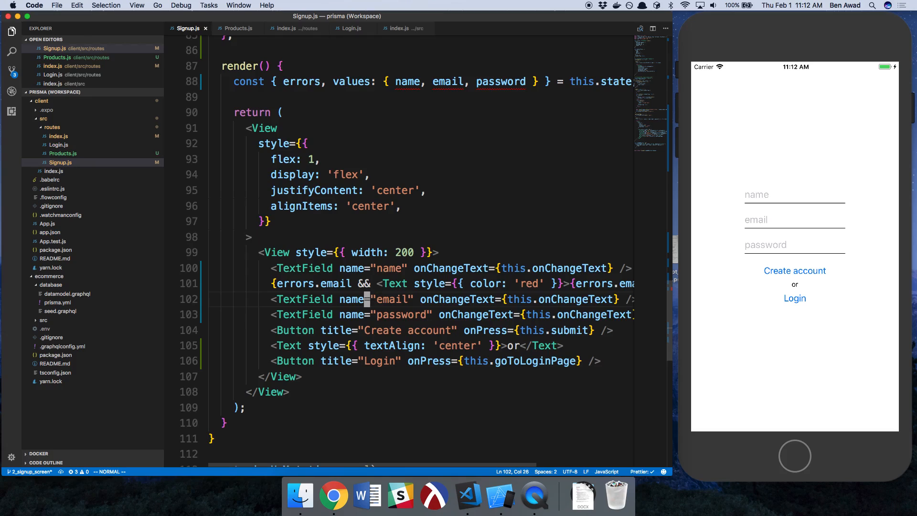
# Step: Give Signup's TextFields value={name}, value={email} and value={password}
pyautogui.write('value=')
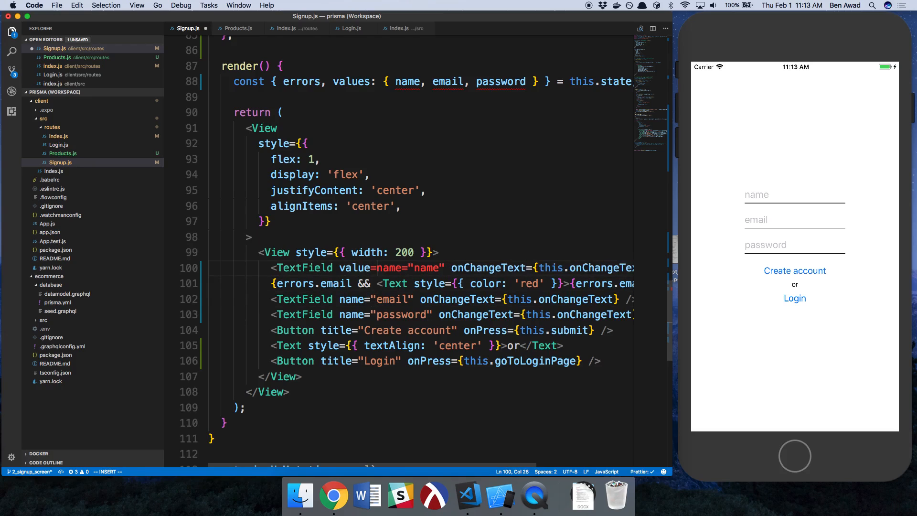
pyautogui.write('e}')
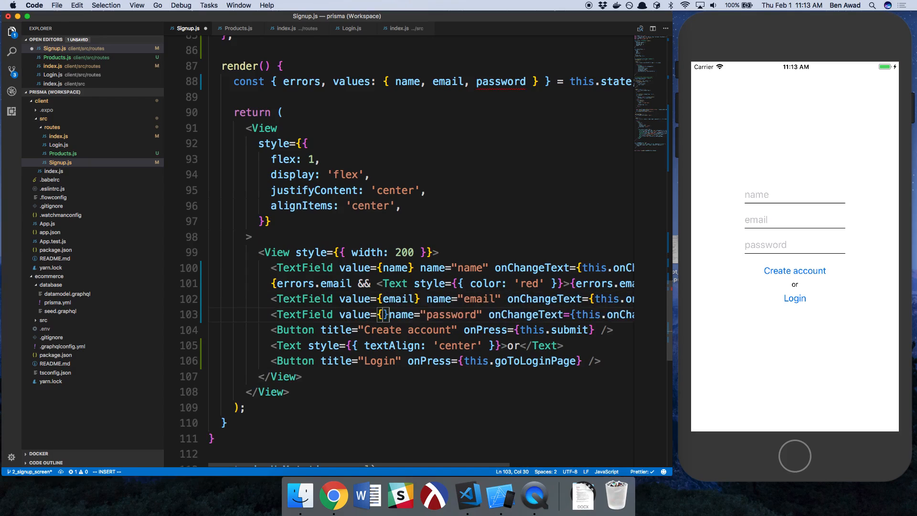
pyautogui.write('password')
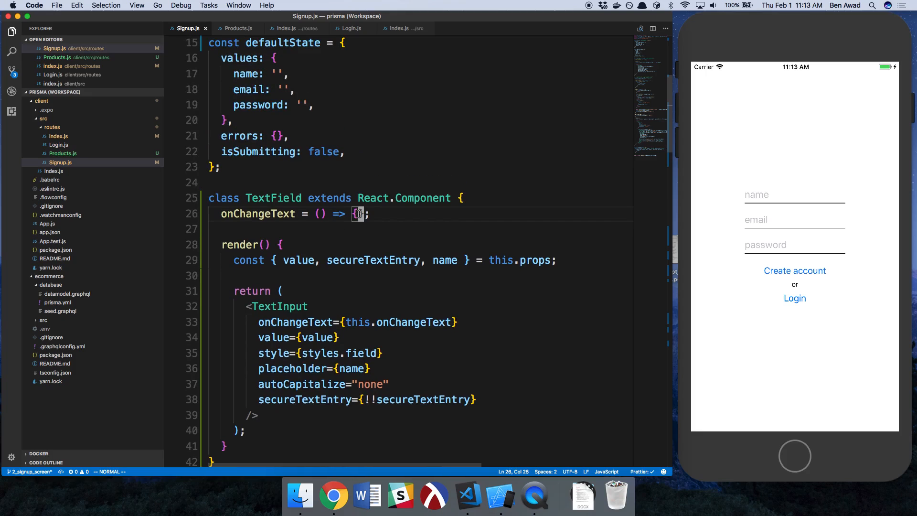
# Step: Make onChangeText take text, destructure onChangeText and name, and call onChangeText(name, text)
pyautogui.press('enter')
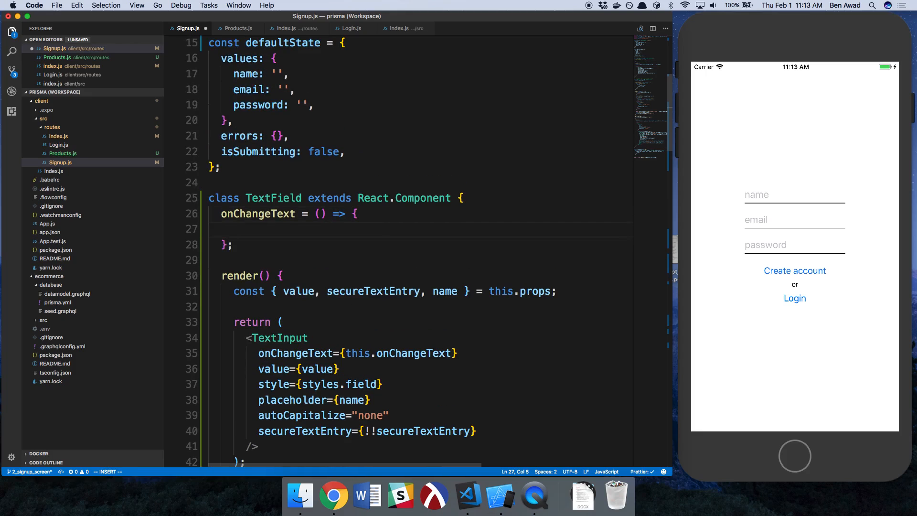
pyautogui.write('this.props.')
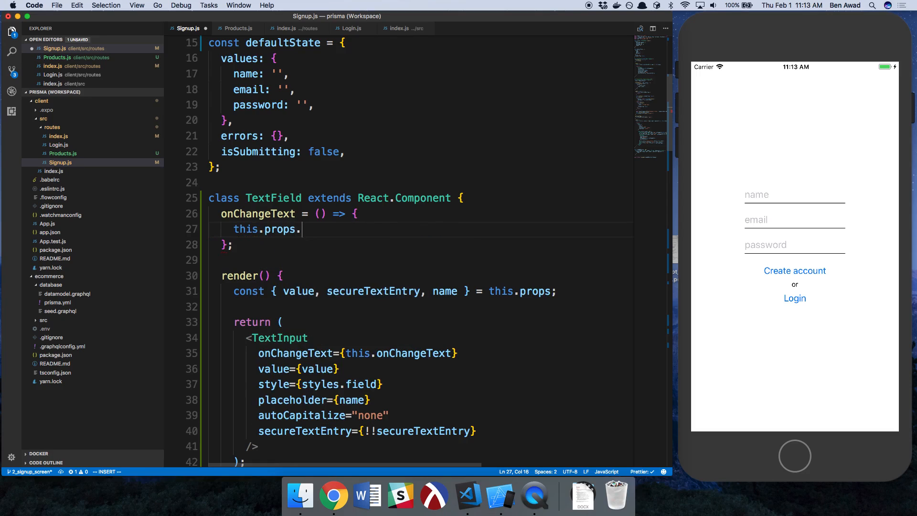
pyautogui.write('onChangeText();')
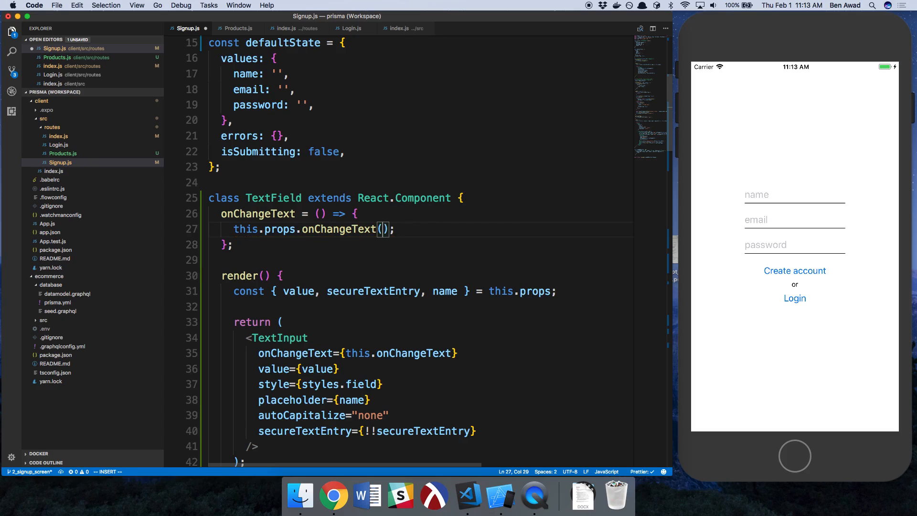
pyautogui.write('this')
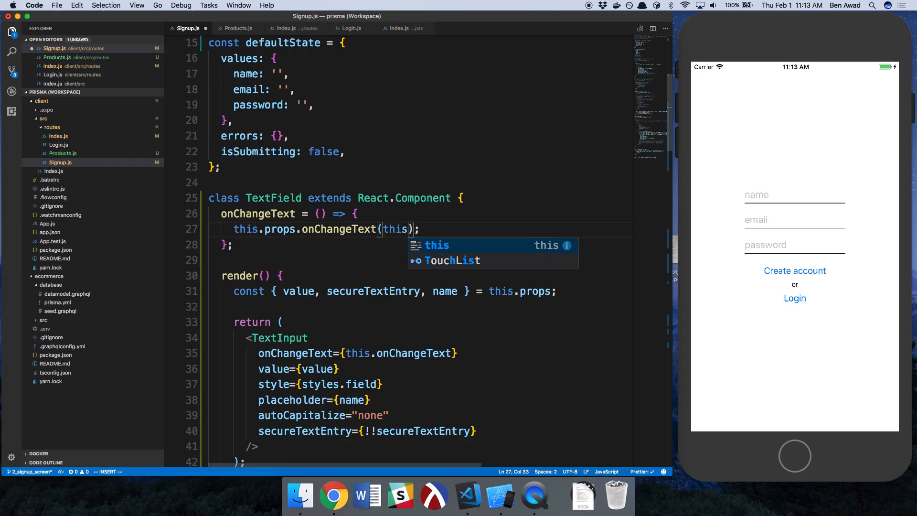
pyautogui.write('.props.')
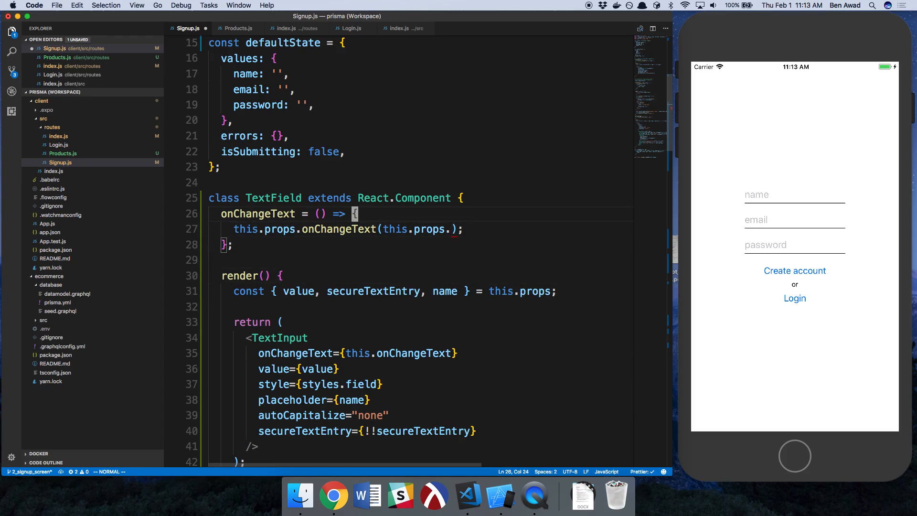
pyautogui.write('const { value, secureTextEntry, name } = this.props;')
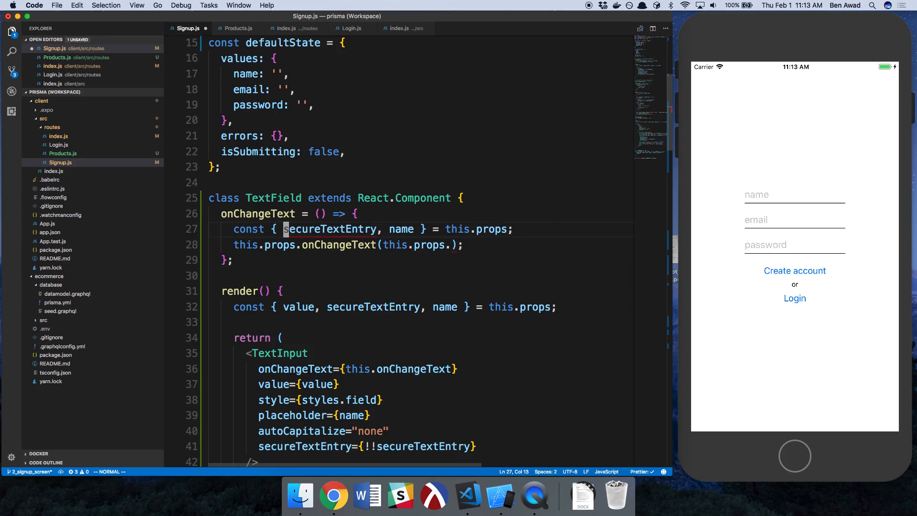
pyautogui.write('onChang')
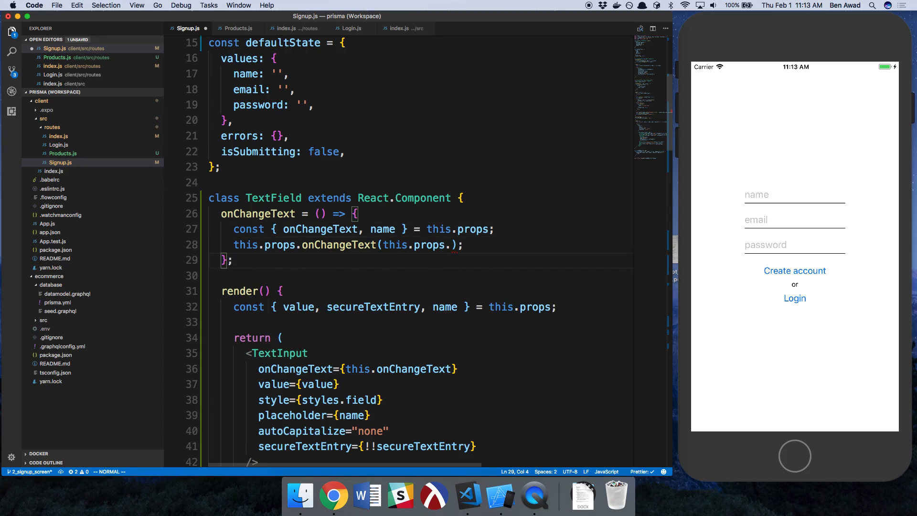
pyautogui.doubleClick(296, 368)
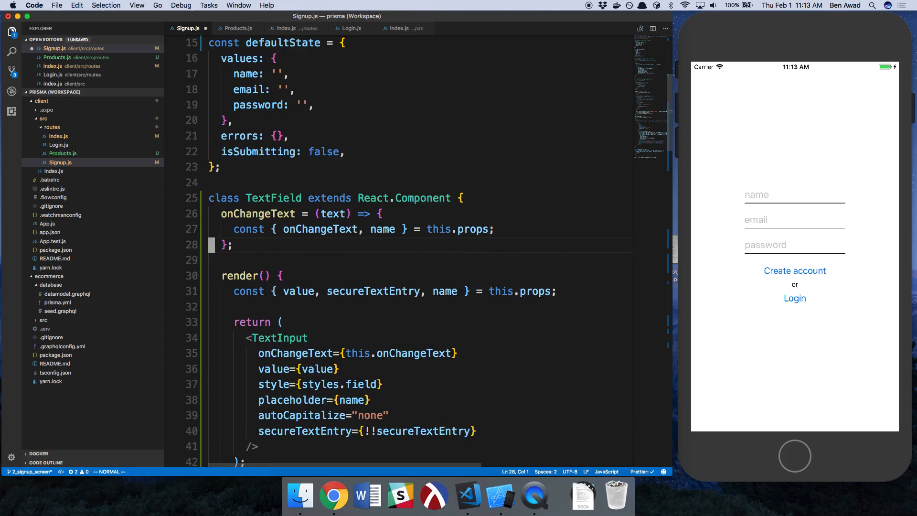
pyautogui.write('onChangeText')
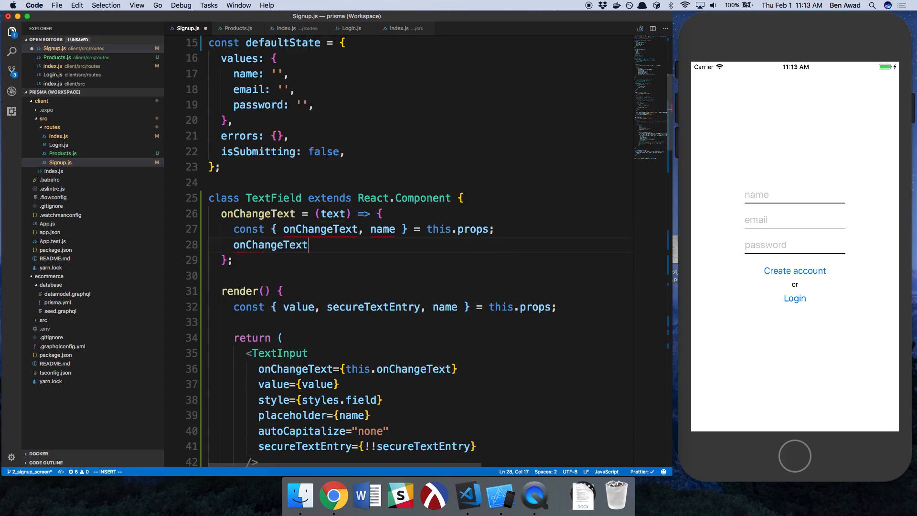
pyautogui.write('(name, text);')
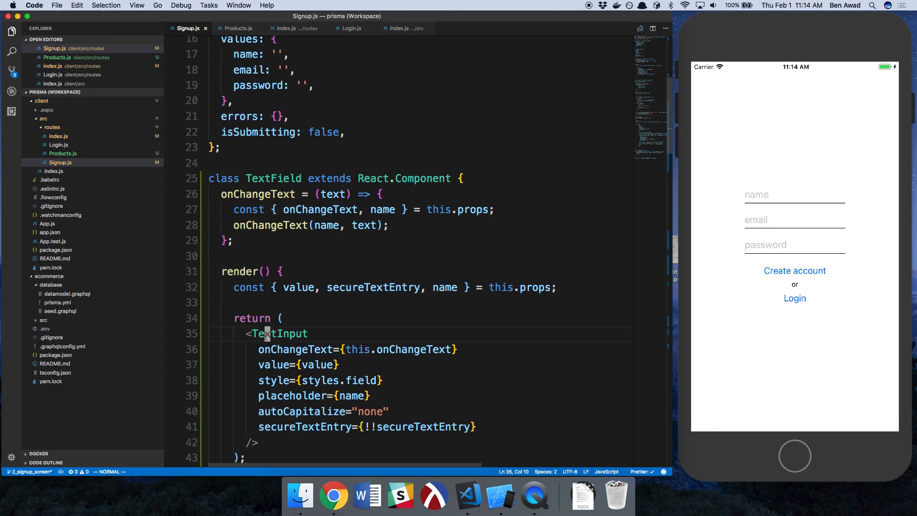
pyautogui.doubleClick(279, 334)
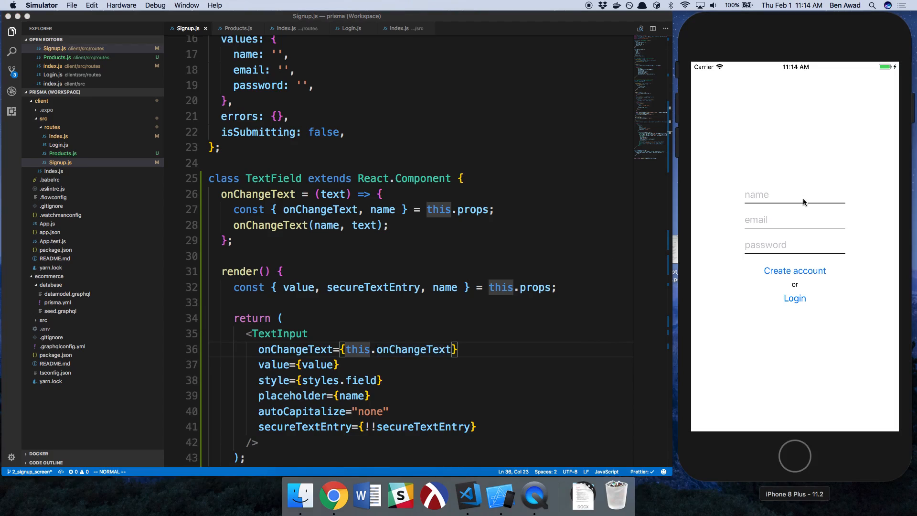
pyautogui.write('bob')
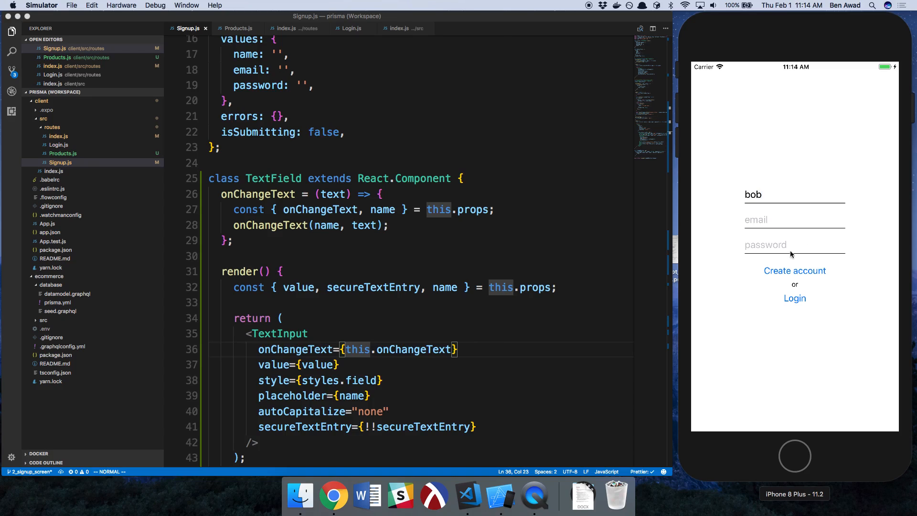
pyautogui.write('bob@bob')
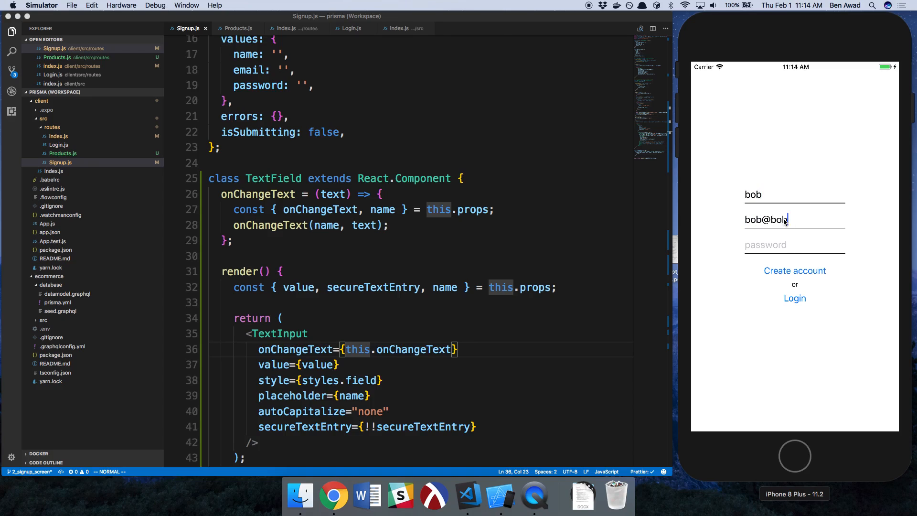
pyautogui.write('.com')
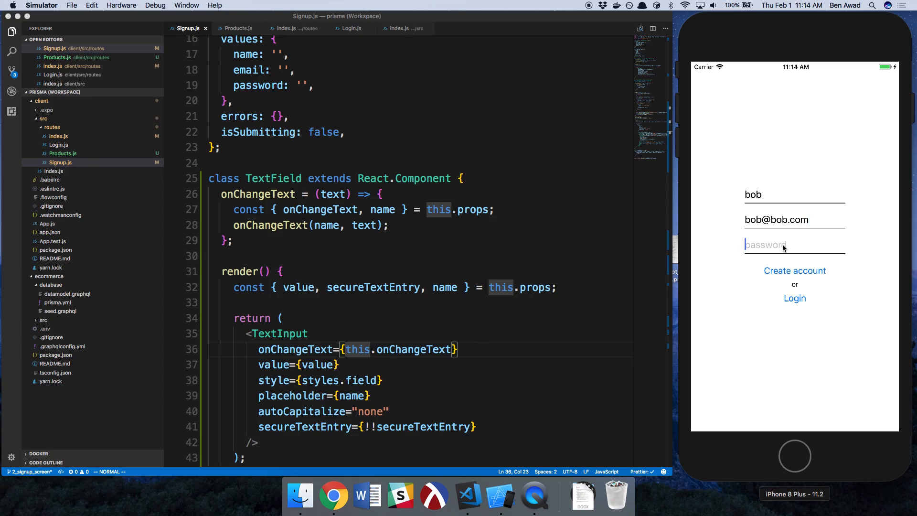
pyautogui.write('bob')
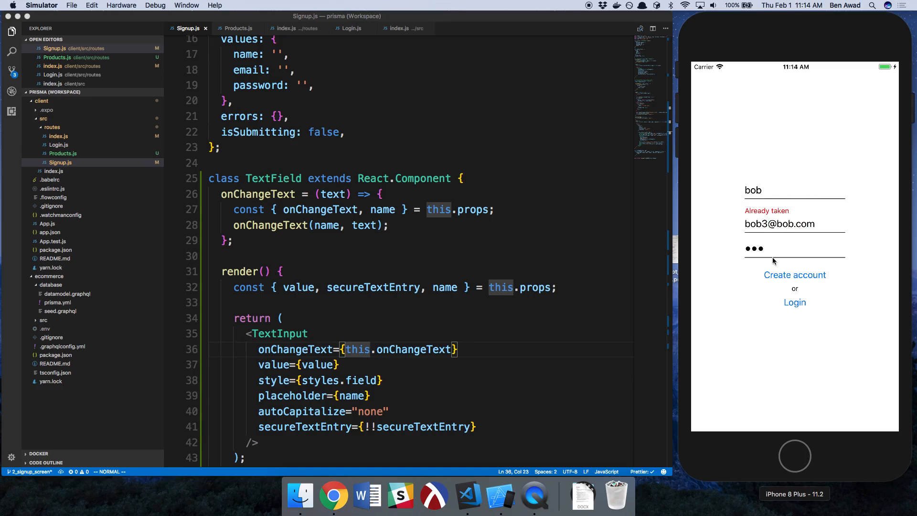
pyautogui.moveTo(846, 215)
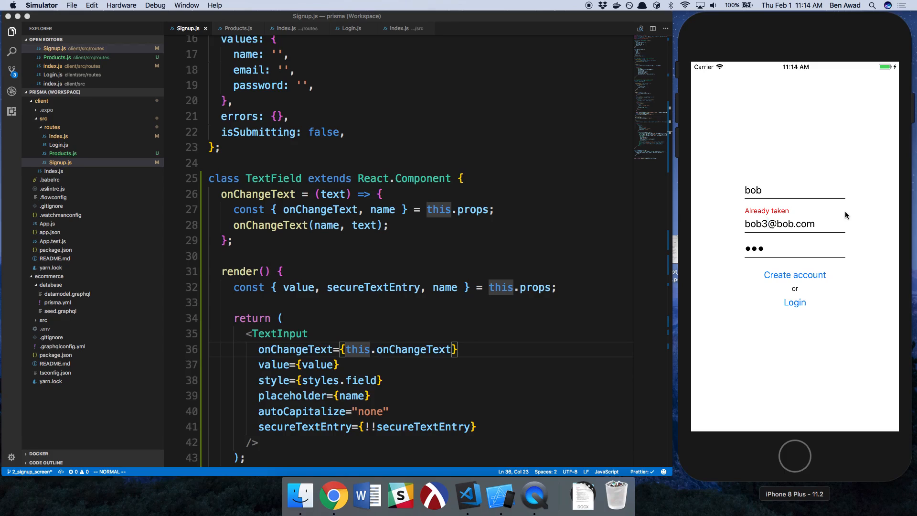
pyautogui.click(471, 415)
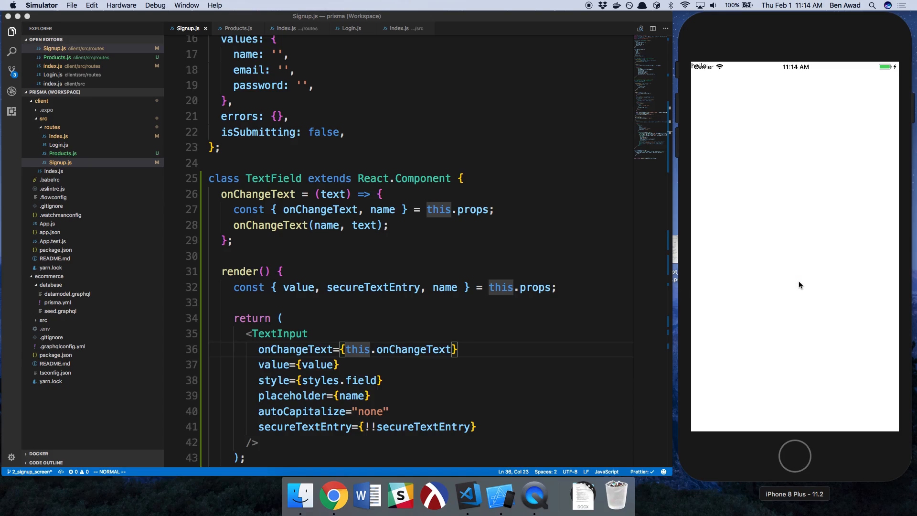
pyautogui.moveTo(616, 144)
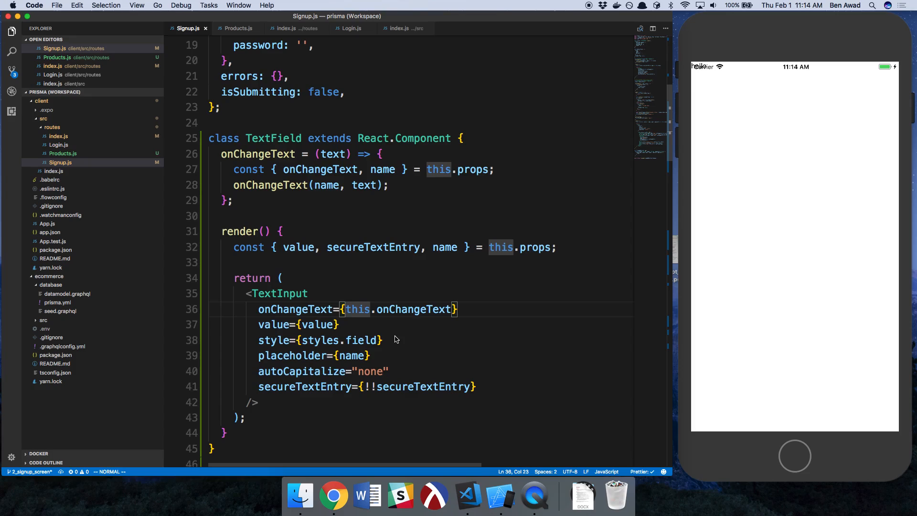
pyautogui.moveTo(334, 230)
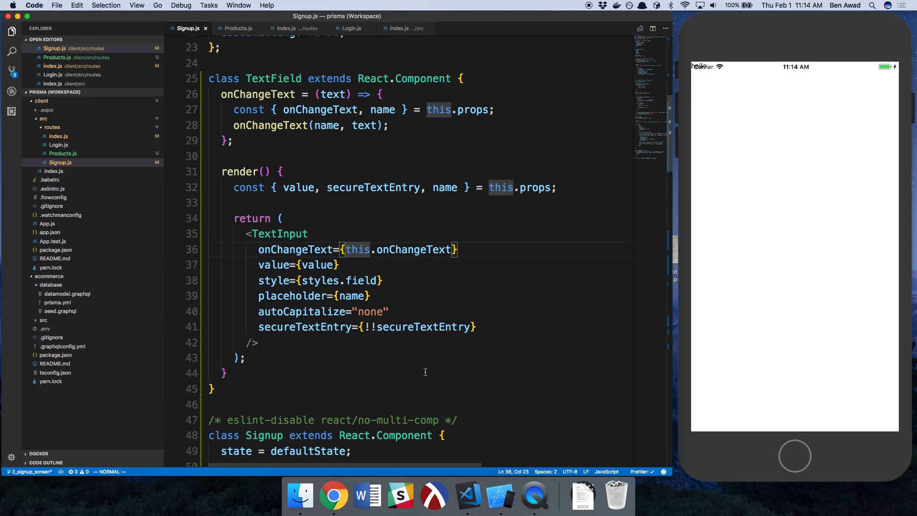
pyautogui.moveTo(602, 287)
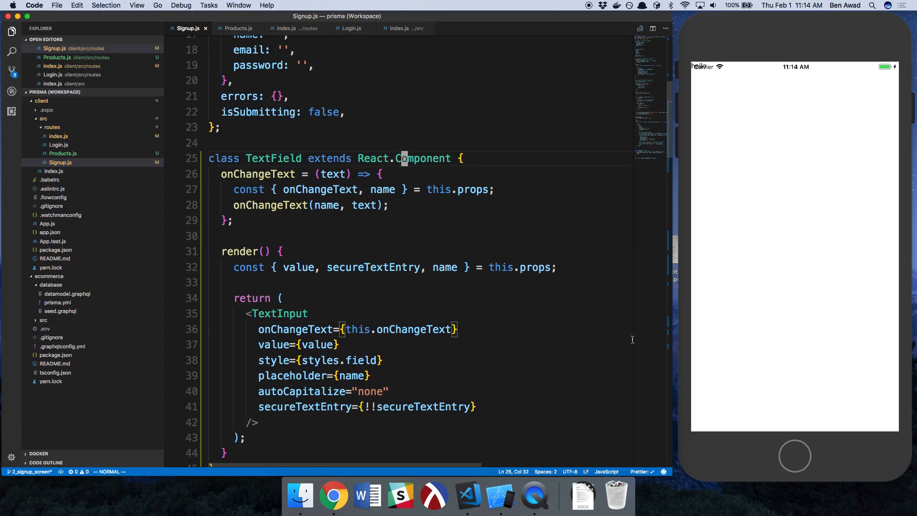
pyautogui.scroll(-3)
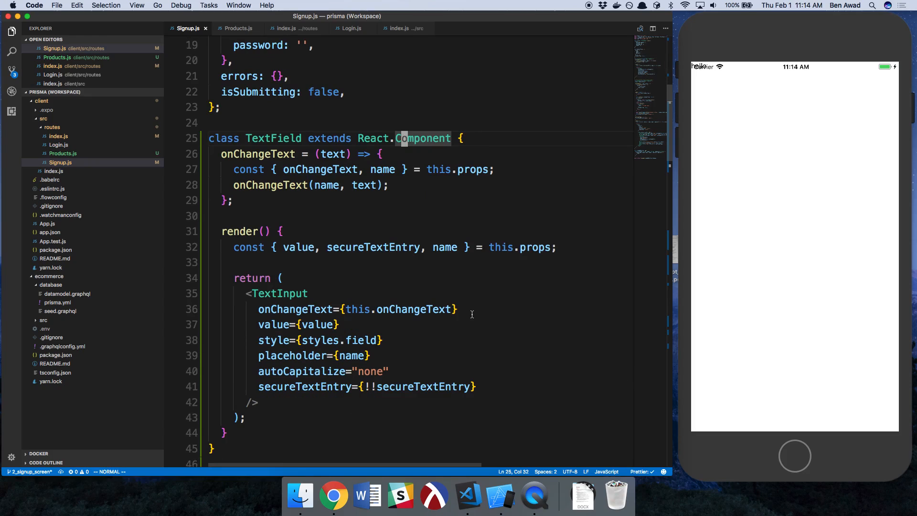
pyautogui.scroll(-3)
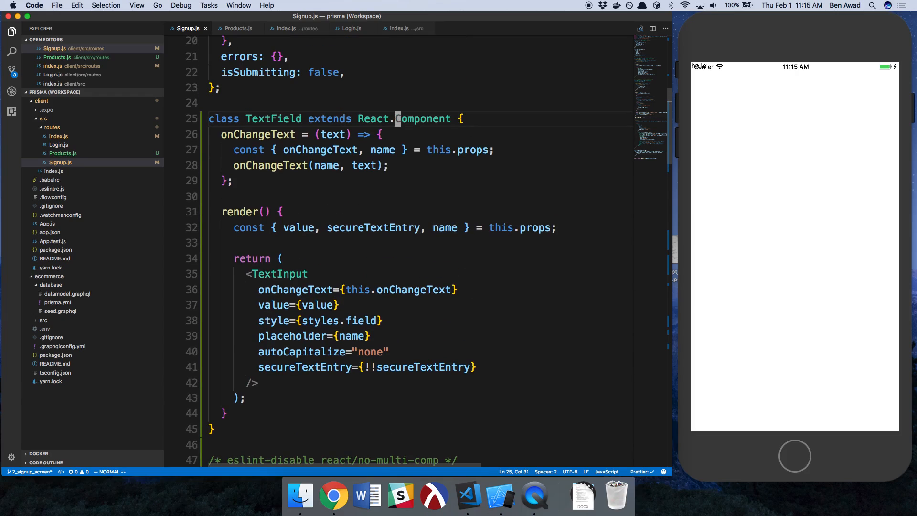
pyautogui.write('Pure')
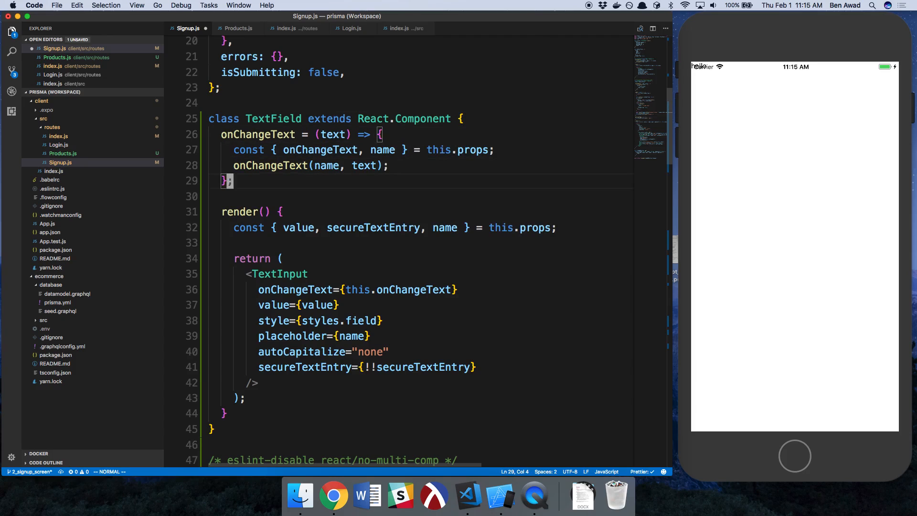
# Step: Add console.log('rendering: ', name) to TextField's render method
pyautogui.write('console.')
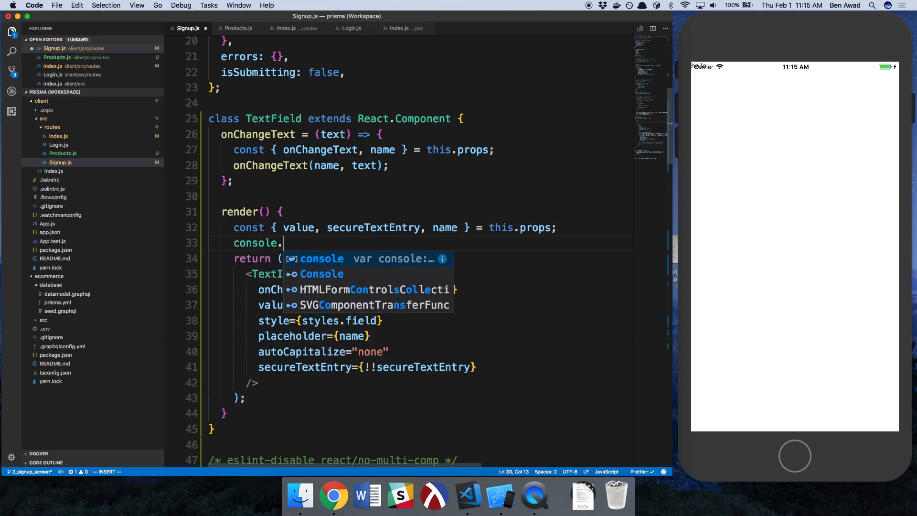
pyautogui.write("log('rend')")
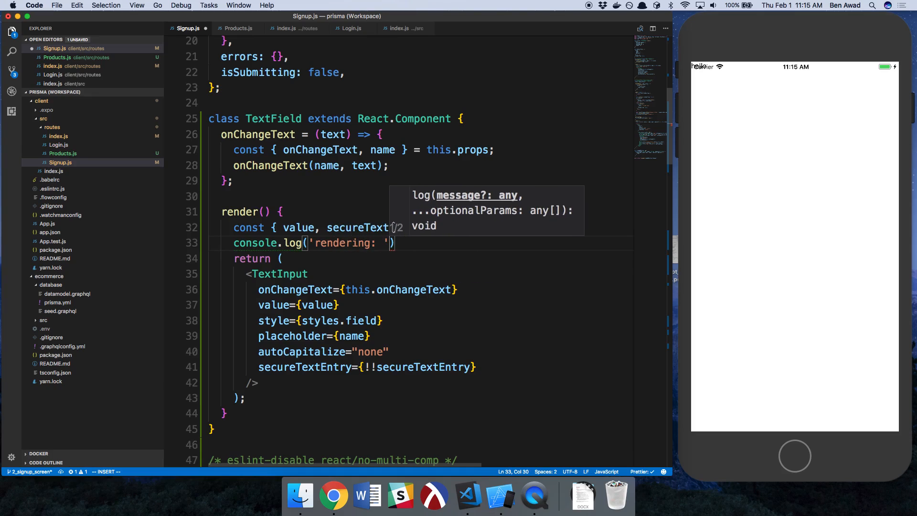
pyautogui.write(', va')
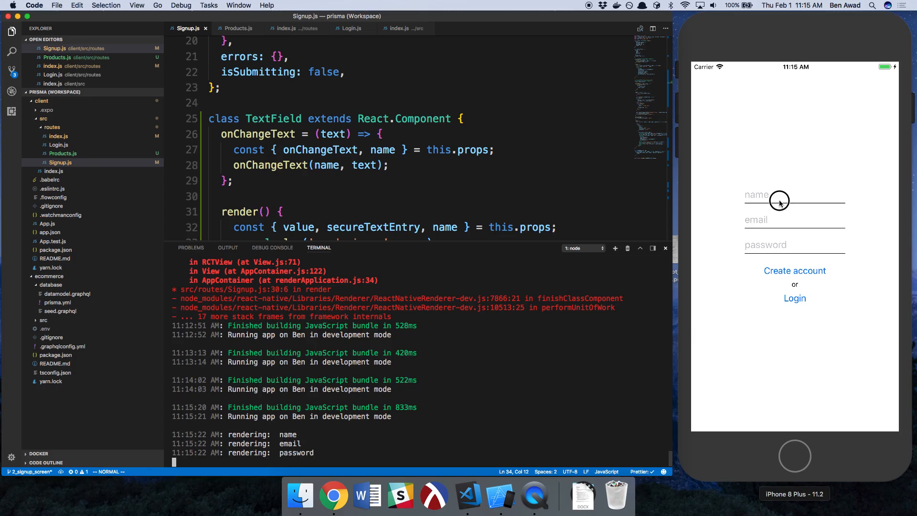
# Step: Watch re-renders while typing, then change TextField to extend React.PureComponent
pyautogui.write('h')
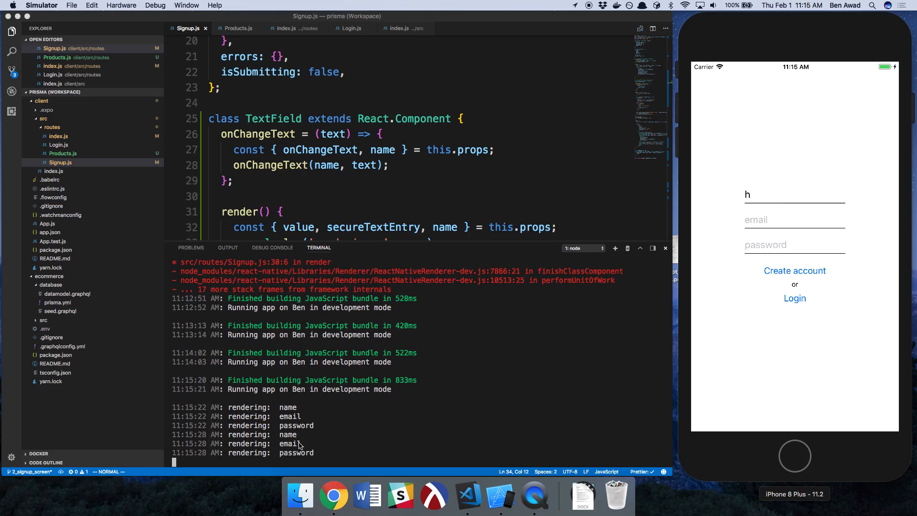
pyautogui.moveTo(303, 443)
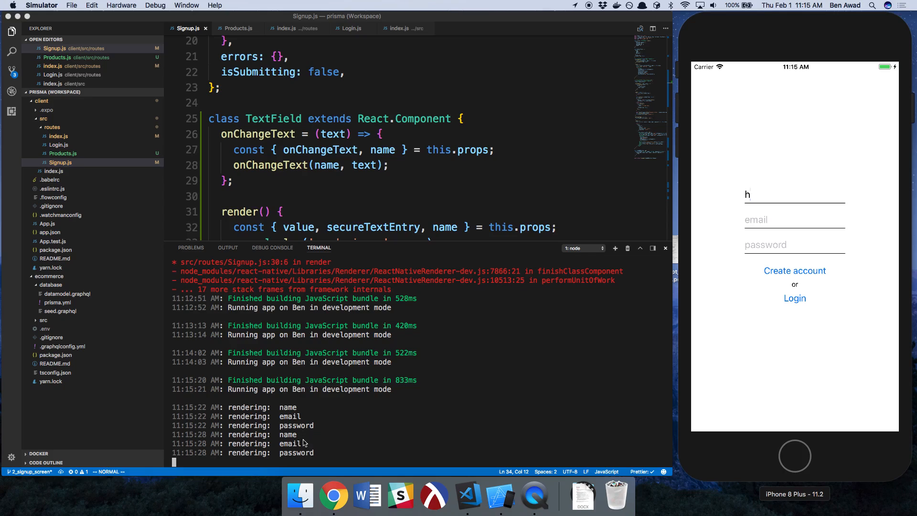
pyautogui.write('`')
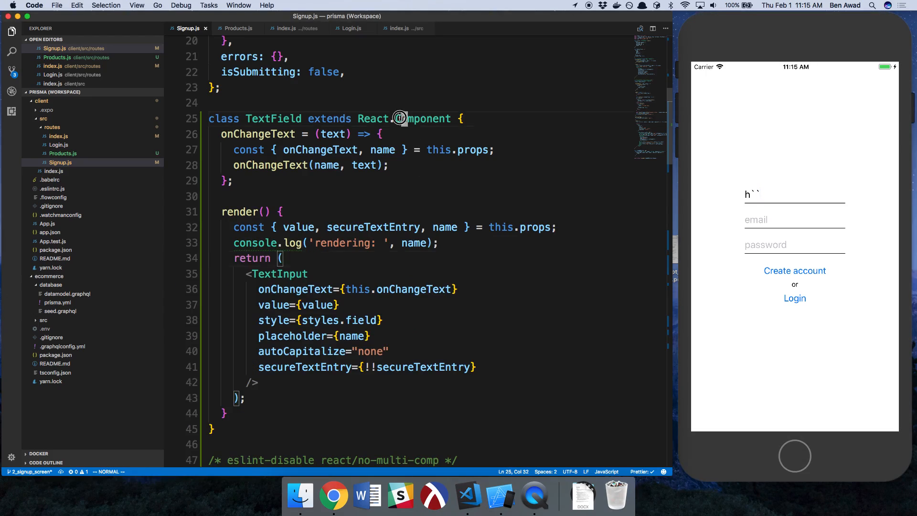
pyautogui.write('Pure')
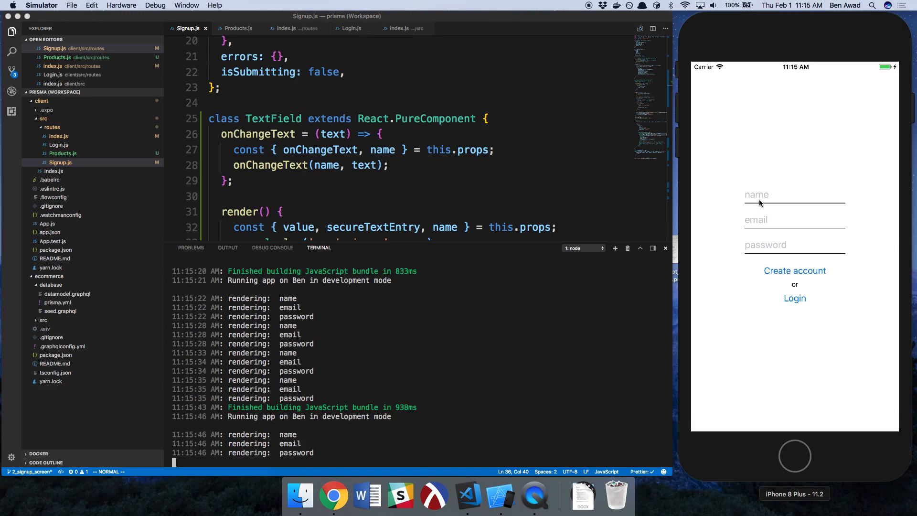
pyautogui.write('asdasfa')
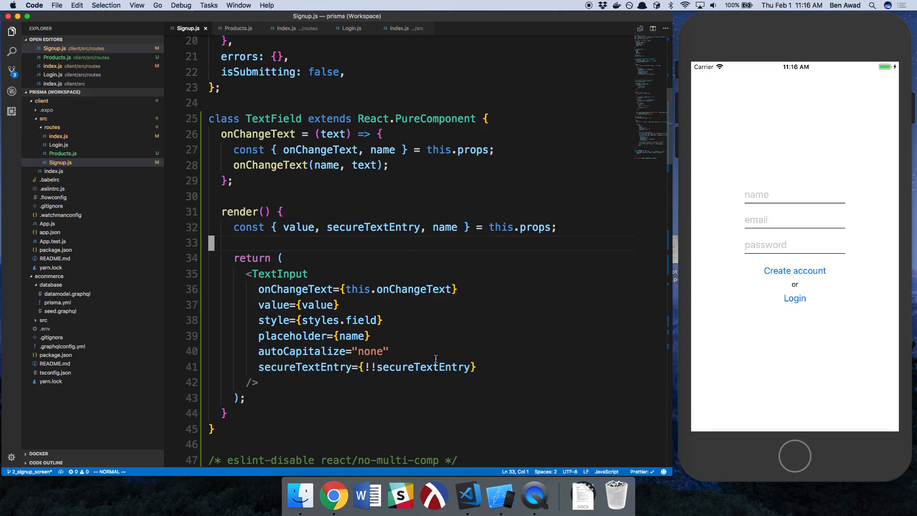
pyautogui.scroll(-3)
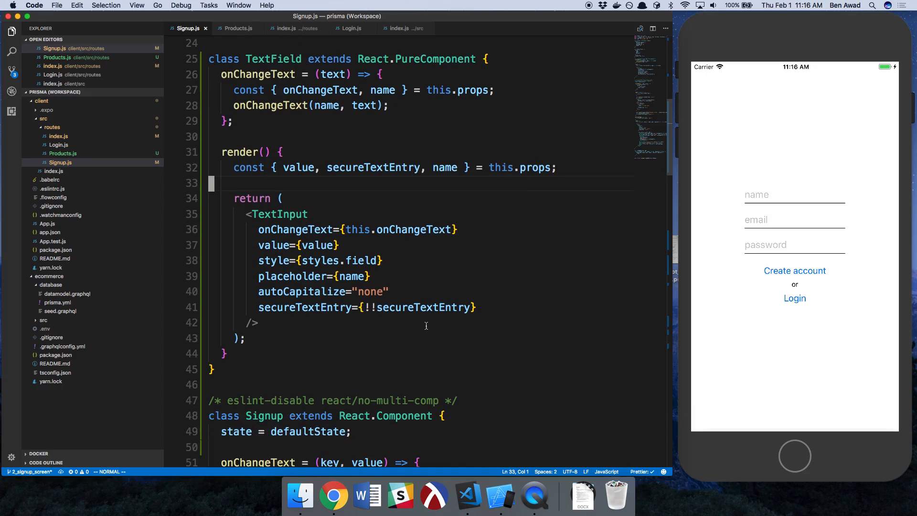
pyautogui.scroll(-3)
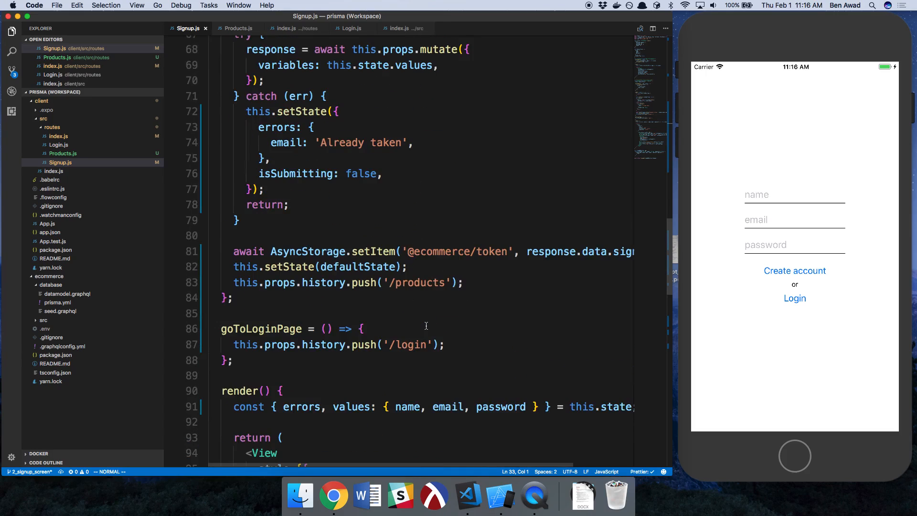
pyautogui.scroll(-3)
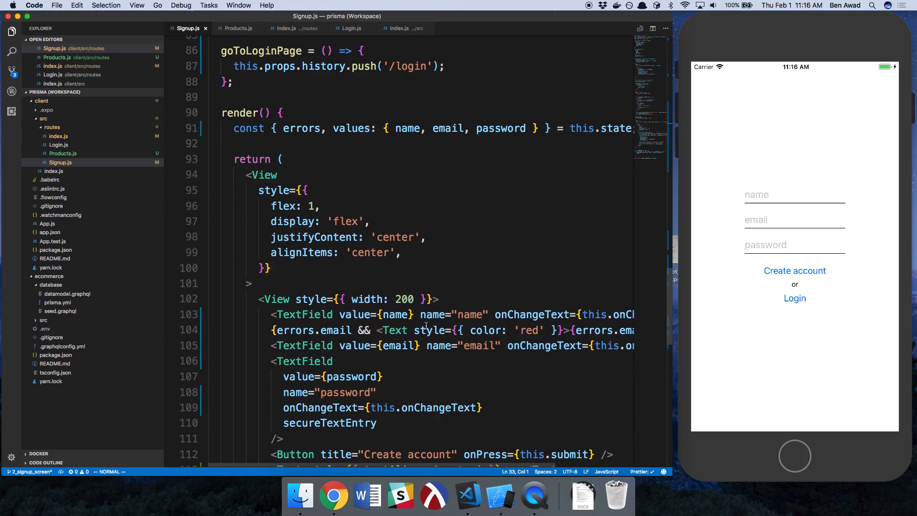
pyautogui.moveTo(473, 264)
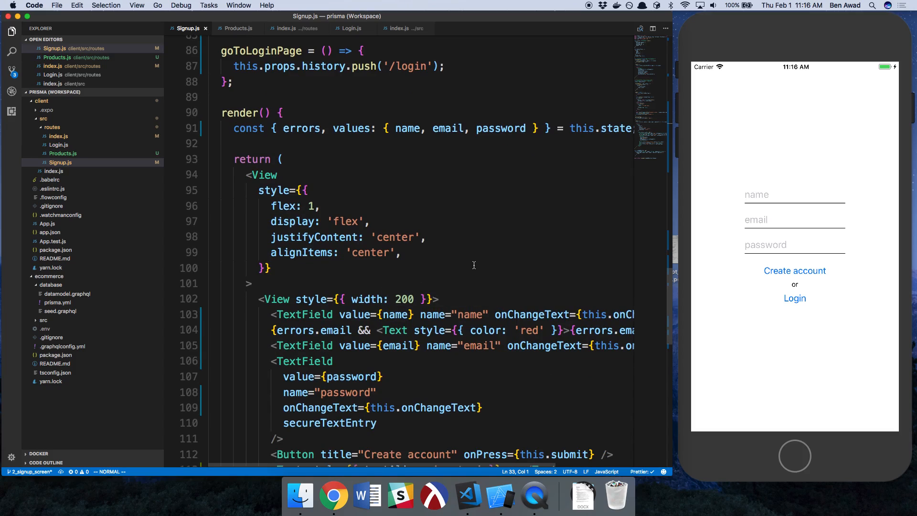